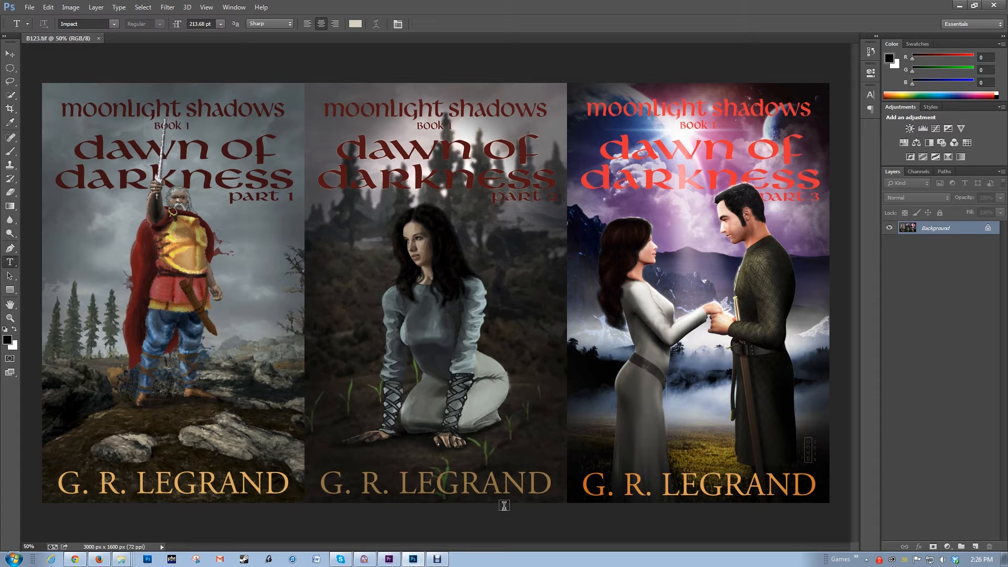
mouse_move(483, 512)
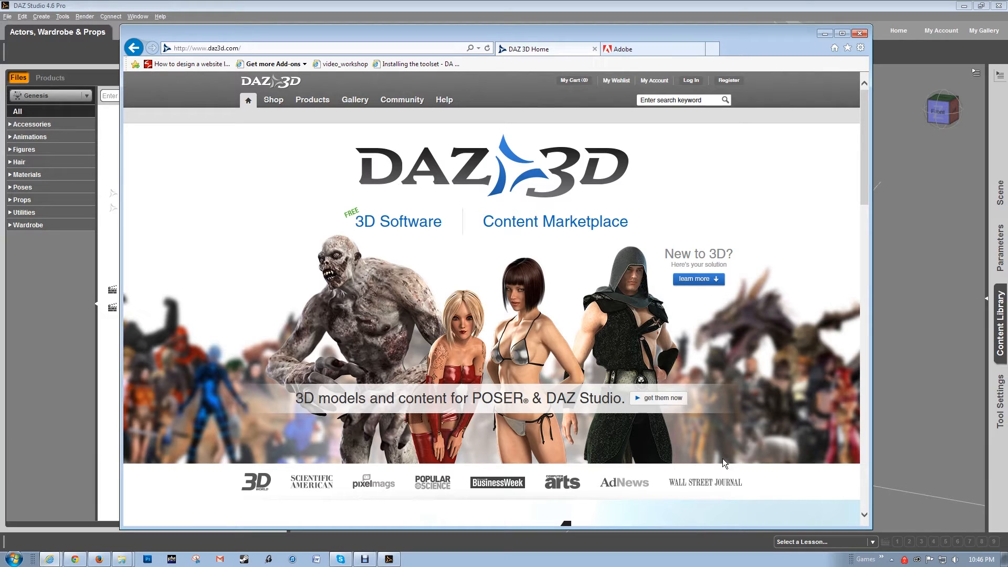
mouse_move(475, 402)
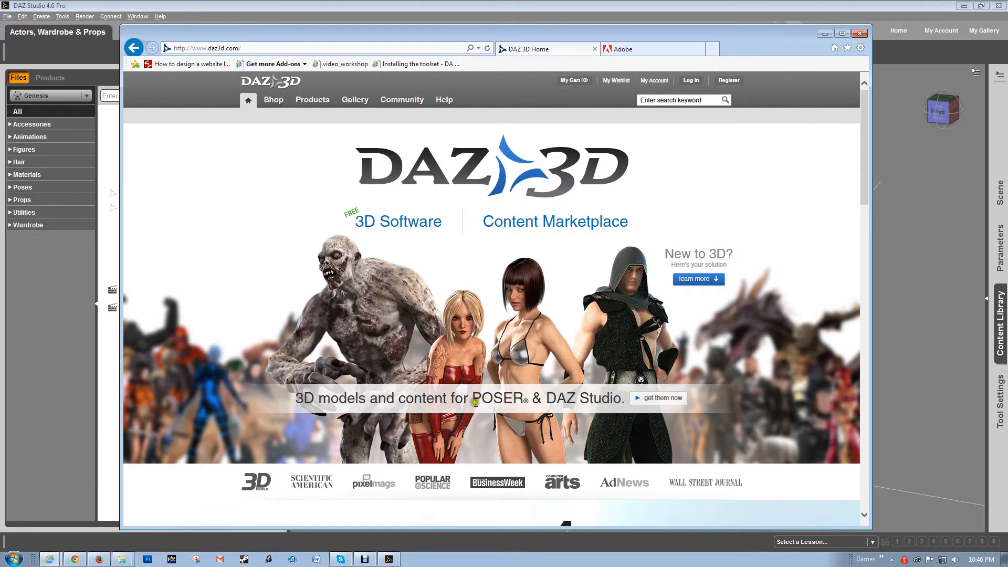
mouse_move(678, 324)
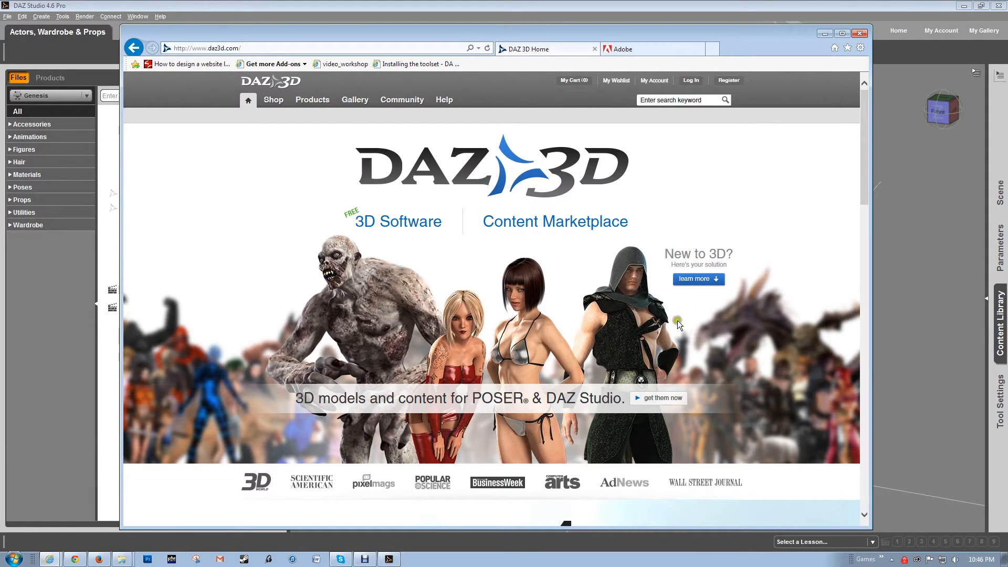
mouse_move(778, 342)
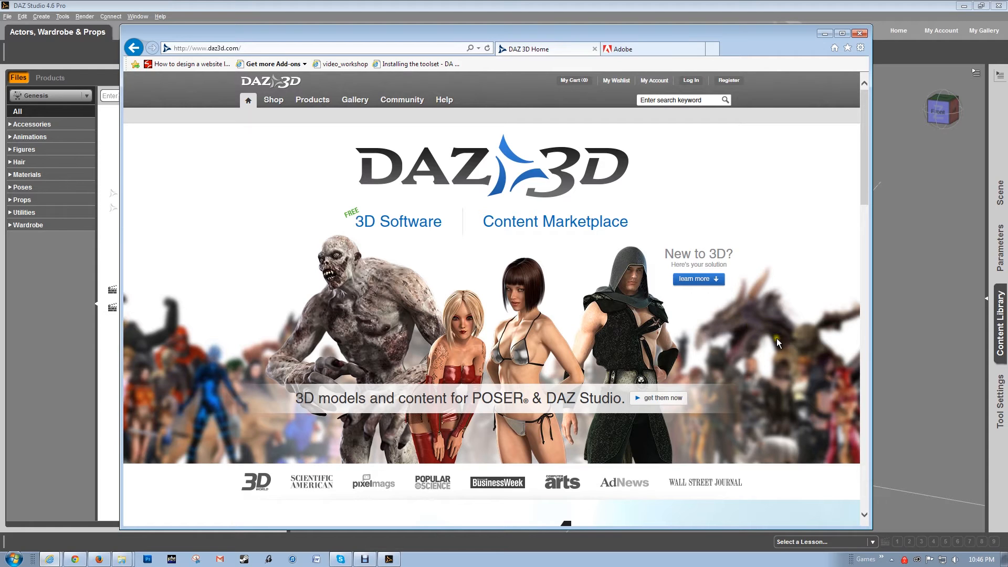
mouse_move(758, 332)
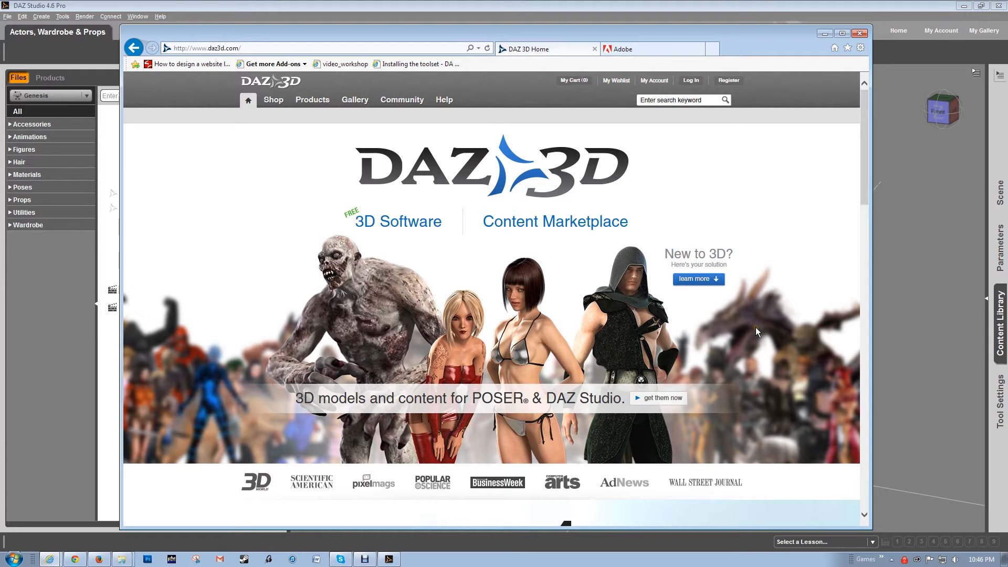
mouse_move(698, 278)
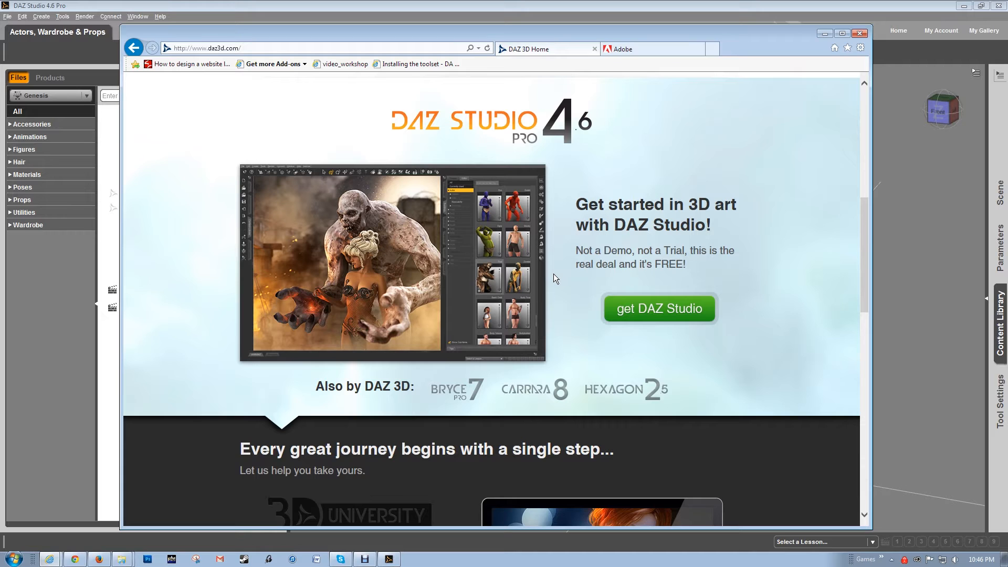
mouse_move(817, 33)
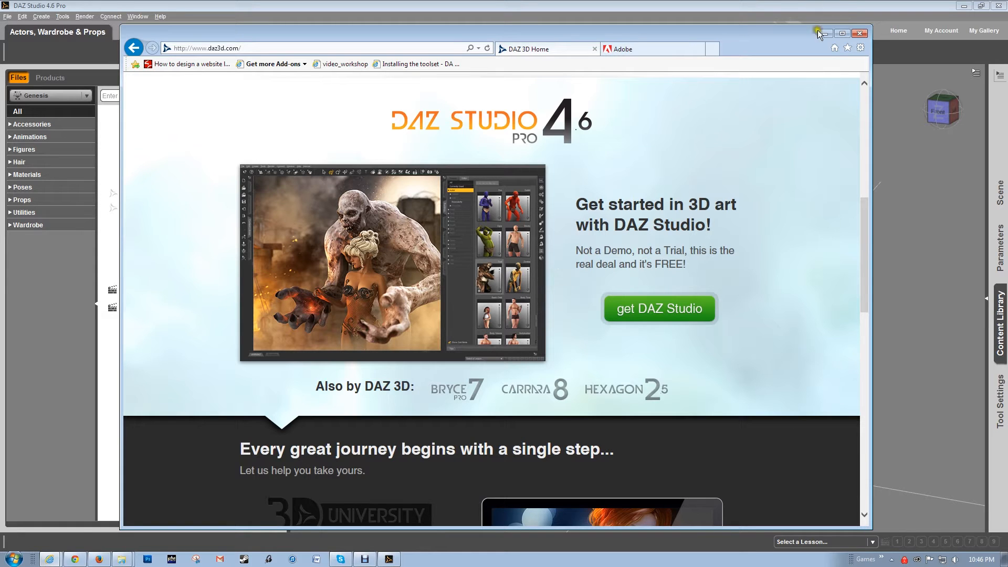
Dismiss the browser, remove the default figure, and expand Figures to list 13 actors.
left_click(860, 33)
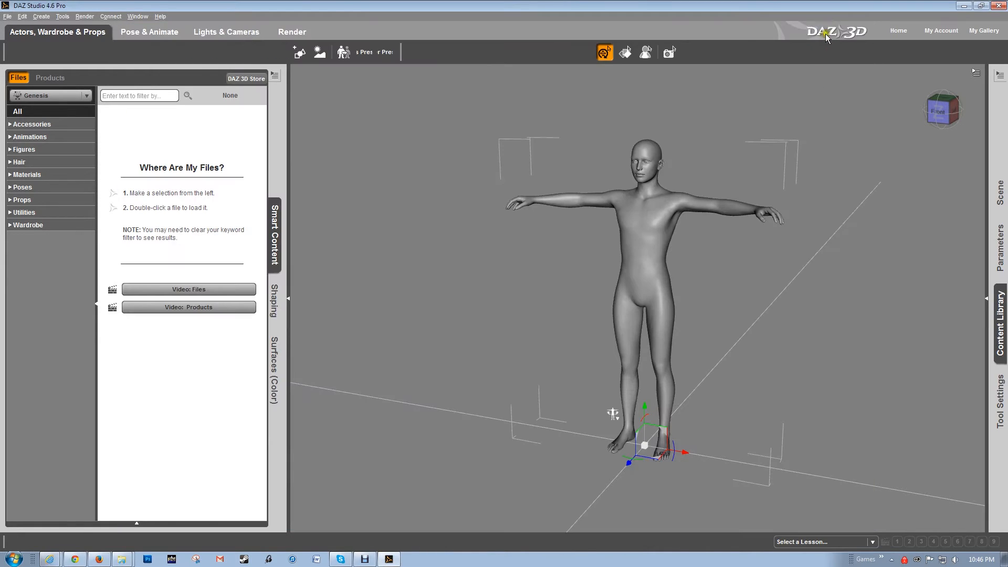
mouse_move(351, 269)
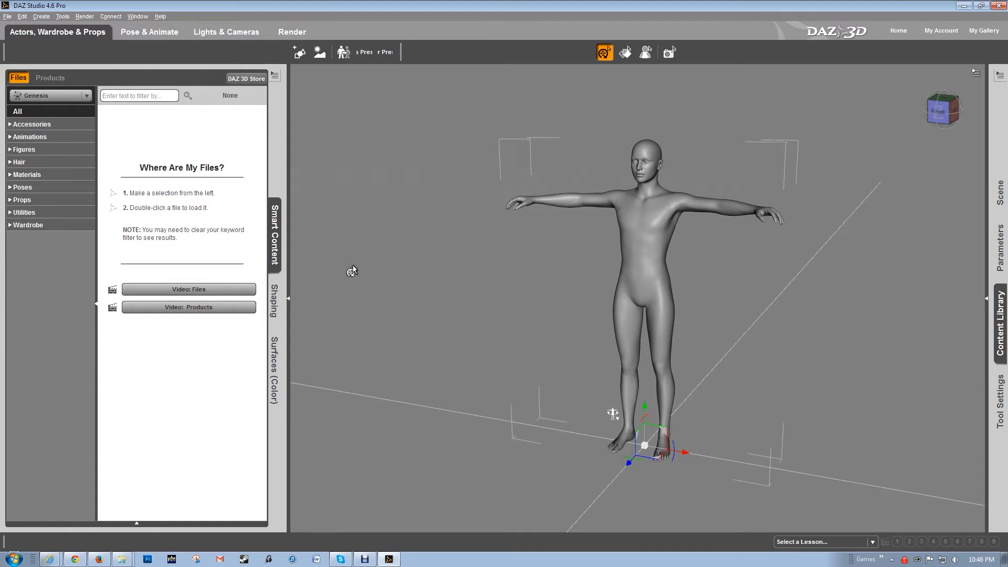
mouse_move(758, 266)
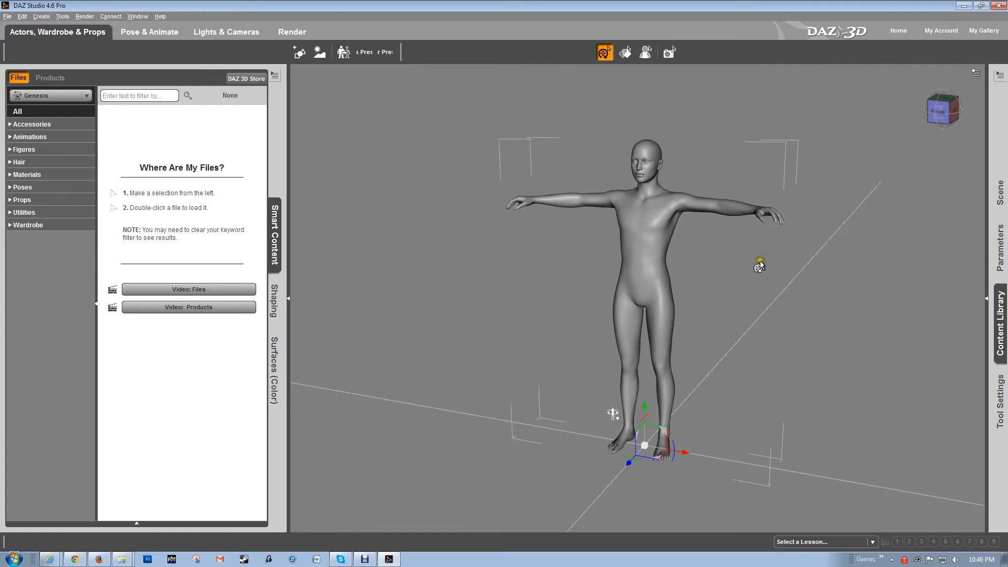
mouse_move(739, 224)
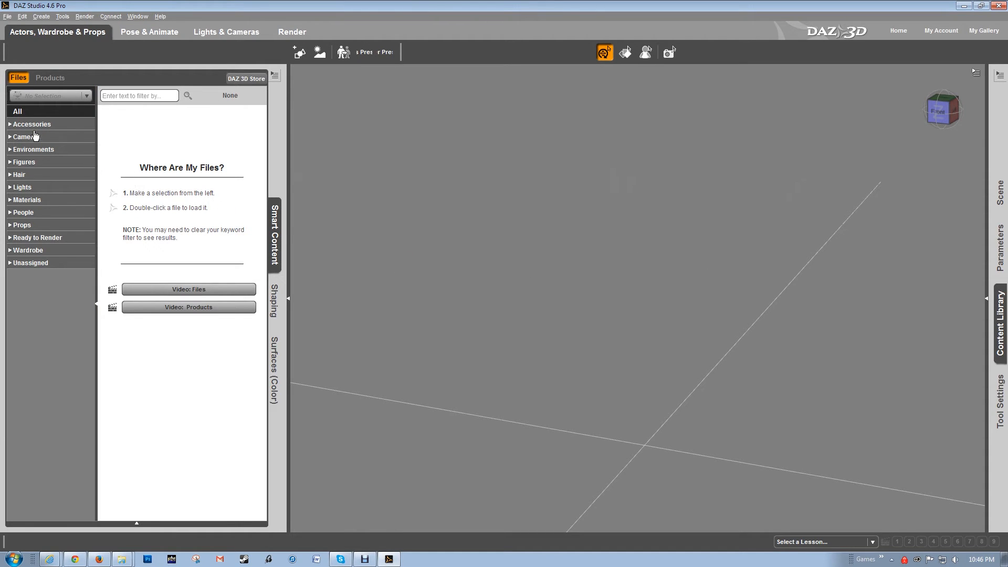
mouse_move(35, 106)
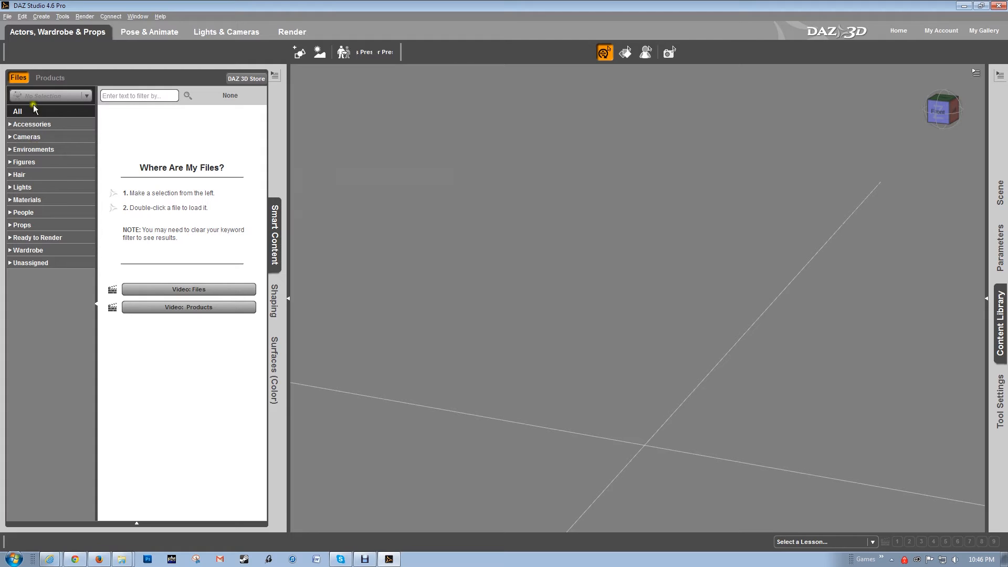
mouse_move(42, 36)
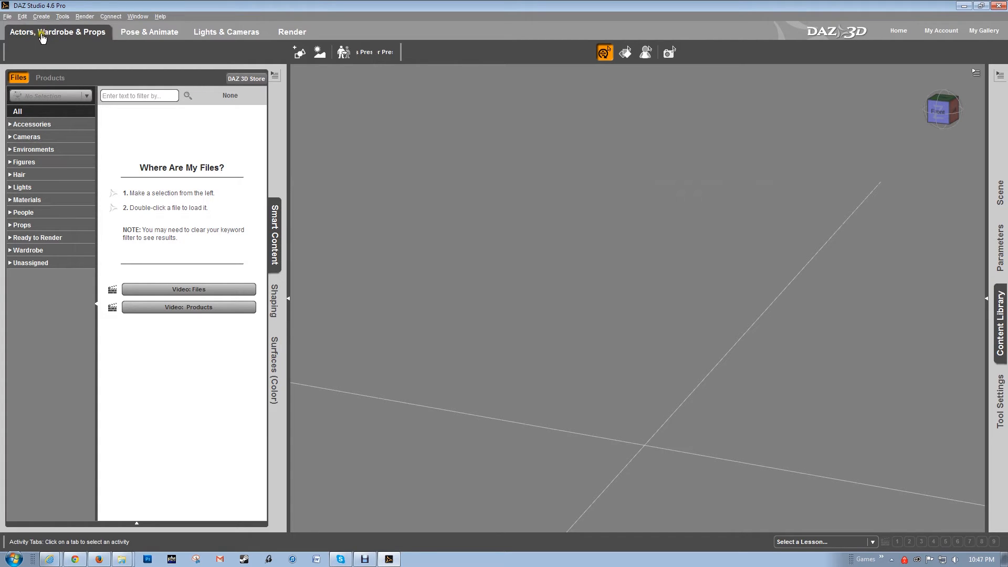
mouse_move(88, 36)
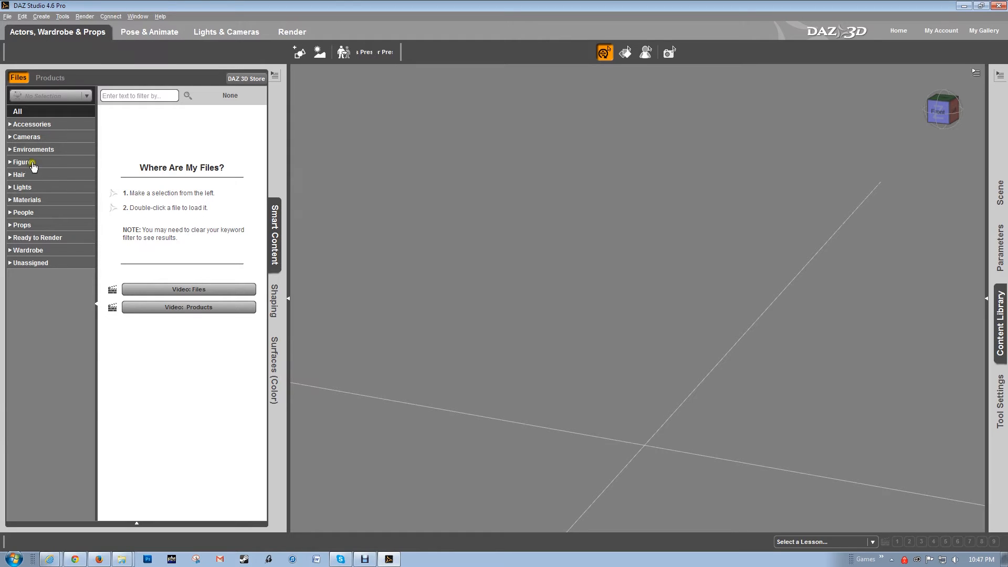
left_click(24, 162)
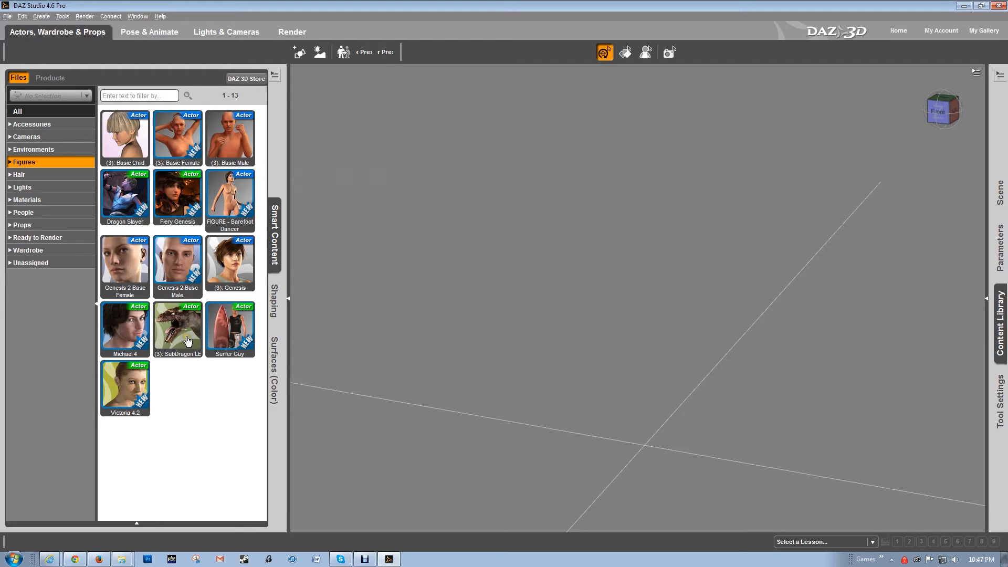
mouse_move(229, 334)
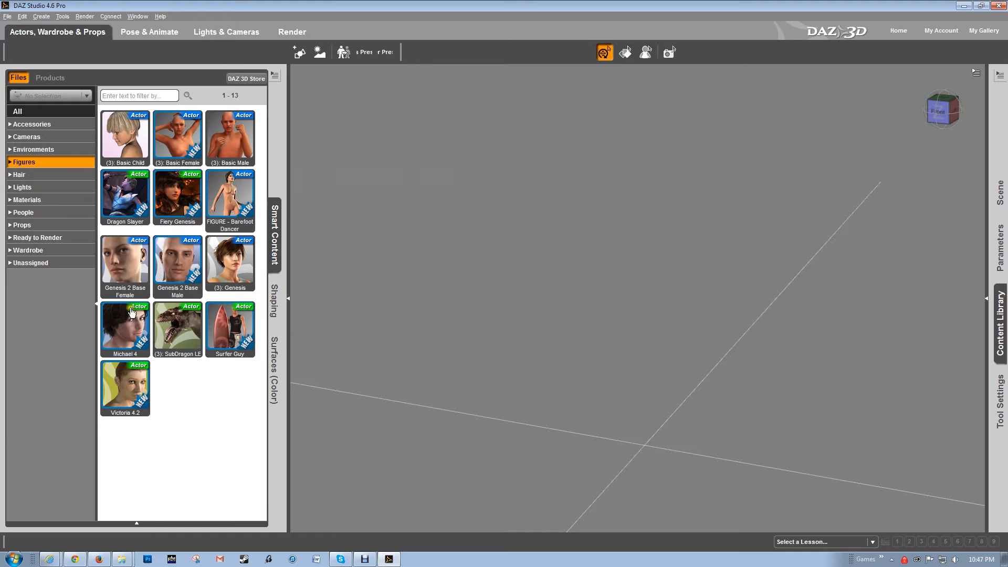
mouse_move(219, 355)
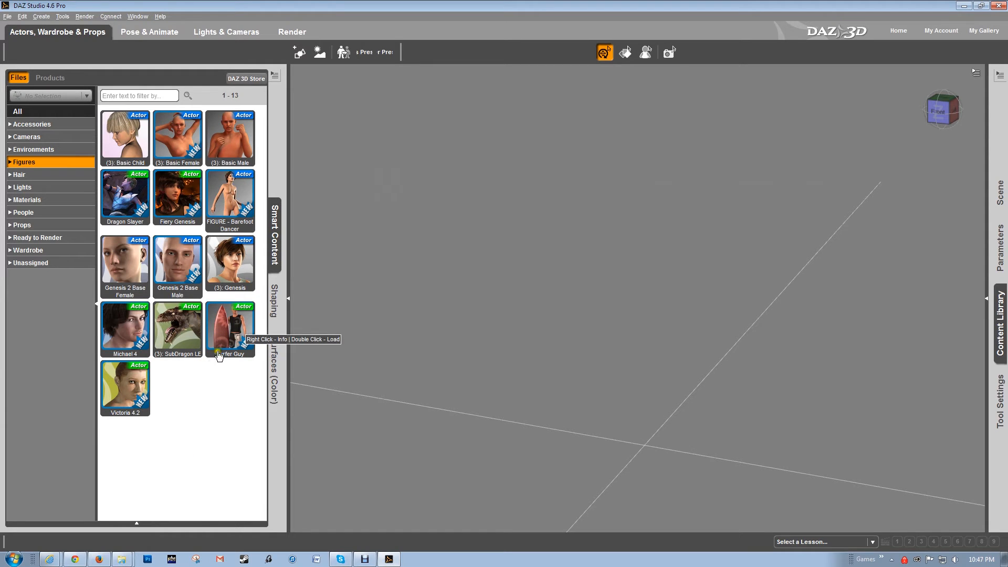
mouse_move(133, 400)
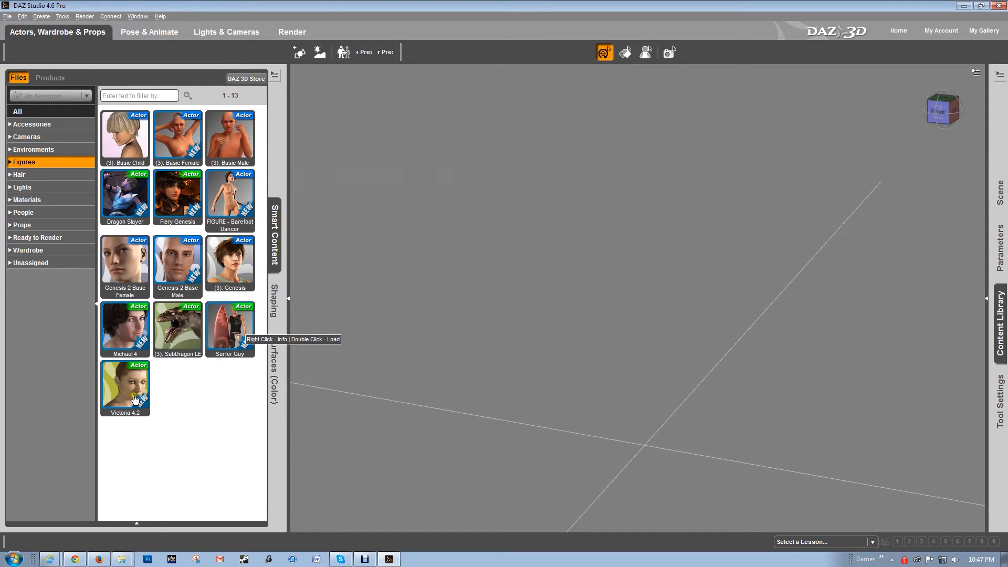
mouse_move(138, 361)
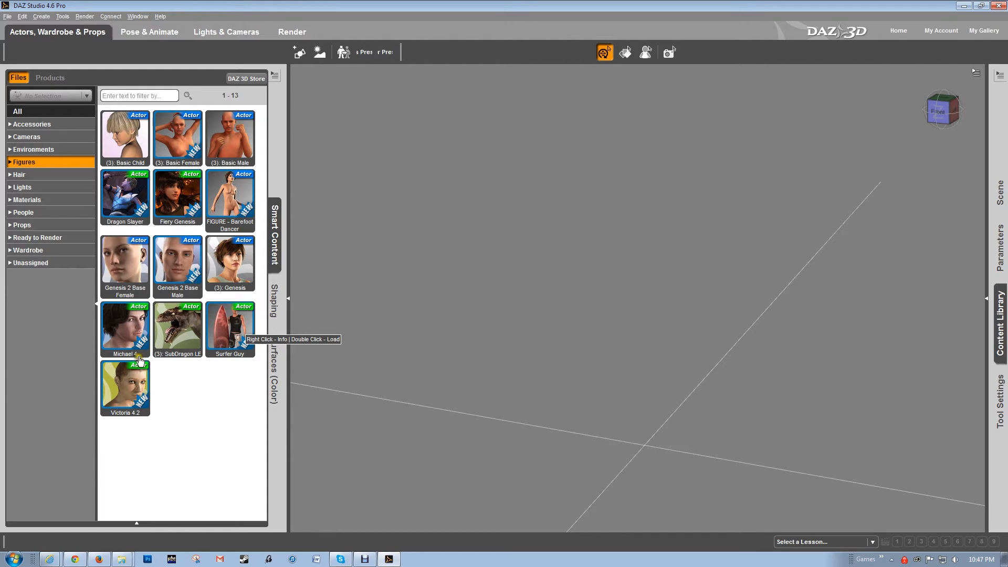
mouse_move(180, 337)
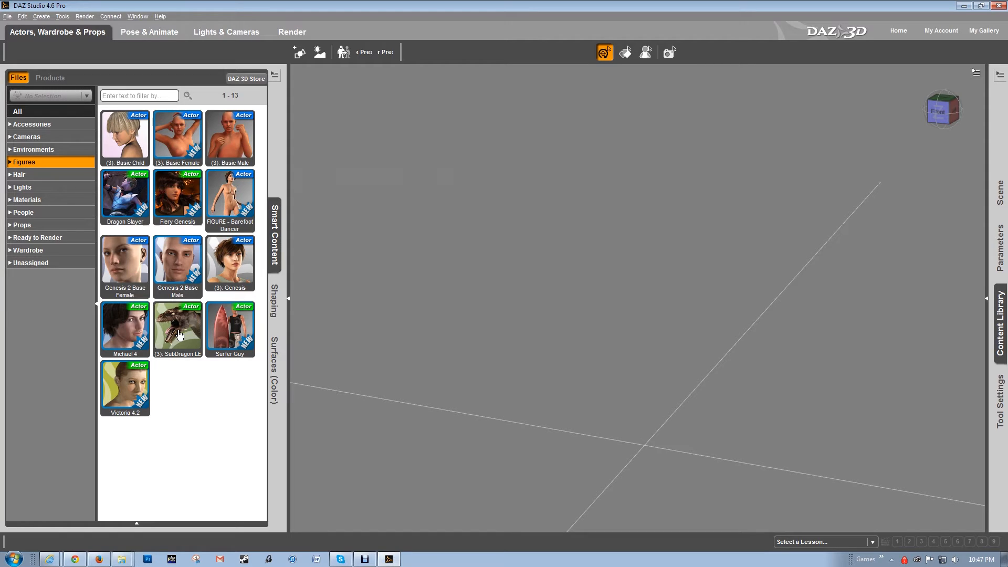
mouse_move(174, 125)
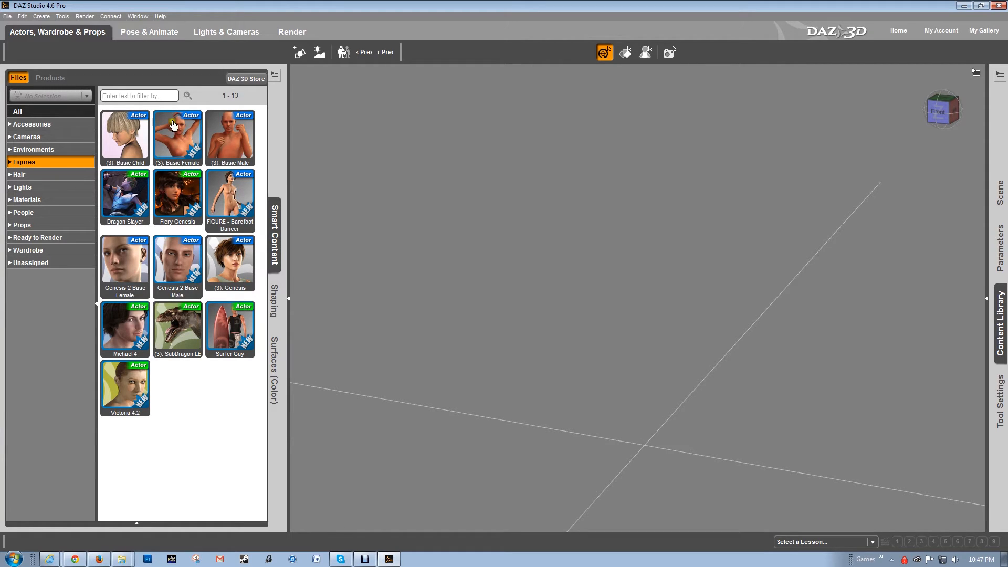
mouse_move(148, 189)
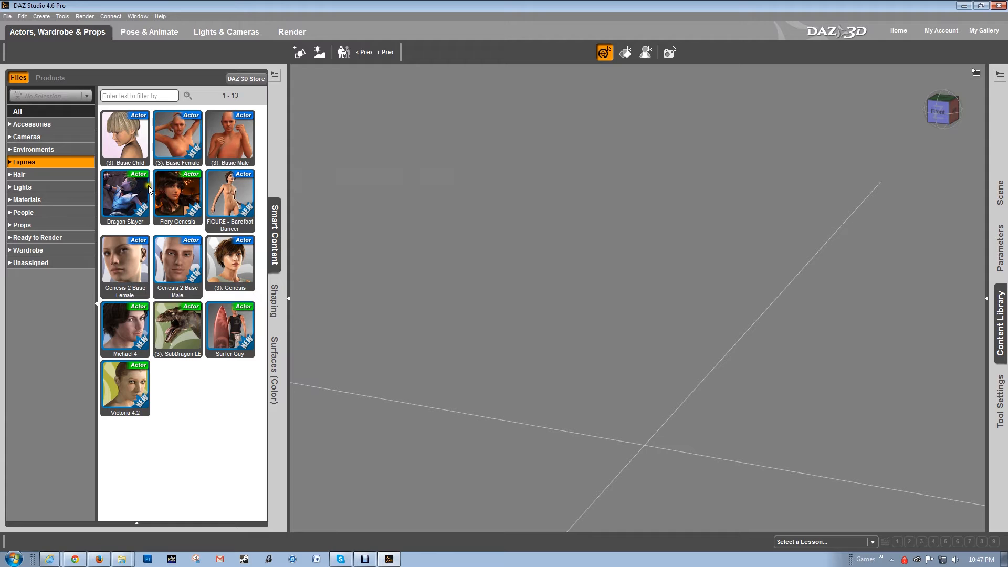
mouse_move(141, 285)
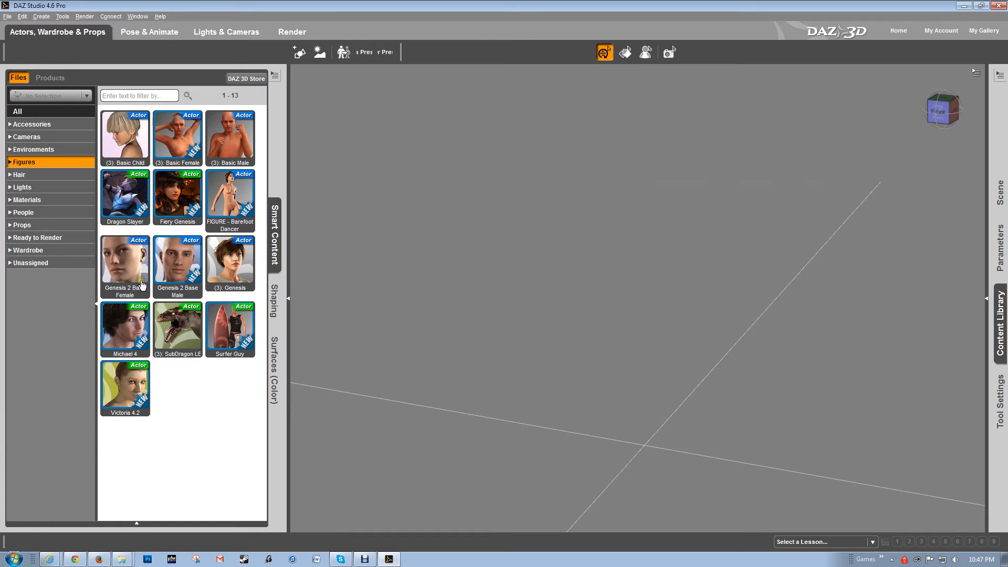
mouse_move(122, 292)
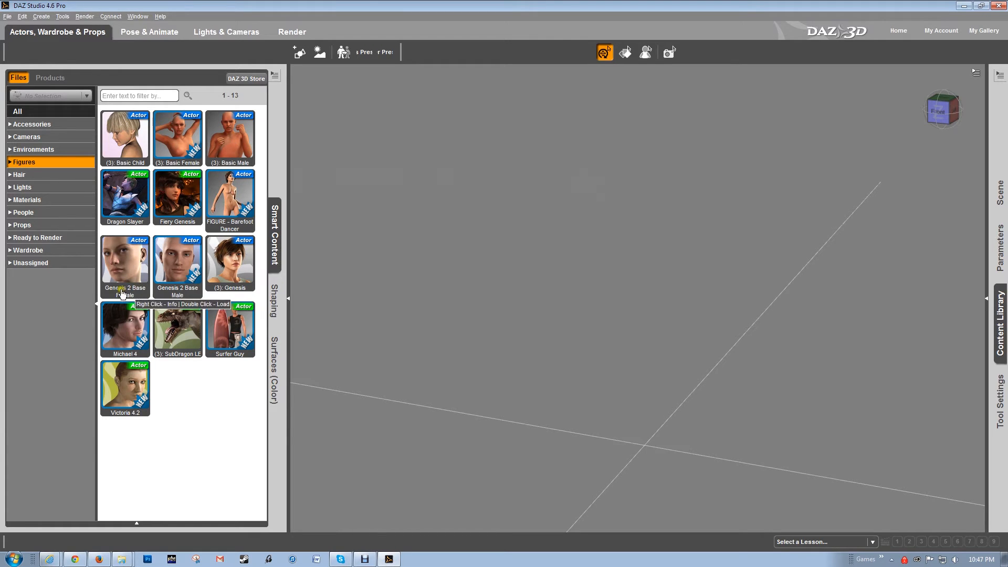
double_click(125, 266)
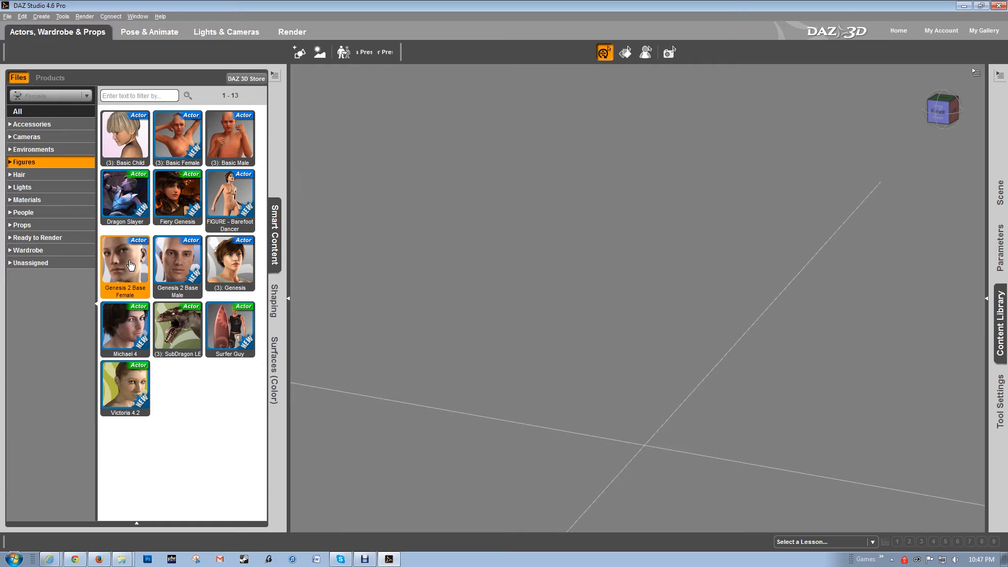
double_click(125, 262)
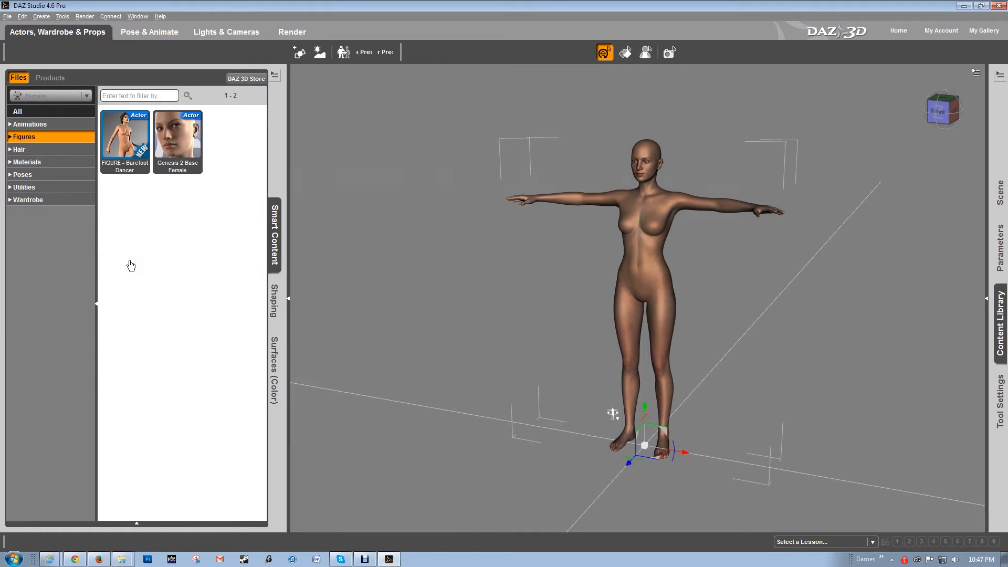
mouse_move(554, 301)
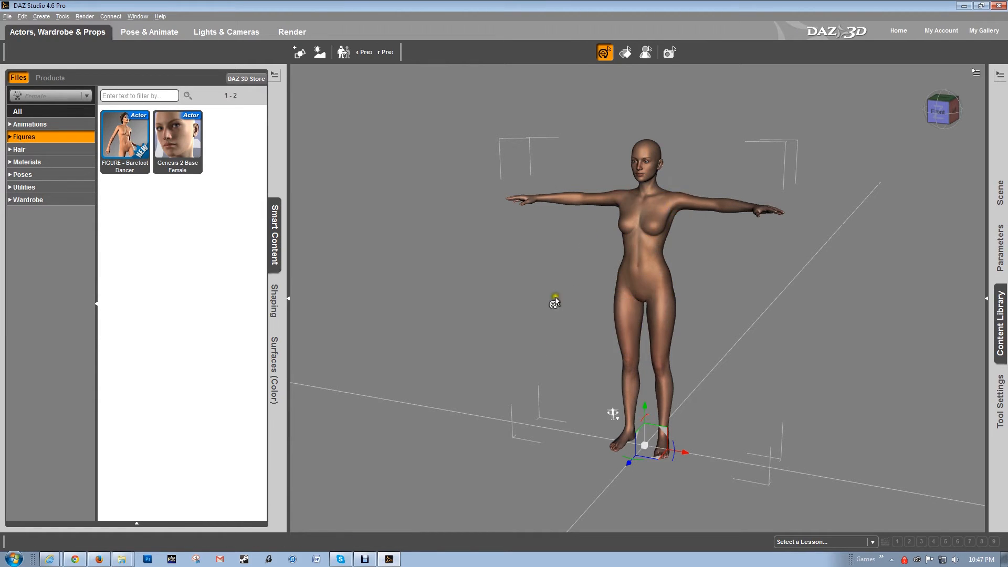
mouse_move(129, 220)
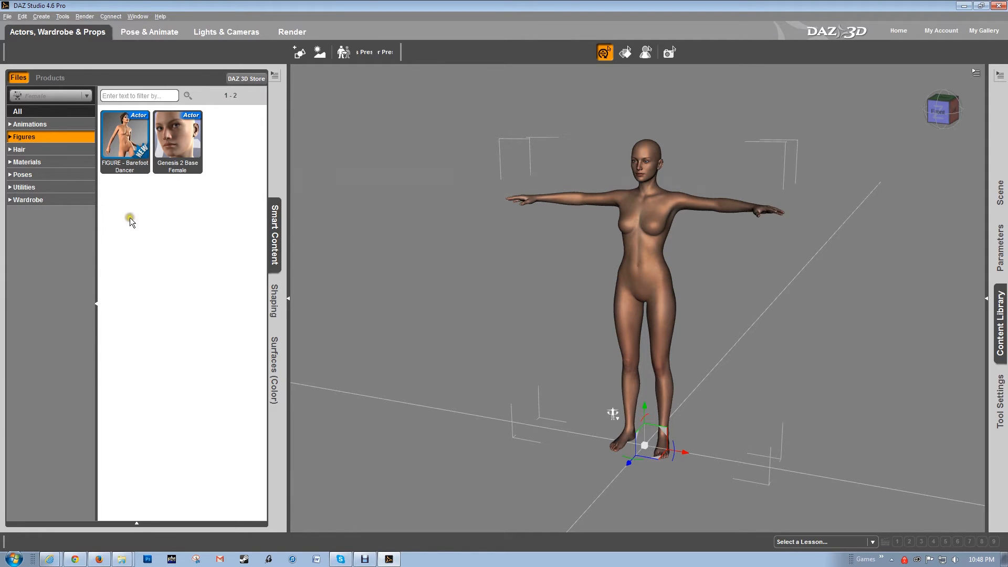
mouse_move(138, 153)
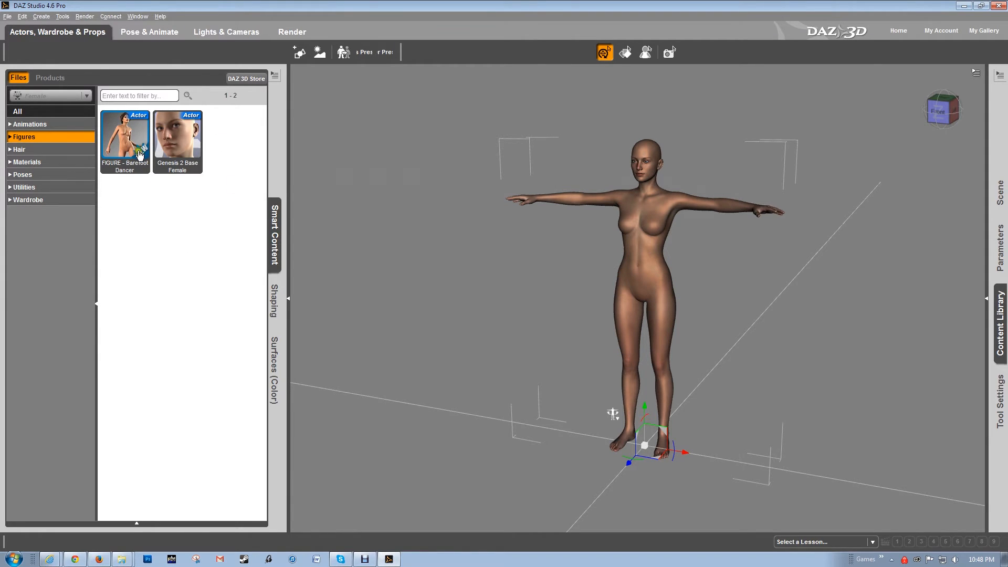
mouse_move(163, 226)
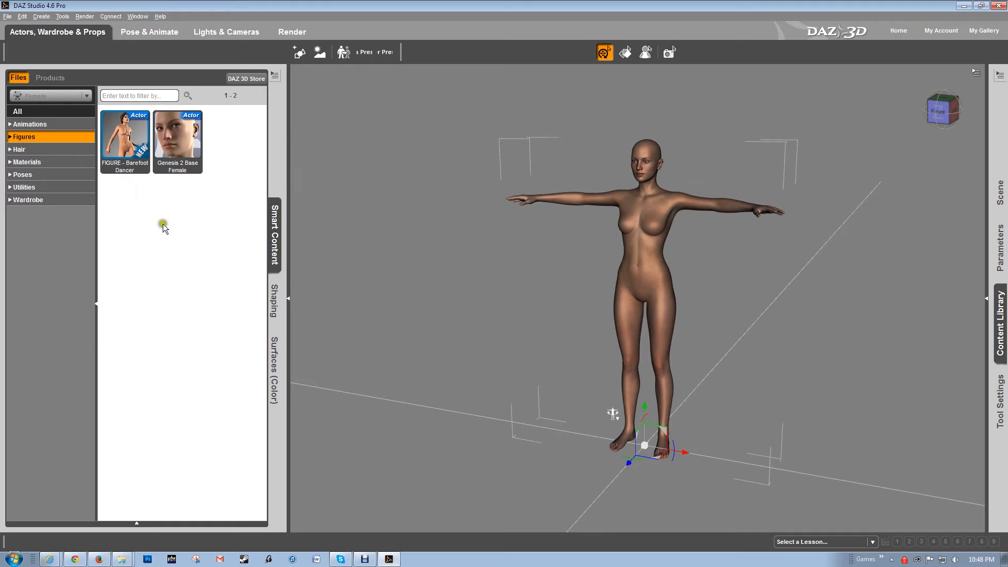
mouse_move(153, 241)
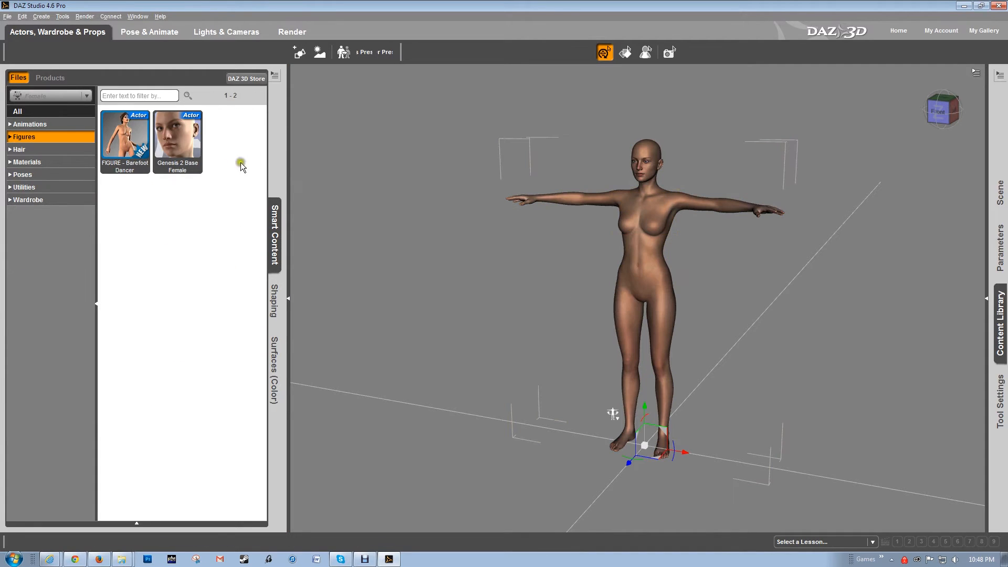
mouse_move(382, 151)
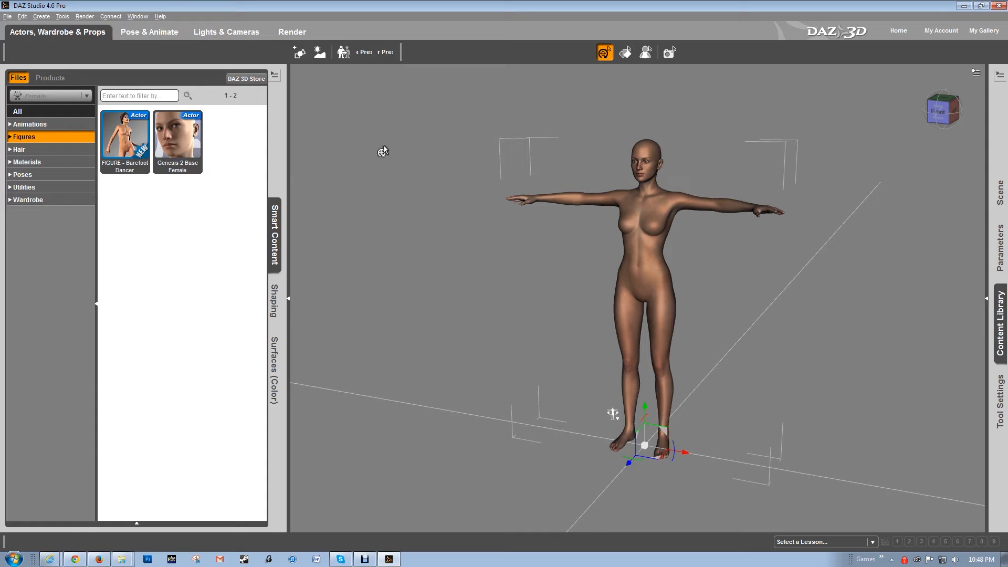
mouse_move(63, 159)
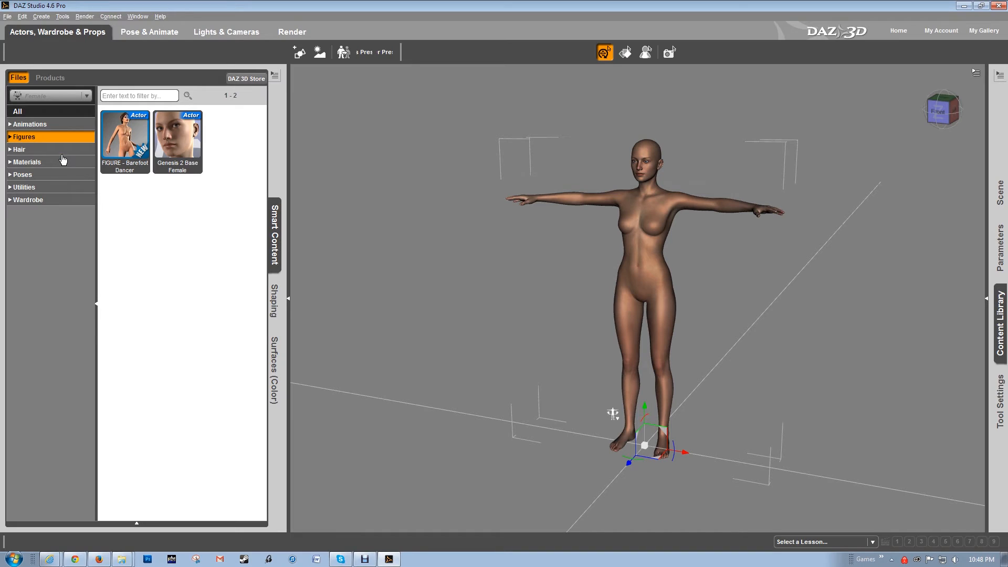
mouse_move(42, 207)
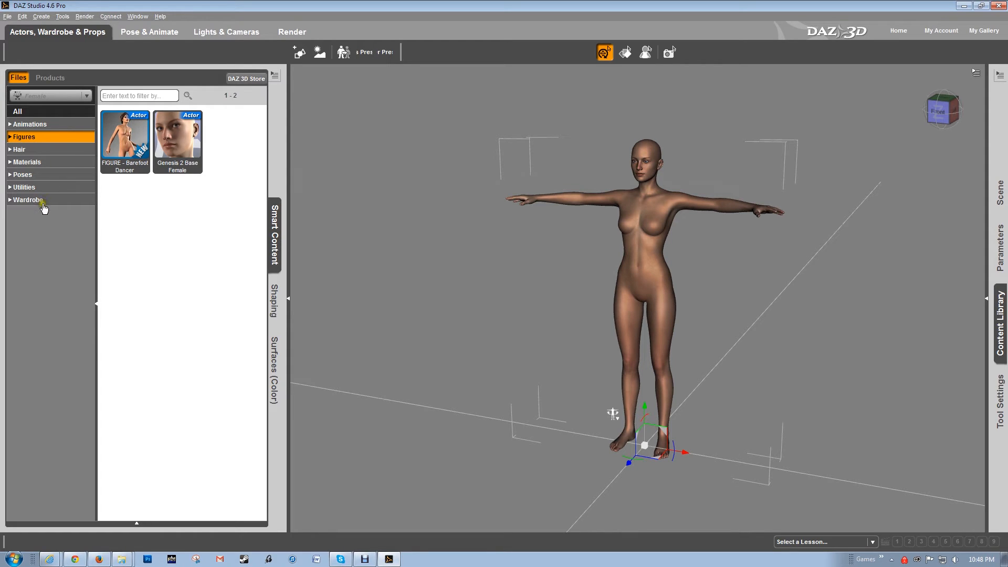
mouse_move(40, 152)
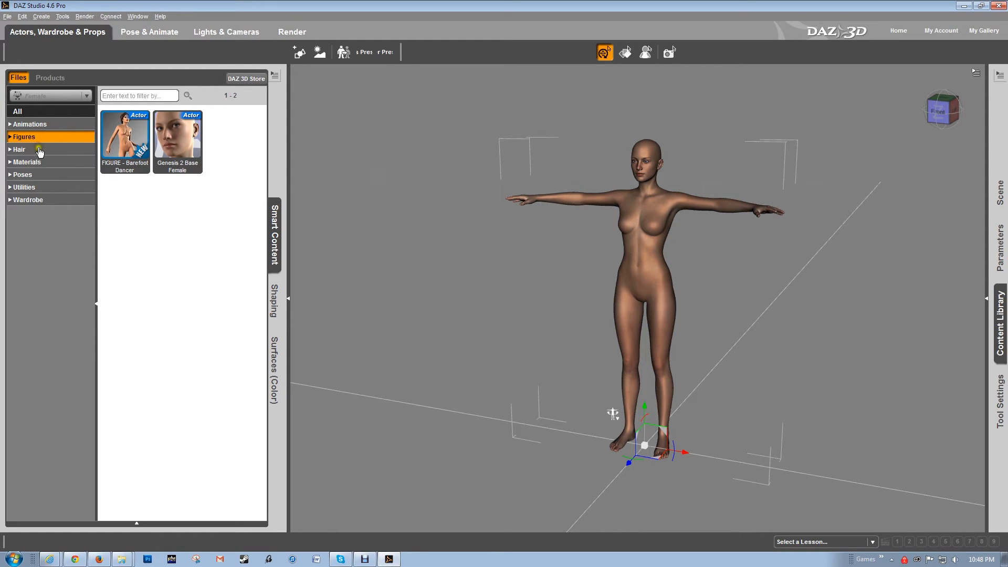
mouse_move(39, 177)
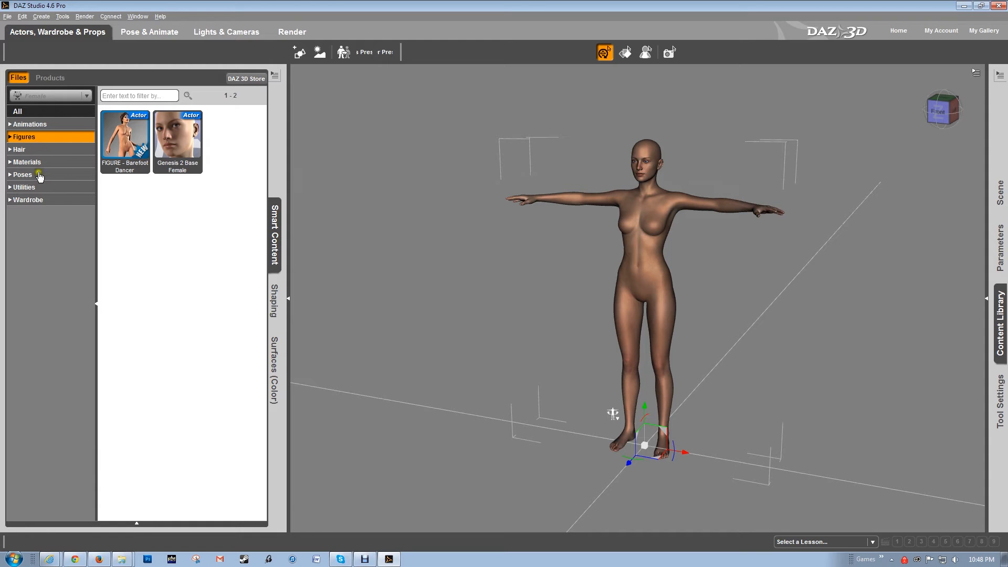
mouse_move(37, 189)
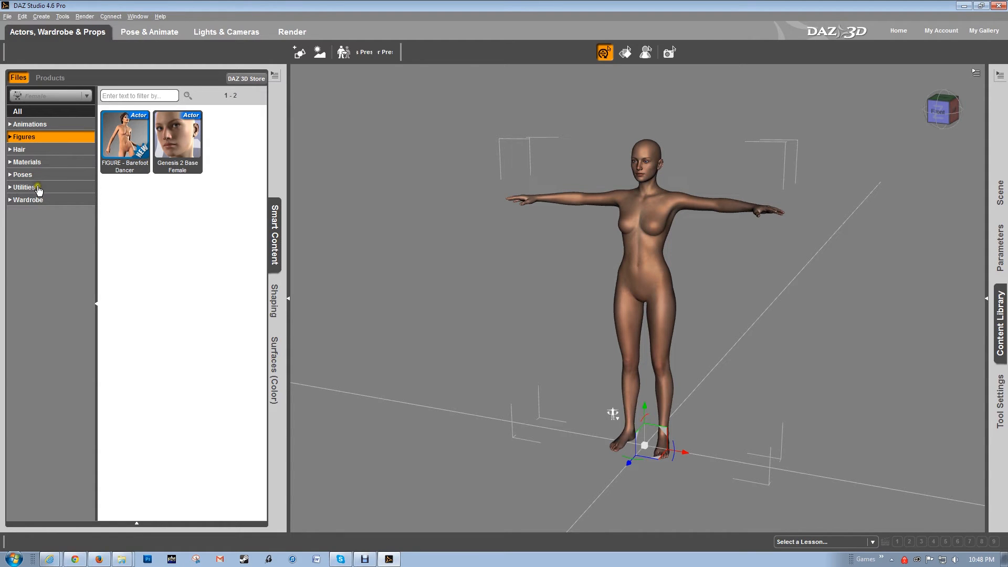
Dress the figure in the Barefoot Dancer clothing from Wardrobe.
left_click(28, 199)
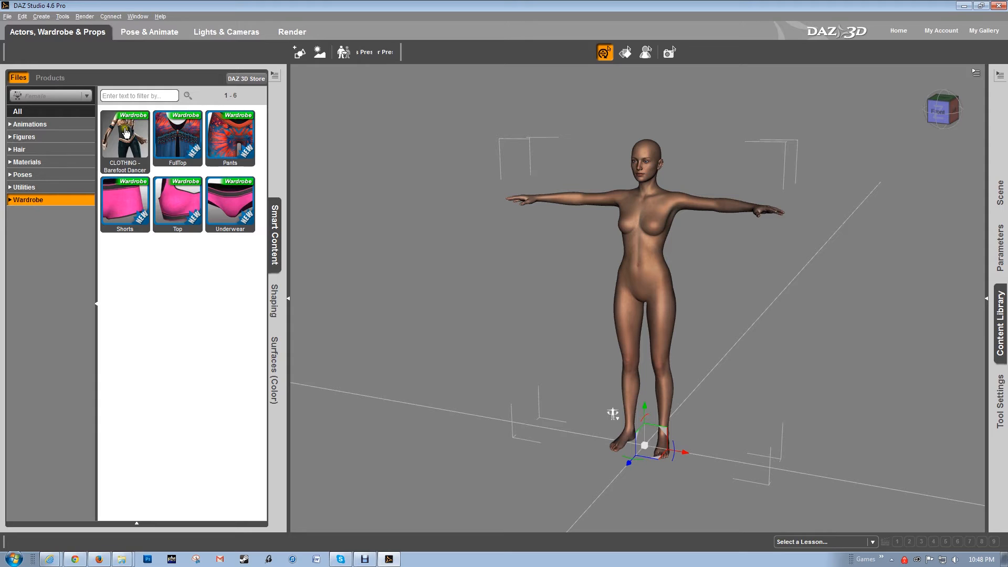
mouse_move(120, 170)
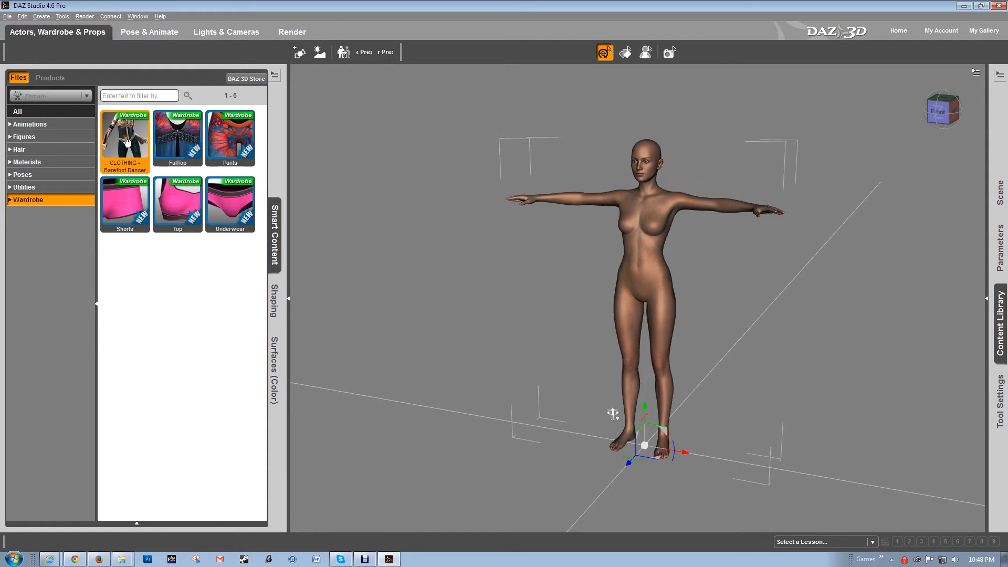
double_click(125, 135)
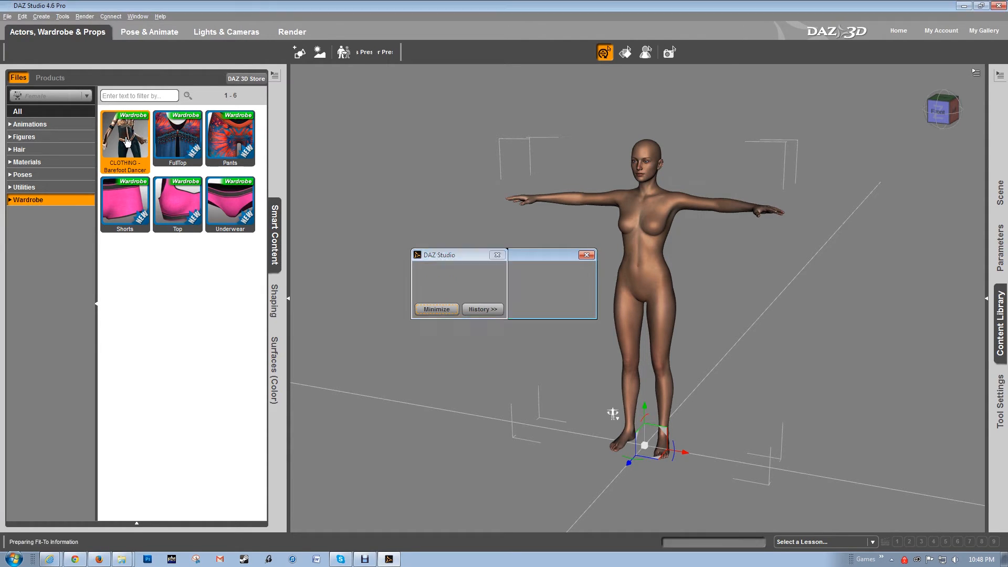
left_click(585, 255)
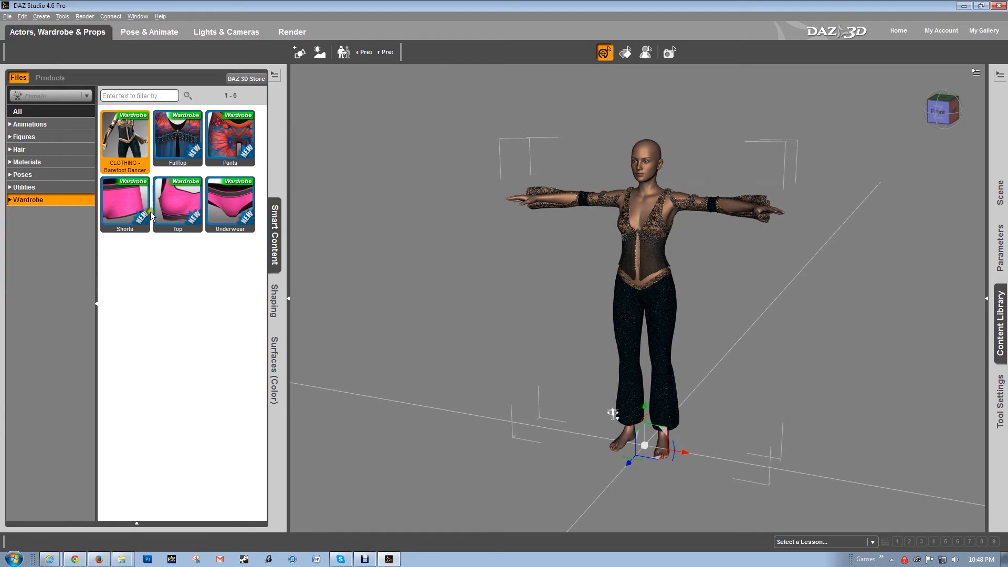
Give the figure the Toulouse Genesis 2 Female hair.
left_click(20, 149)
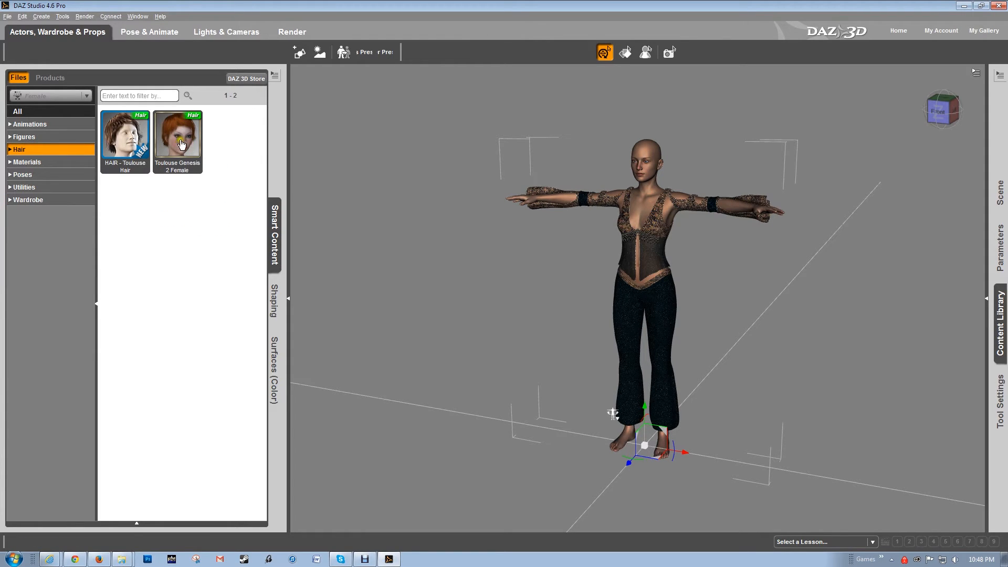
mouse_move(190, 189)
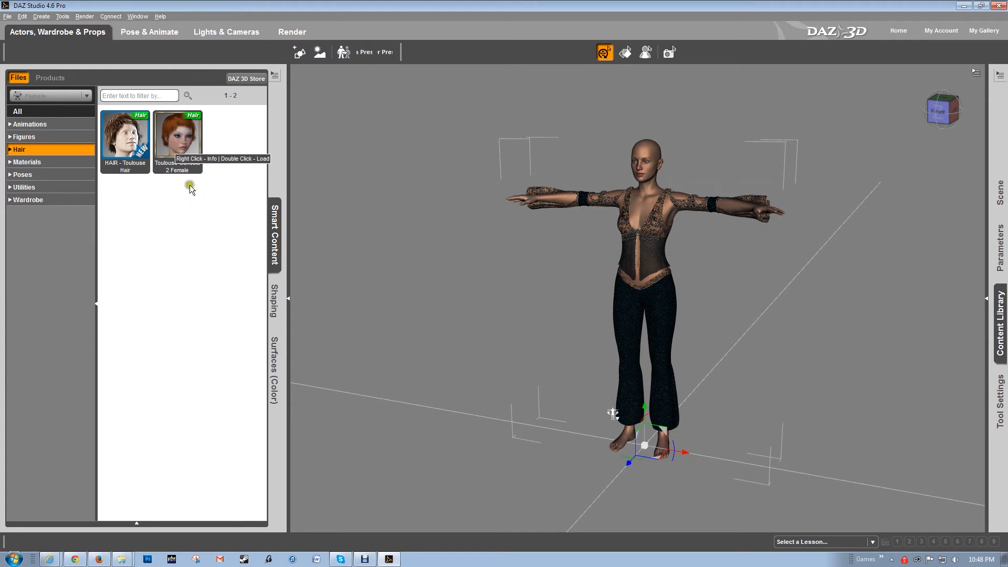
double_click(177, 137)
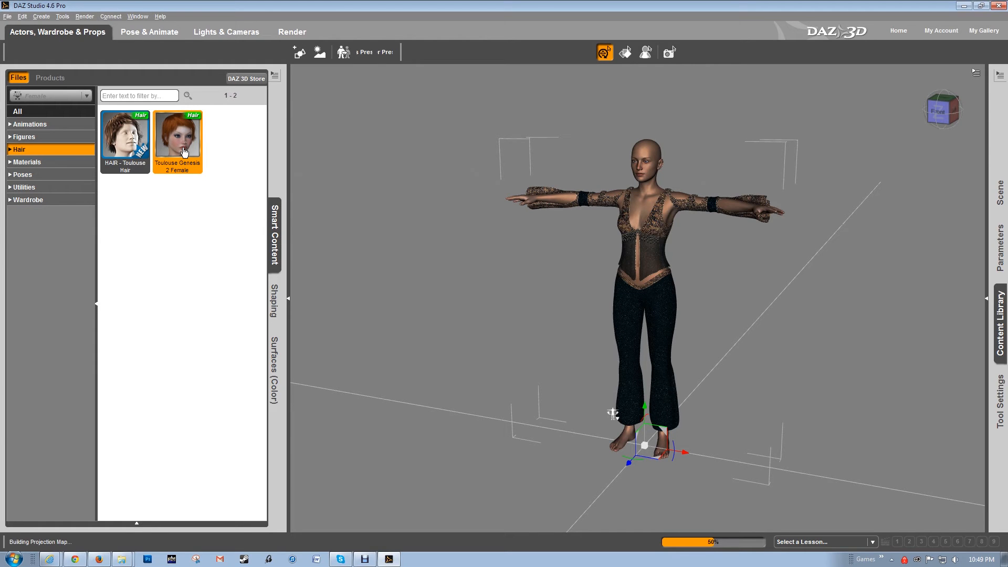
double_click(178, 135)
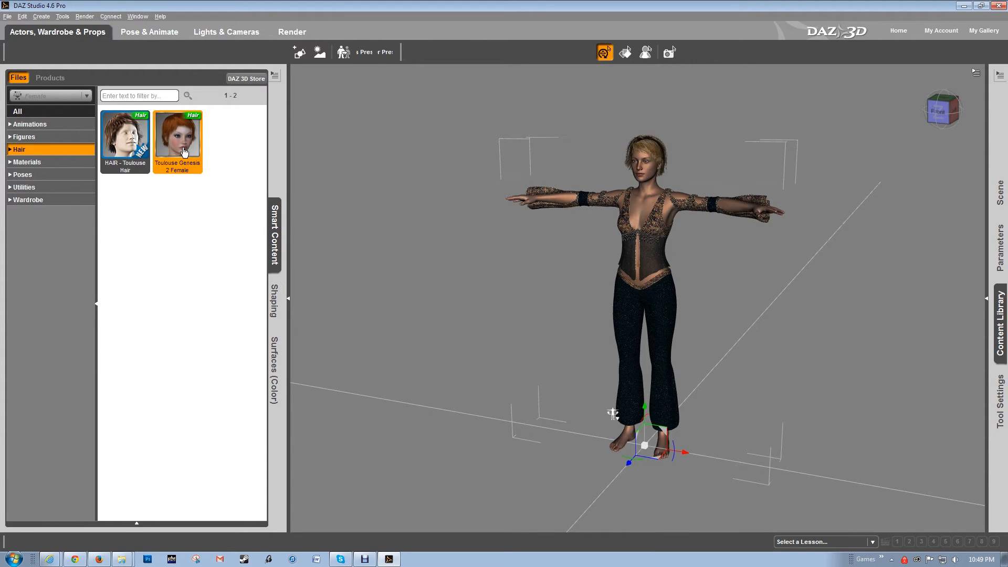
mouse_move(43, 146)
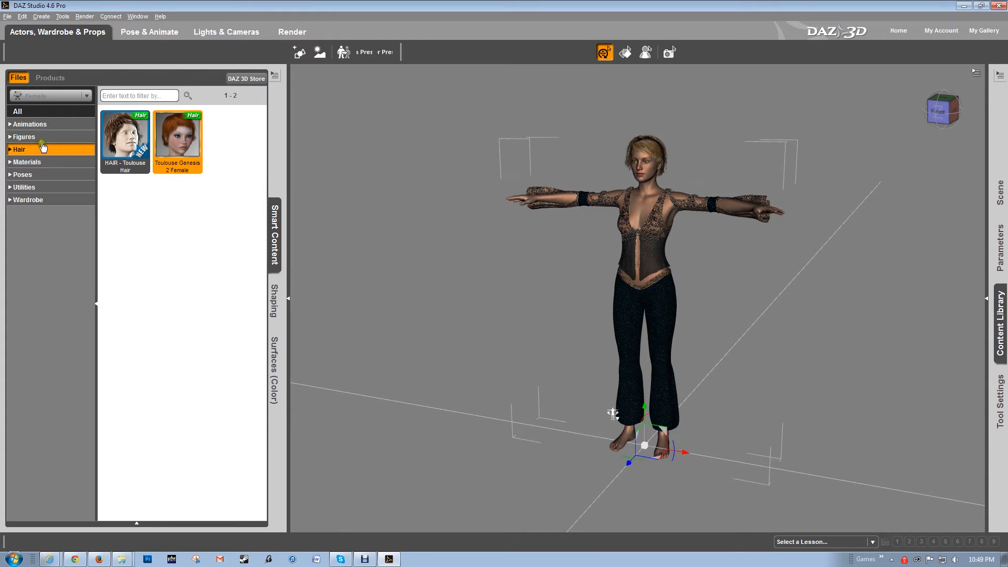
Browse Materials presets to apply Bree Eyes 05 to the figure.
left_click(26, 161)
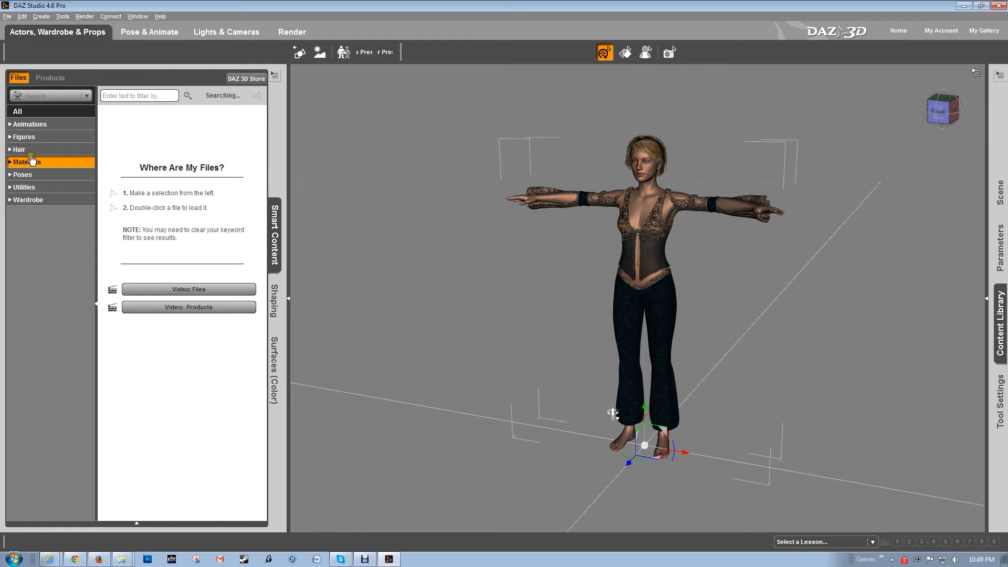
left_click(27, 162)
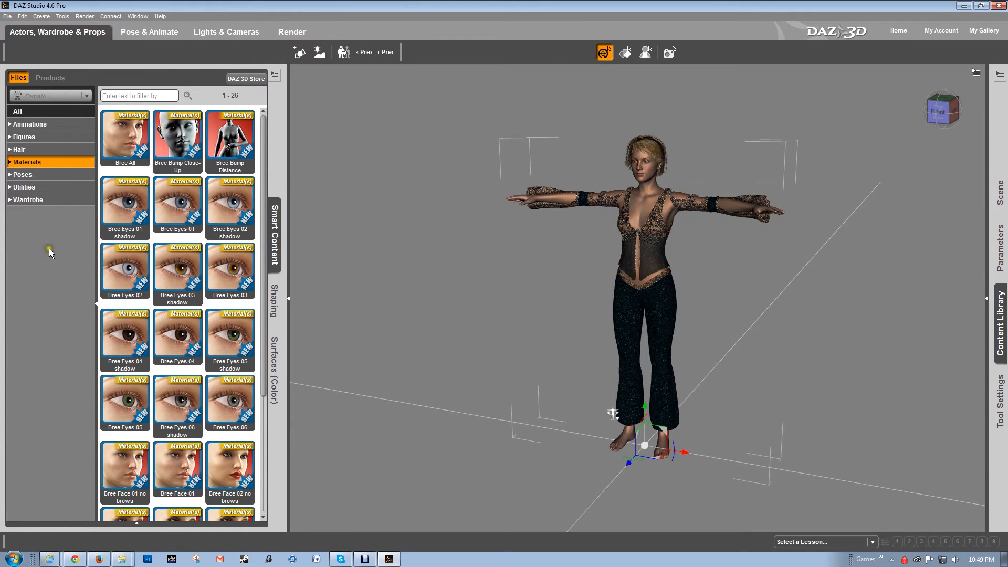
mouse_move(260, 172)
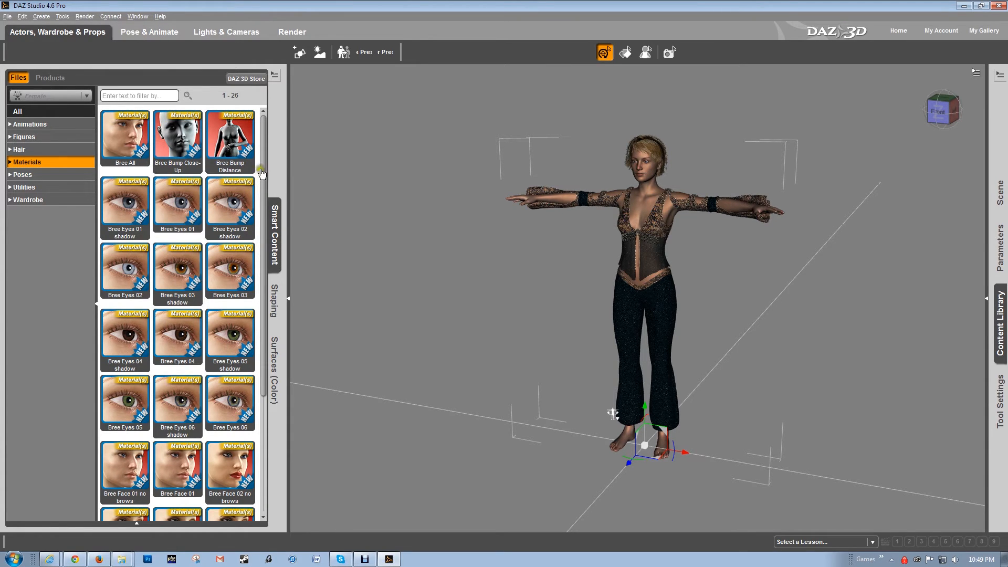
scroll("down", 3)
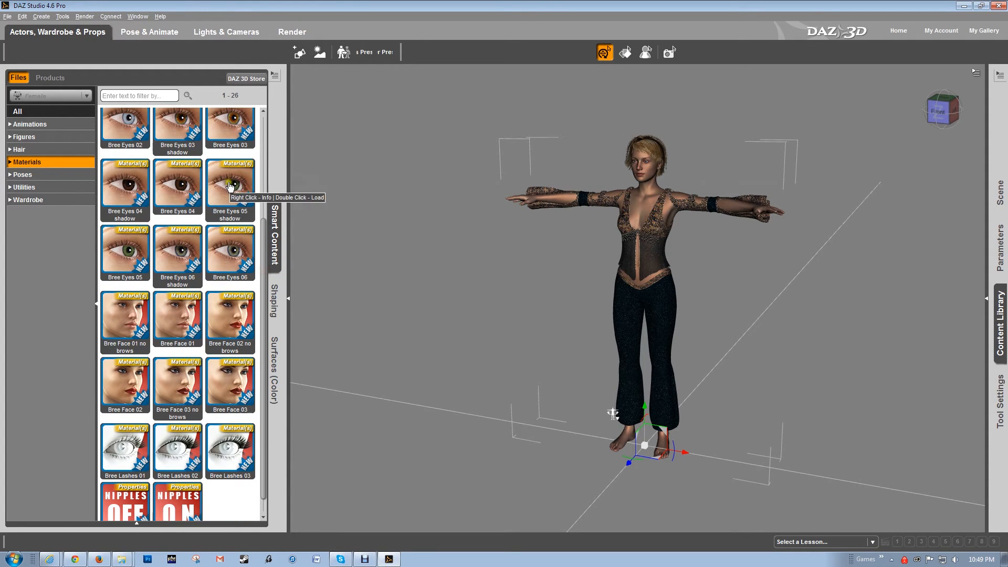
mouse_move(177, 266)
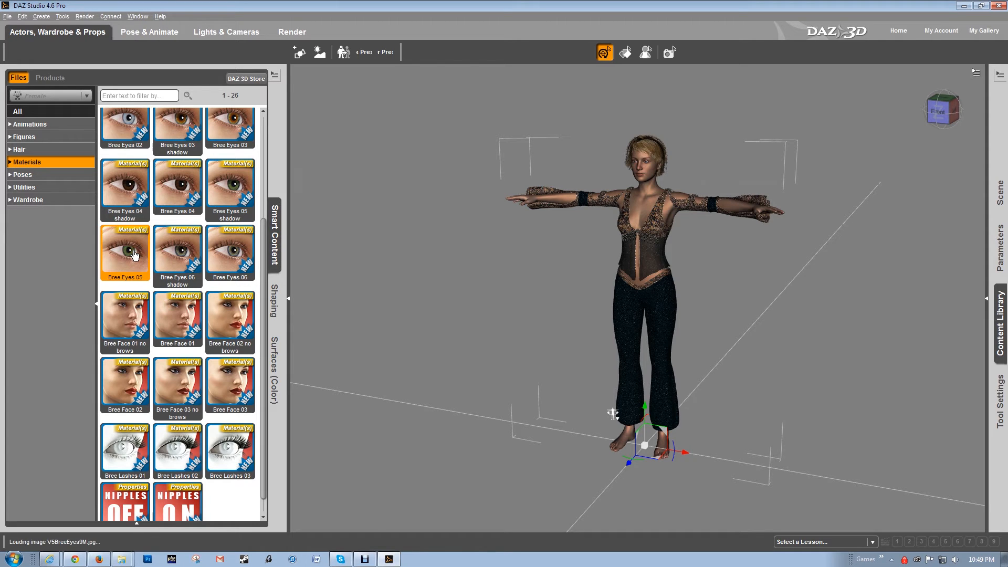
scroll("down", 3)
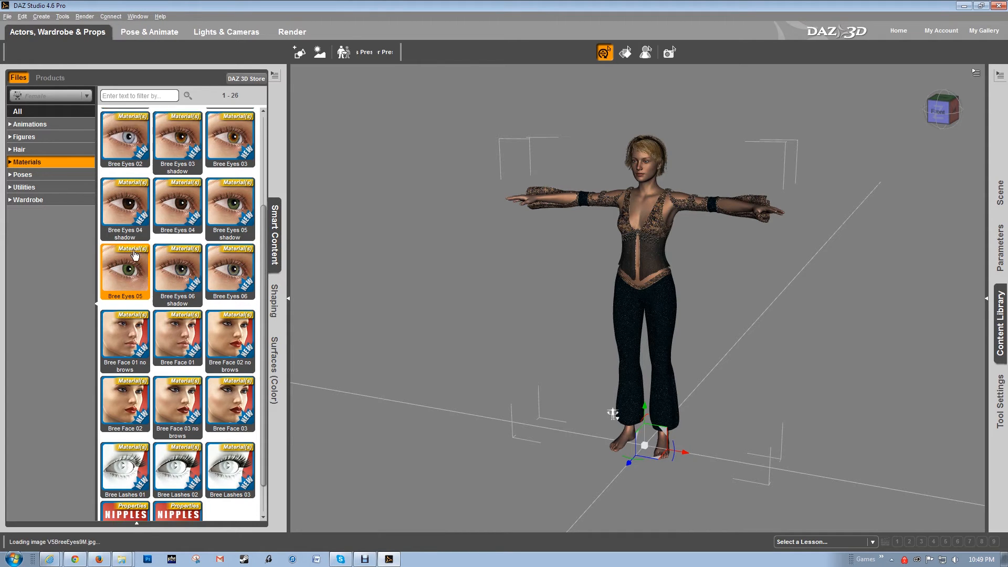
scroll("up", 3)
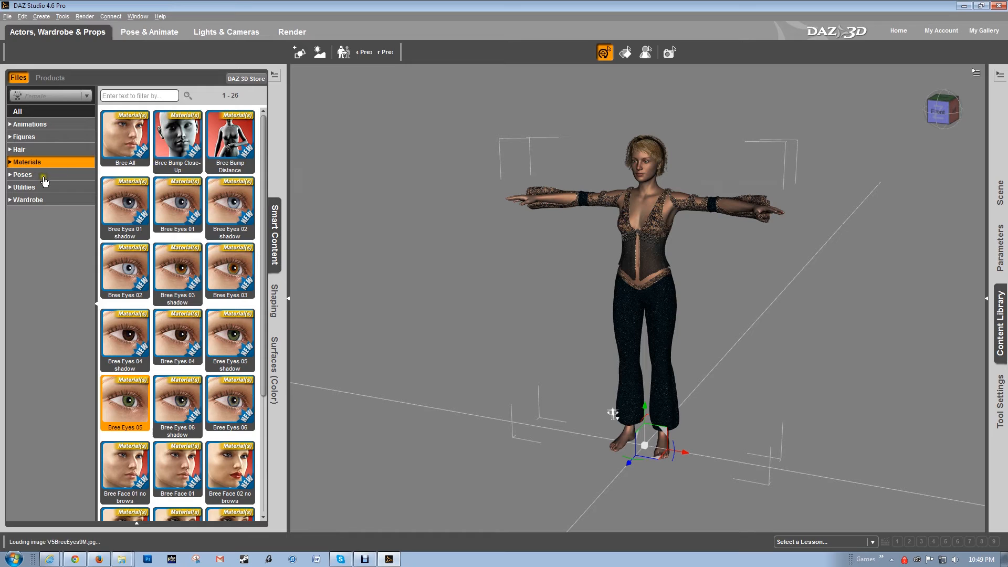
Apply standing pose 04 from the Poses library to the Genesis 2 figure.
left_click(22, 175)
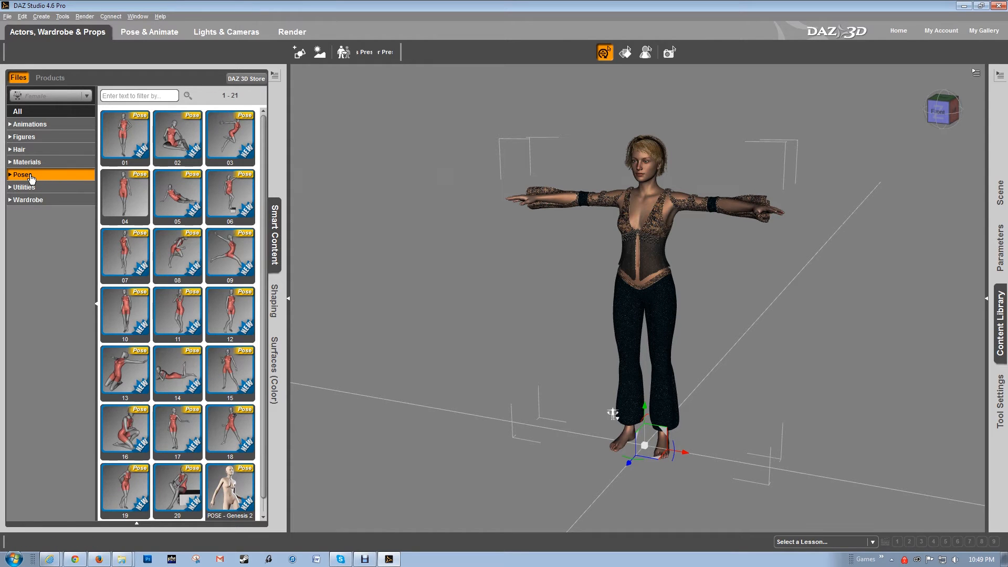
mouse_move(173, 412)
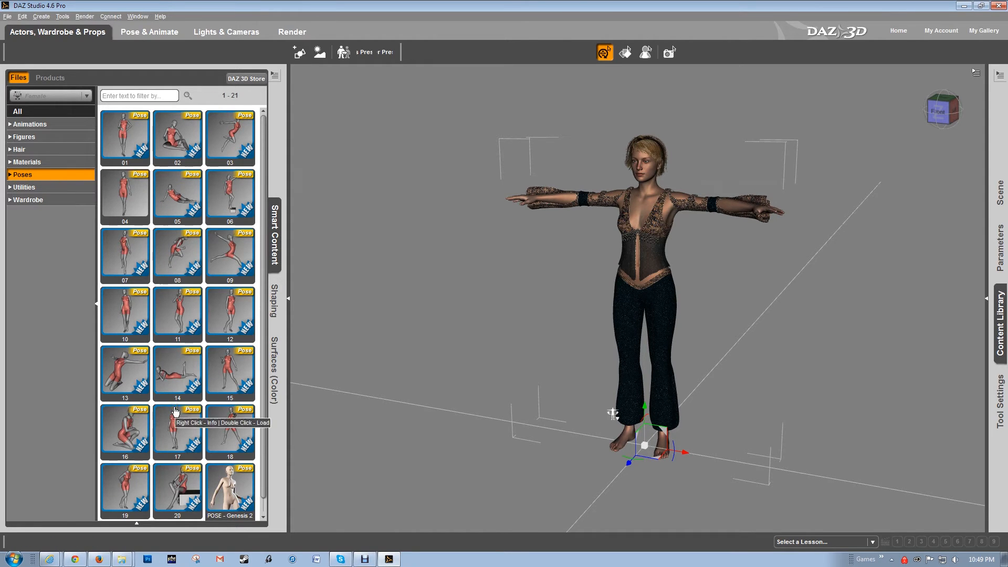
mouse_move(225, 353)
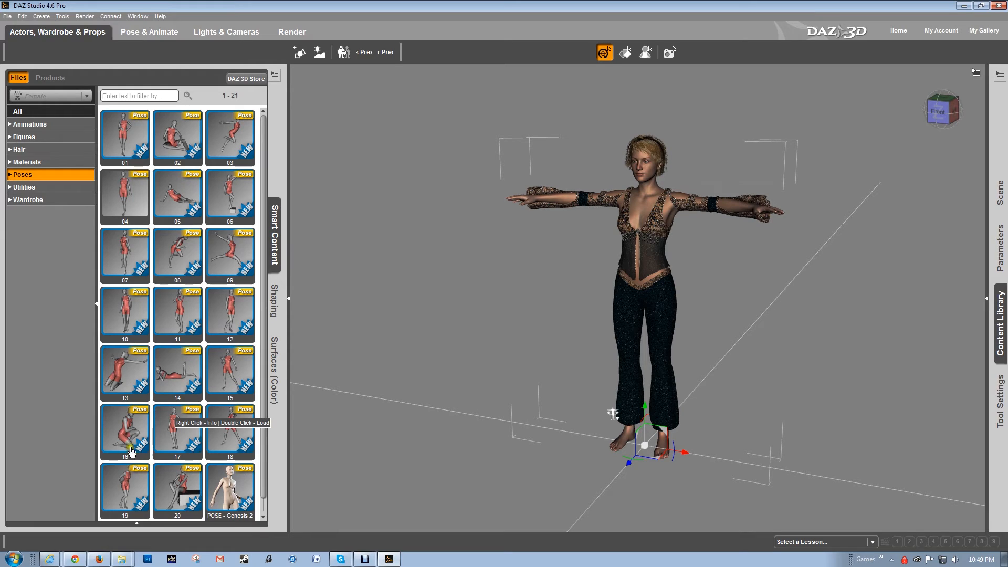
mouse_move(204, 340)
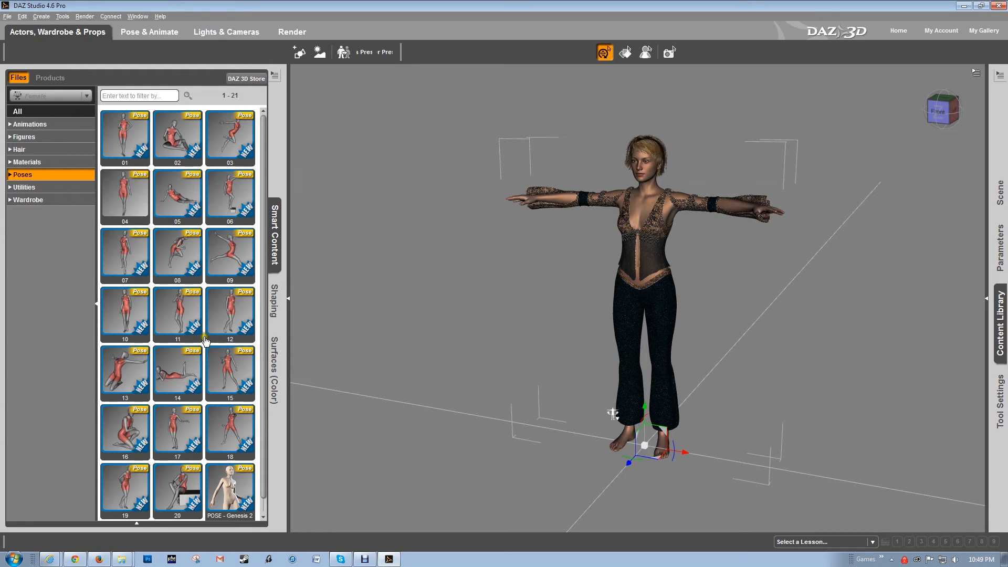
mouse_move(157, 267)
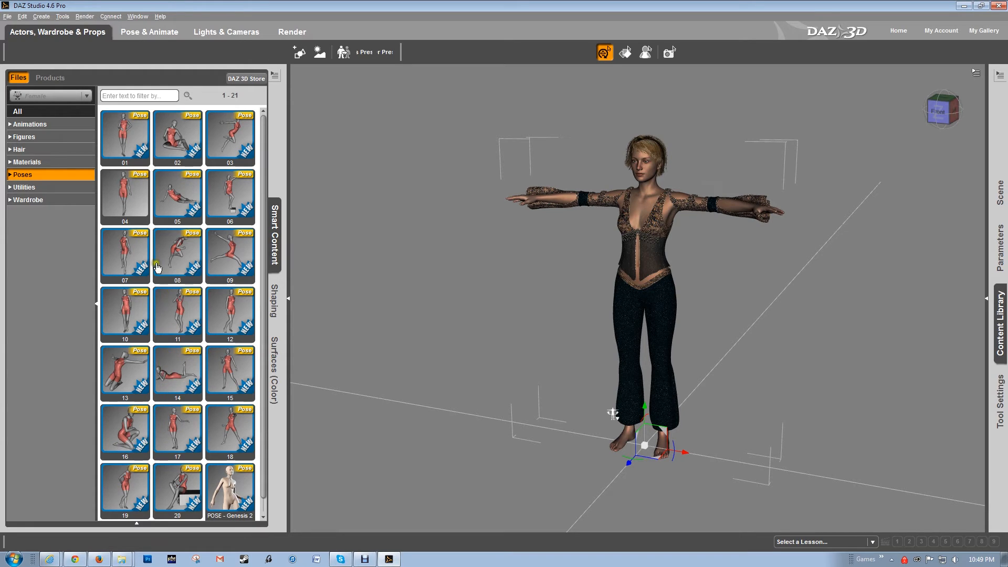
mouse_move(263, 201)
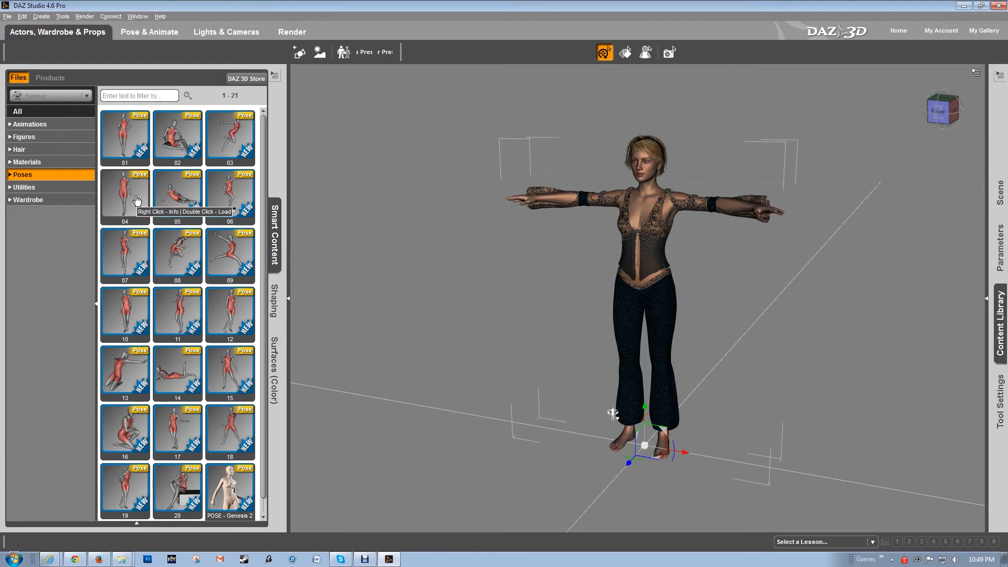
mouse_move(206, 199)
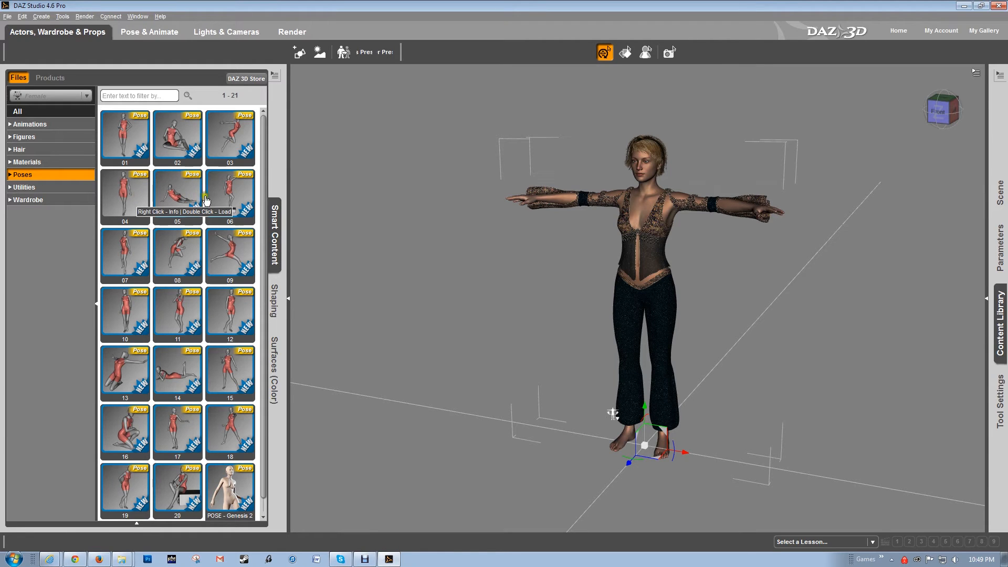
mouse_move(131, 190)
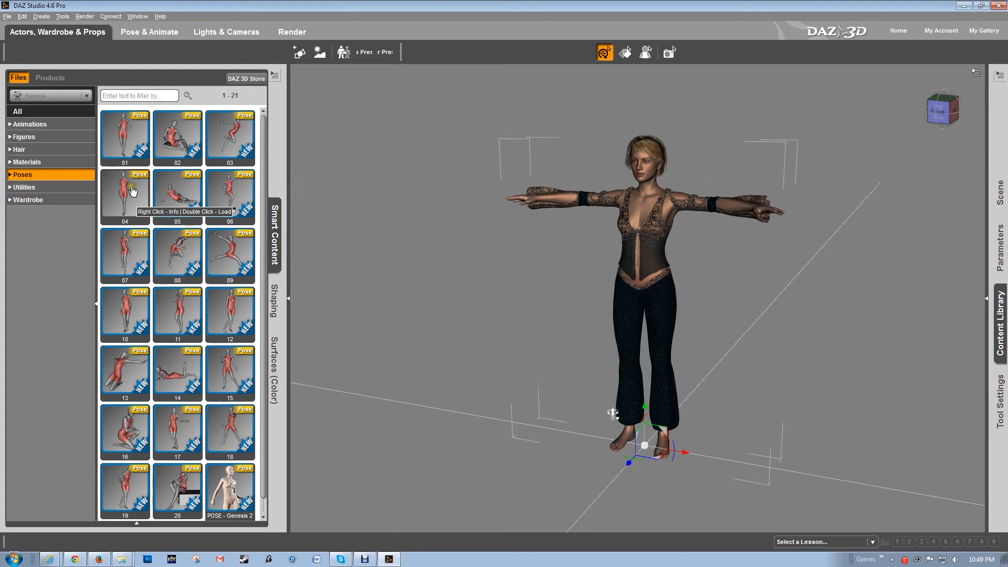
double_click(124, 194)
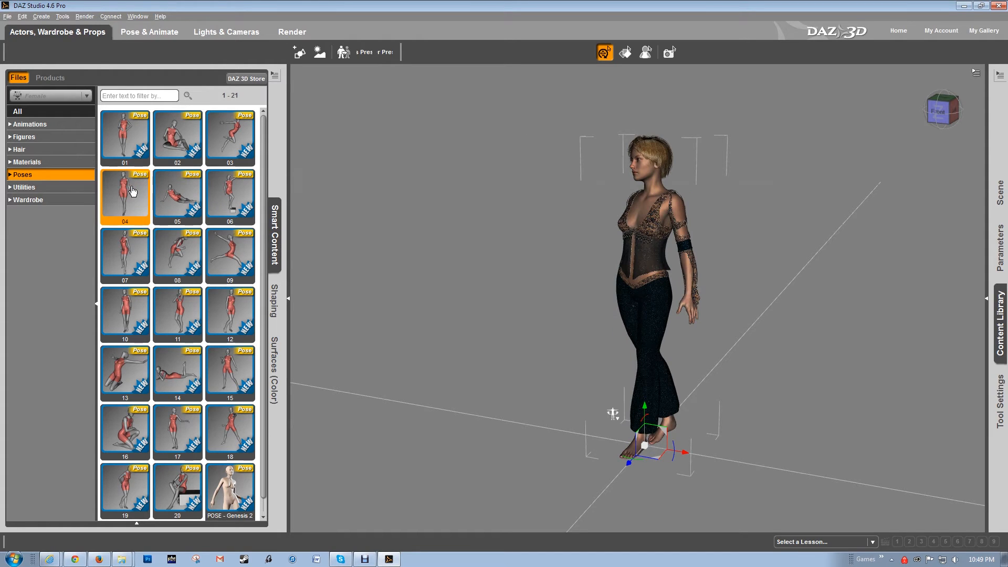
mouse_move(907, 178)
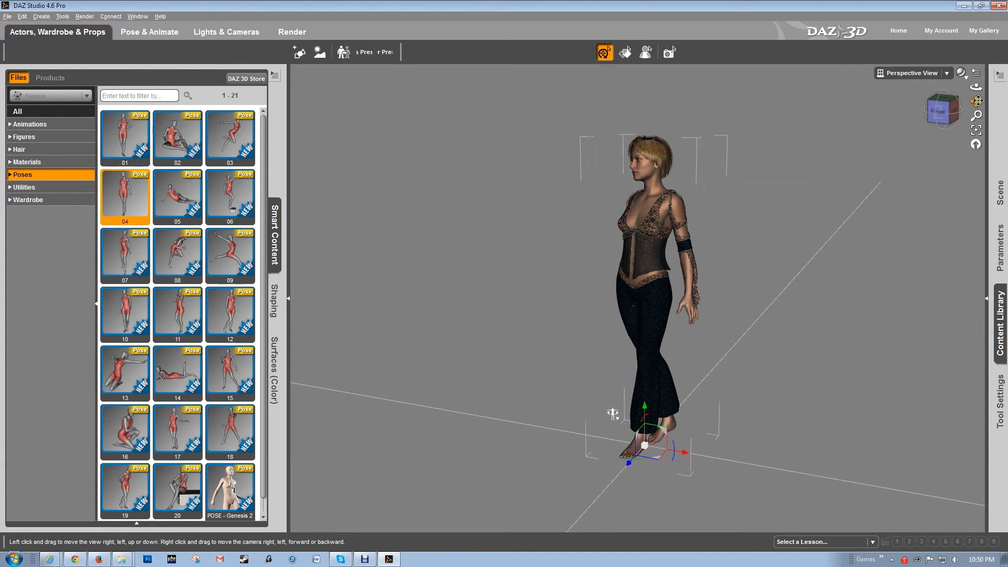
mouse_move(976, 117)
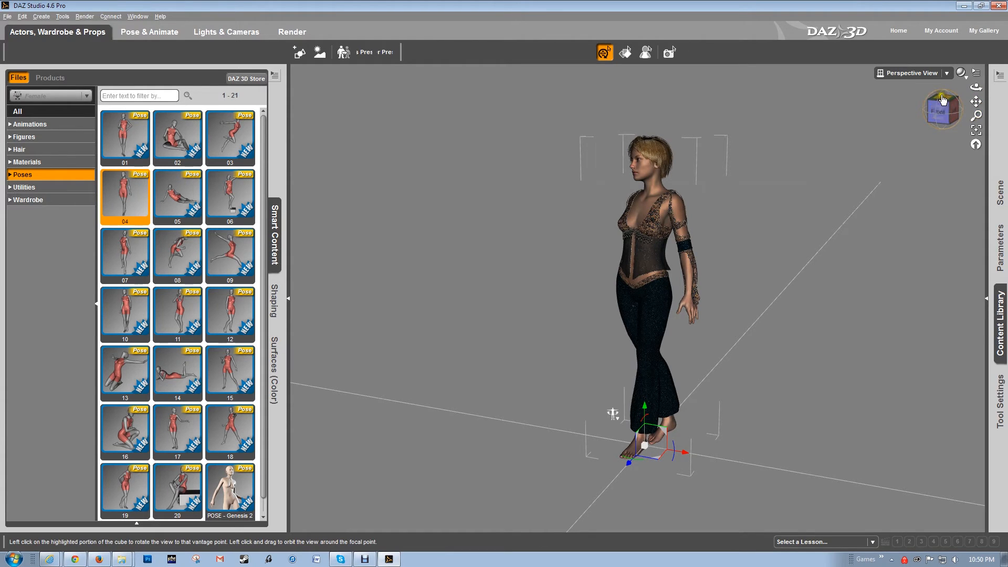
Use the view cube's front face so the posed figure faces the viewer.
left_click(941, 109)
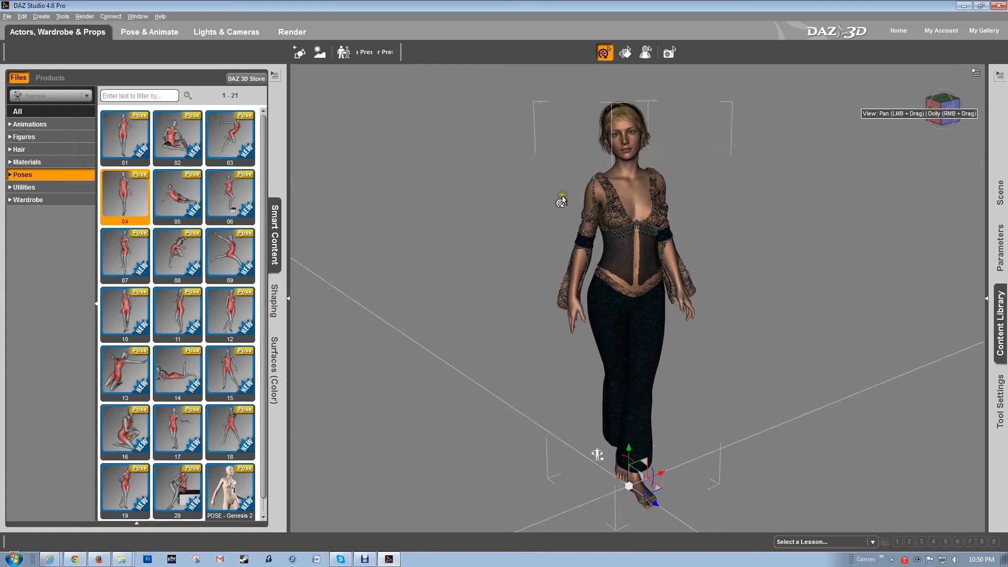
mouse_move(134, 32)
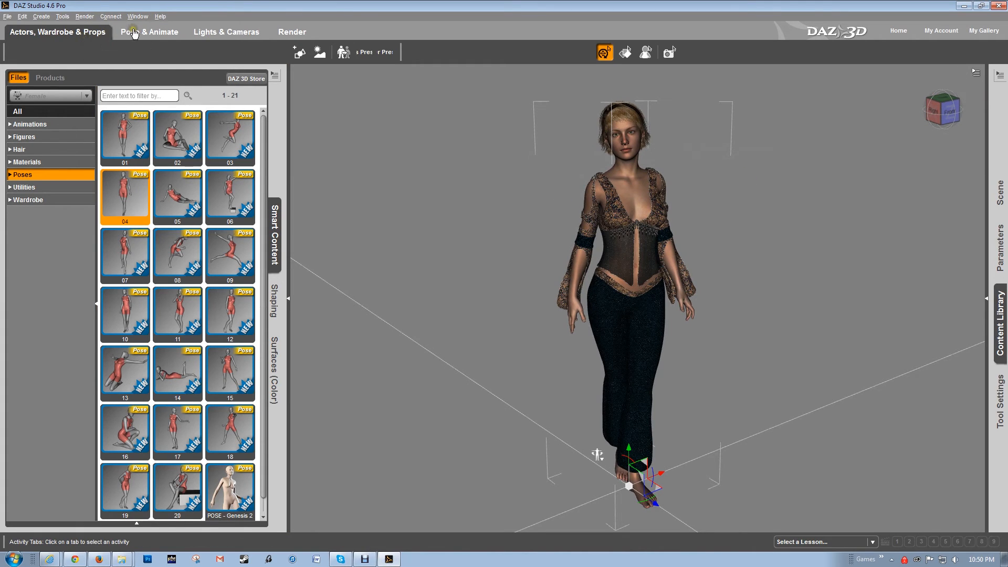
mouse_move(137, 20)
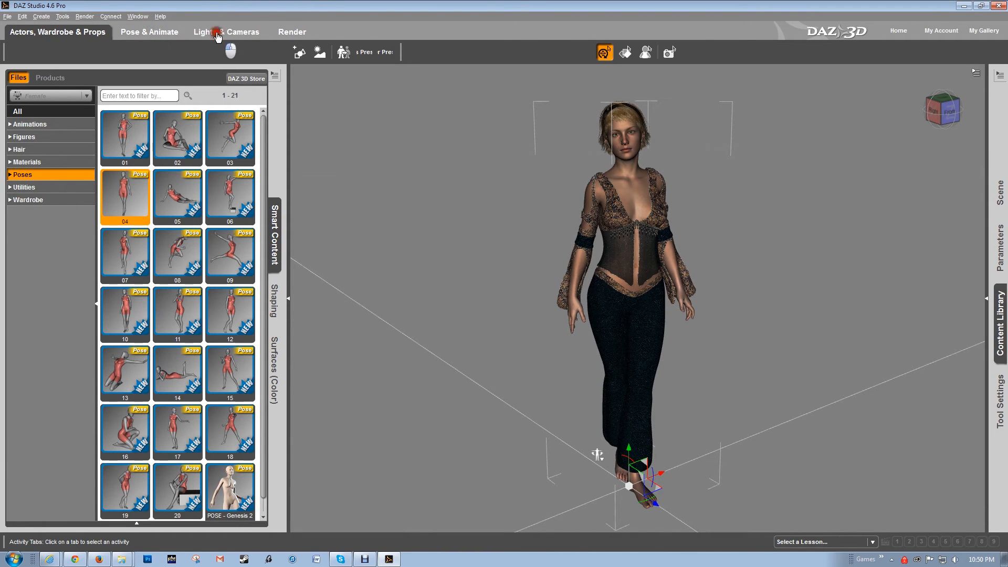
Create Camera 1 with Apply Active Viewport Transforms in the Lights & Cameras workspace.
left_click(226, 32)
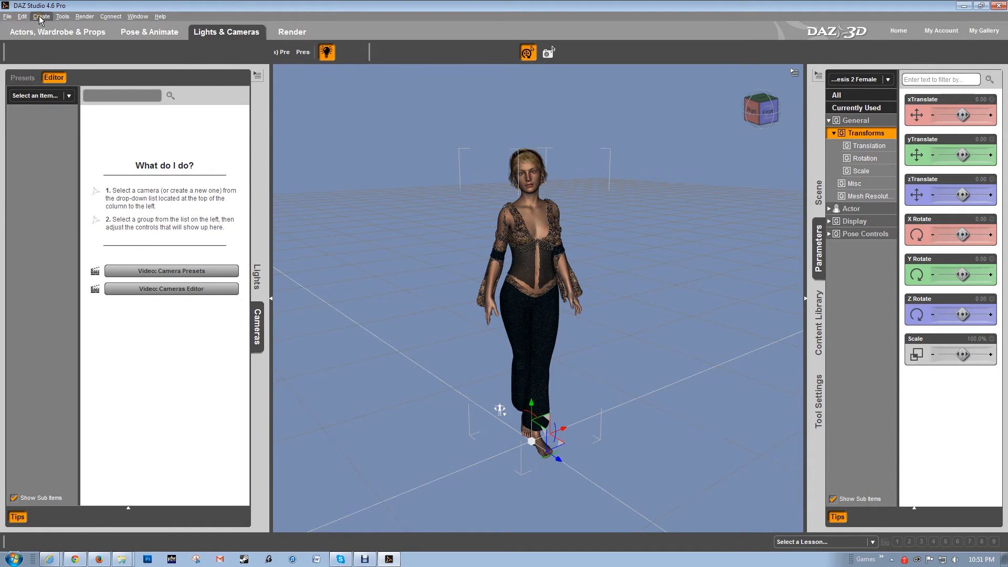
left_click(40, 17)
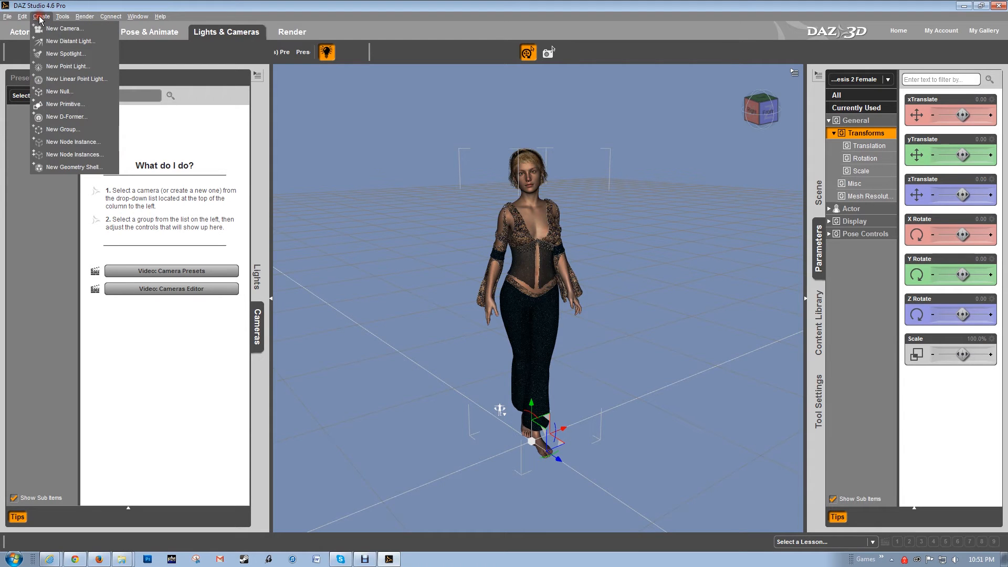
left_click(66, 28)
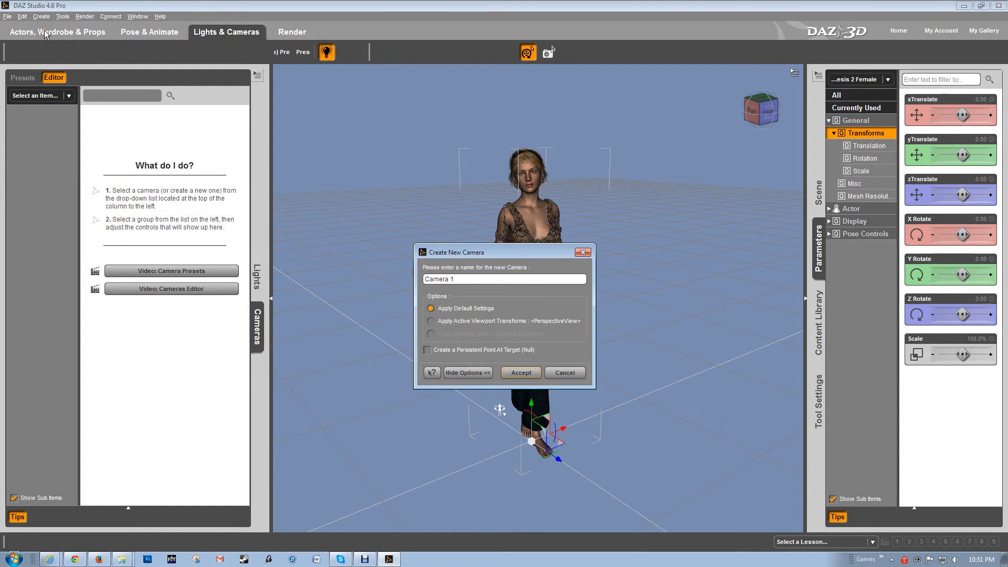
mouse_move(449, 309)
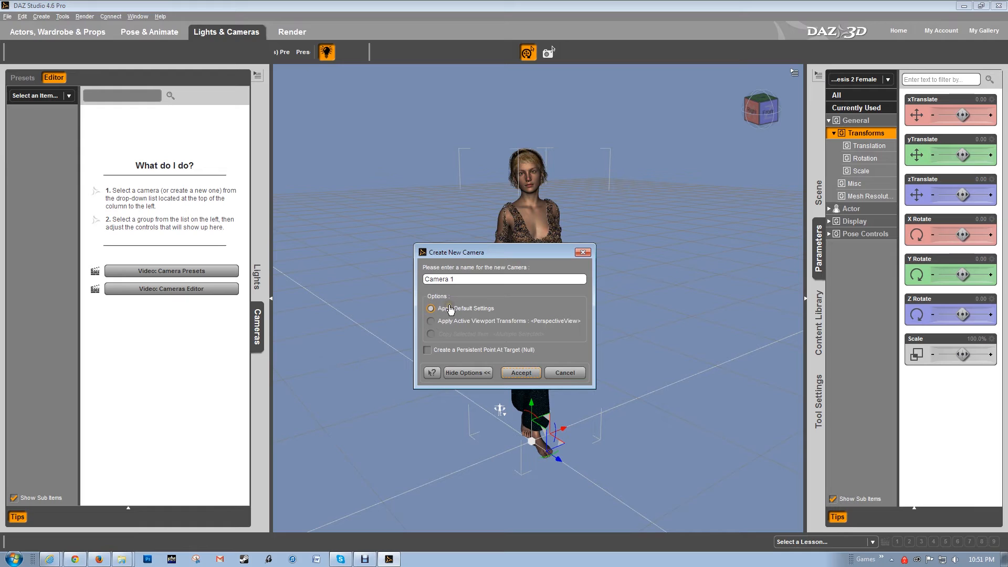
left_click(430, 321)
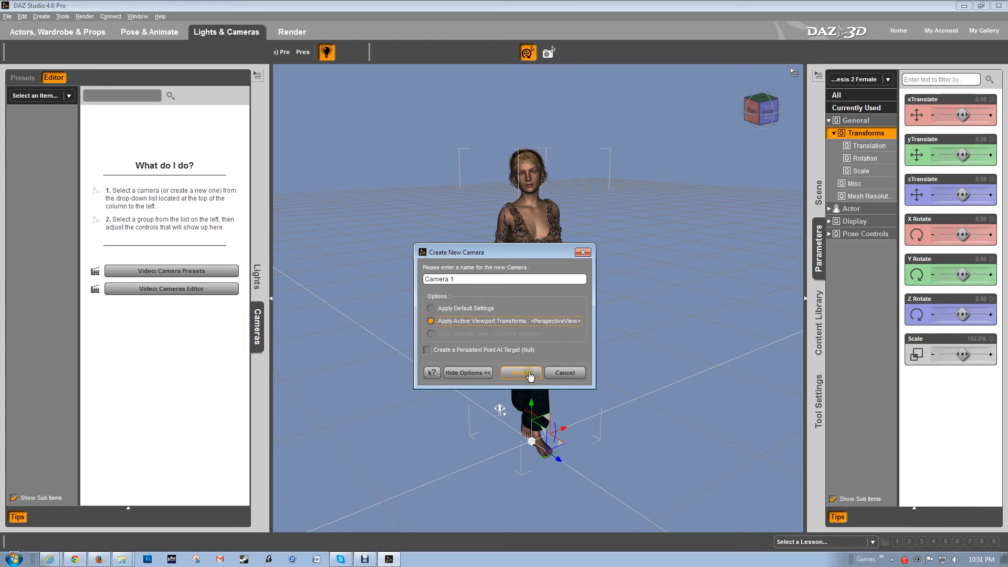
left_click(521, 373)
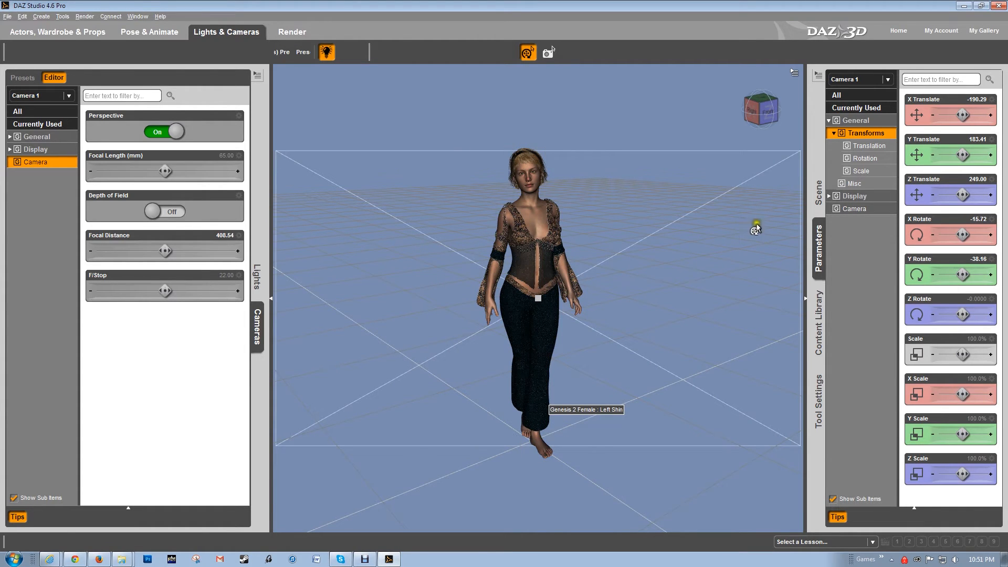
mouse_move(850, 201)
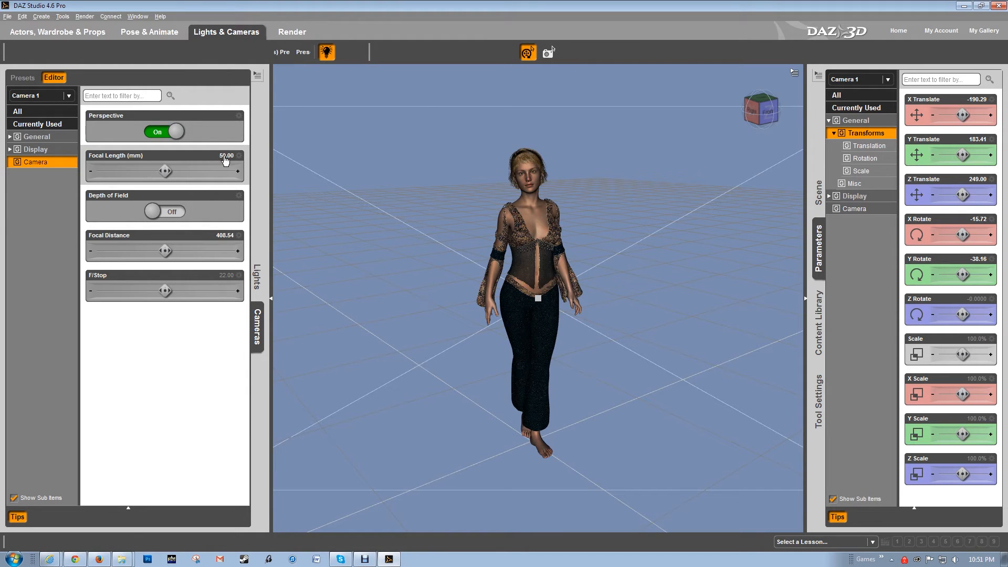
Set Camera 1's focal length to 45 mm and frame the figure closer.
left_click(707, 72)
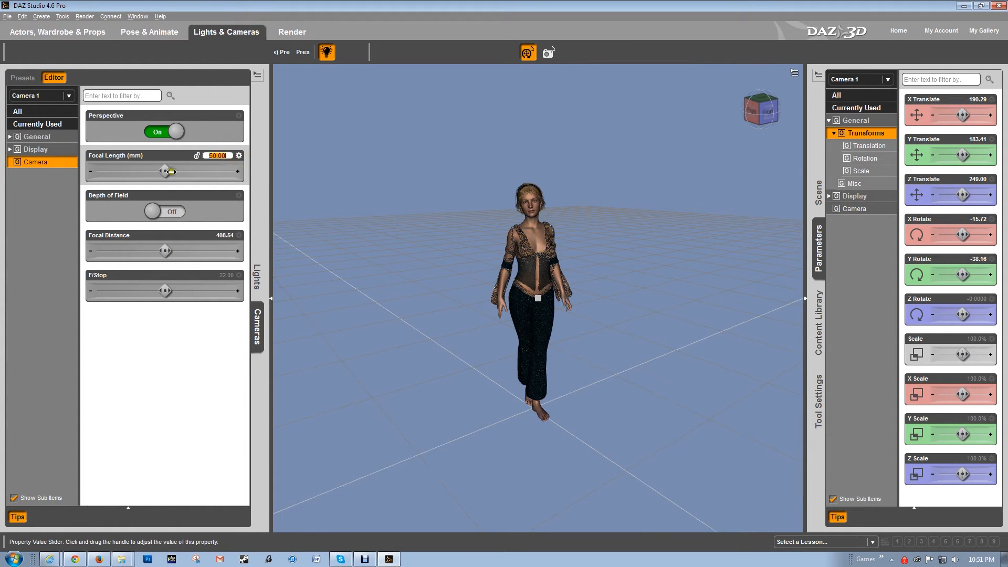
left_click_drag(169, 171, 184, 171)
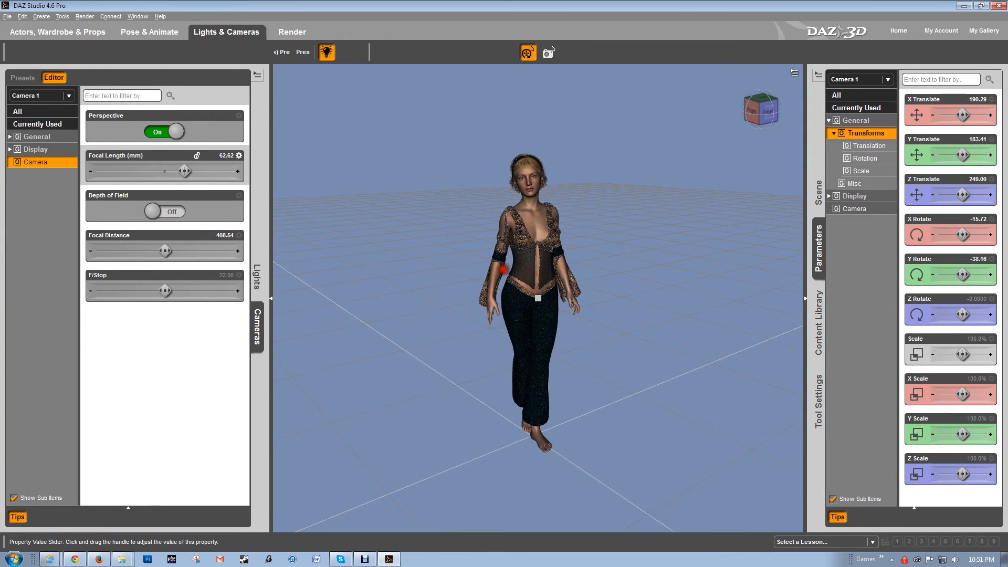
left_click_drag(185, 170, 182, 170)
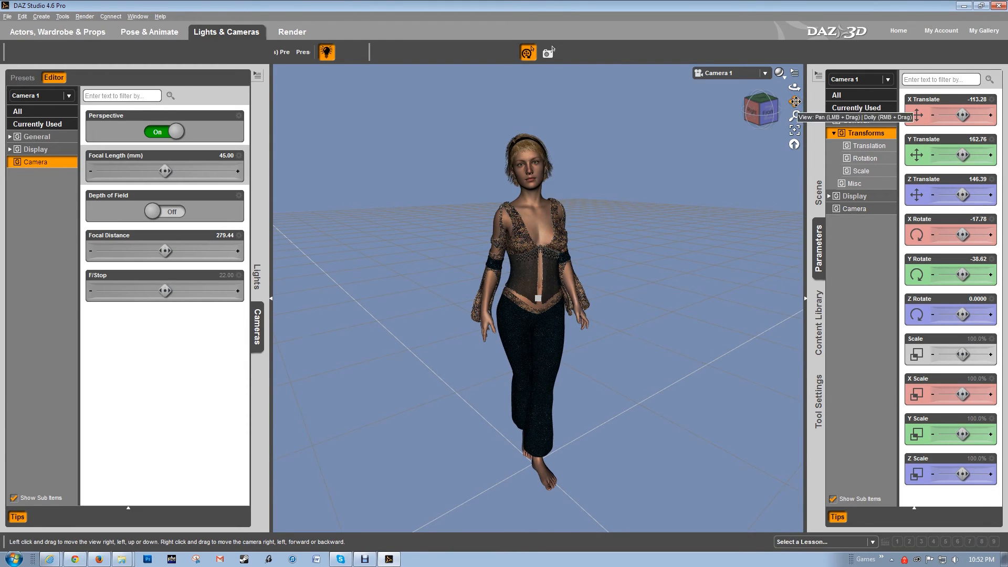
mouse_move(774, 186)
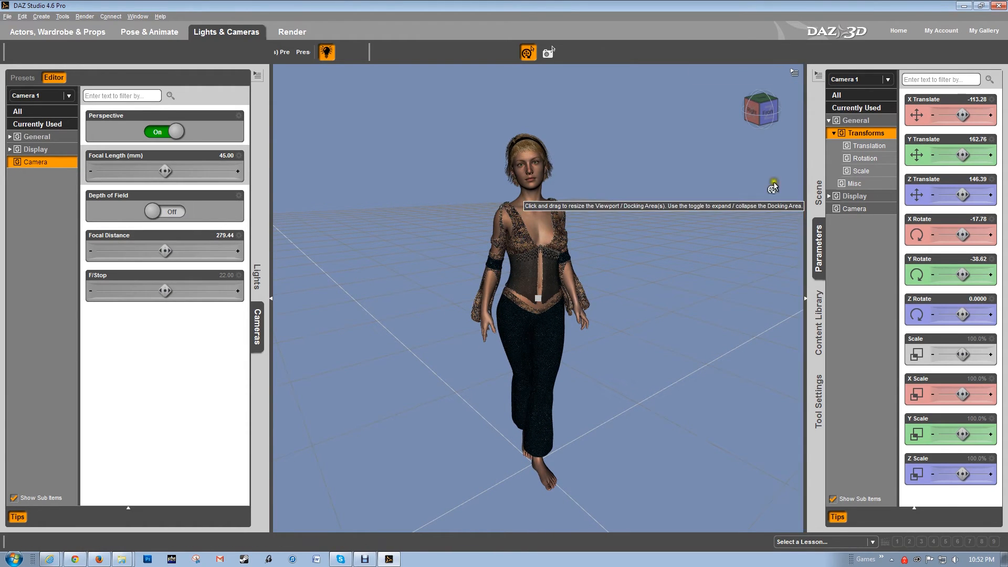
mouse_move(764, 190)
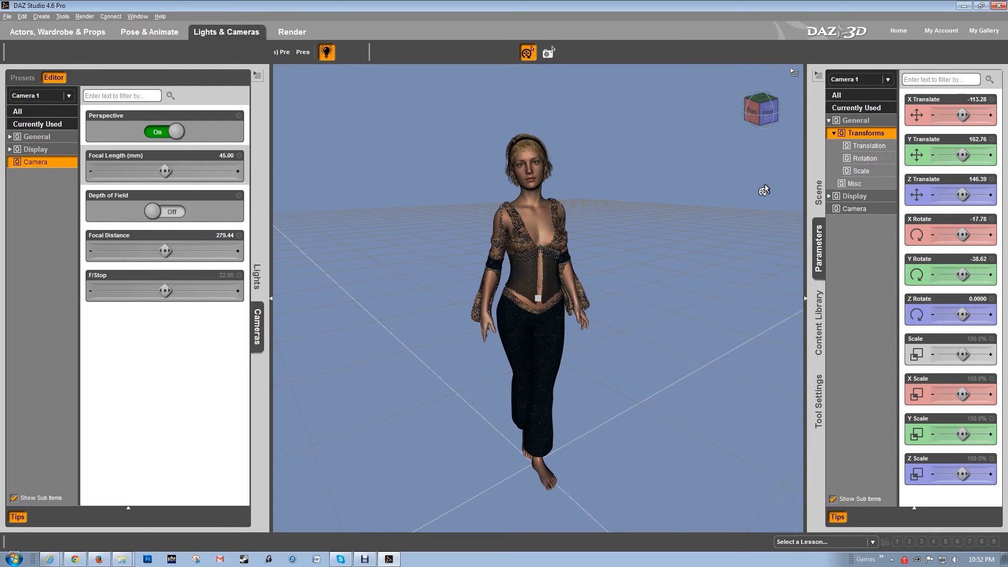
Switch the viewport to Top View to see Camera 1 aimed at the figure.
left_click(726, 72)
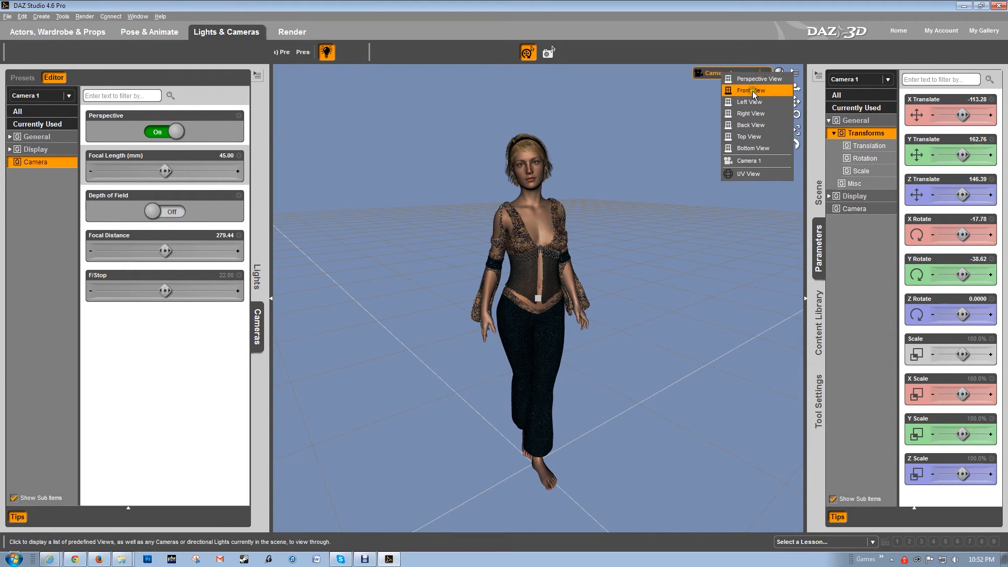
left_click(758, 77)
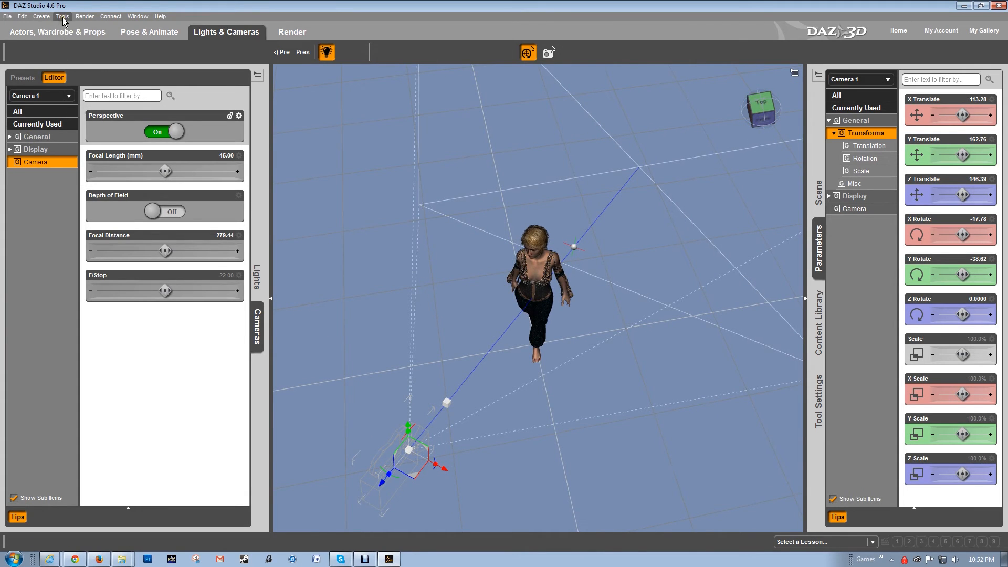
Create SpotLight 1 using Apply Active Viewport Transforms.
left_click(40, 17)
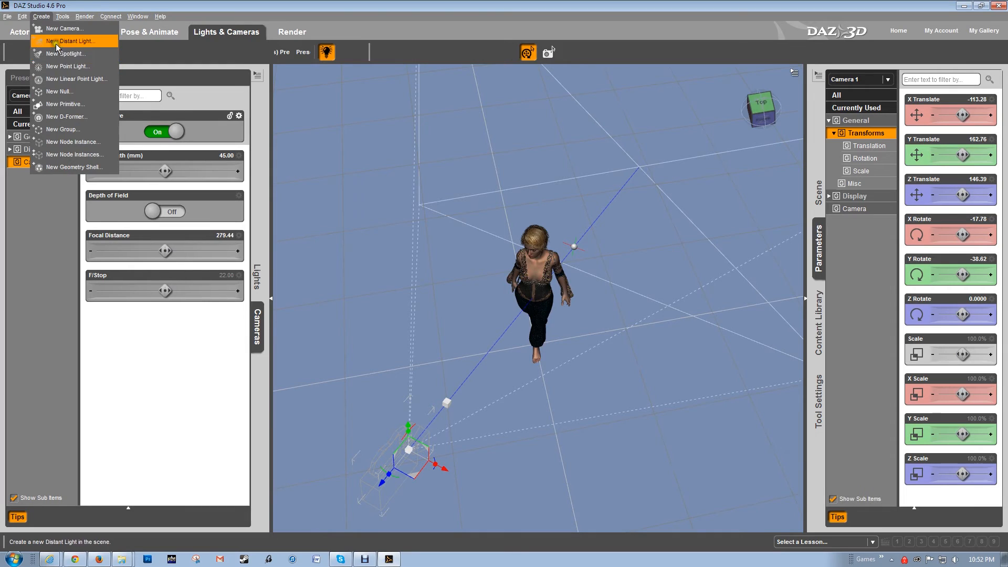
left_click(67, 53)
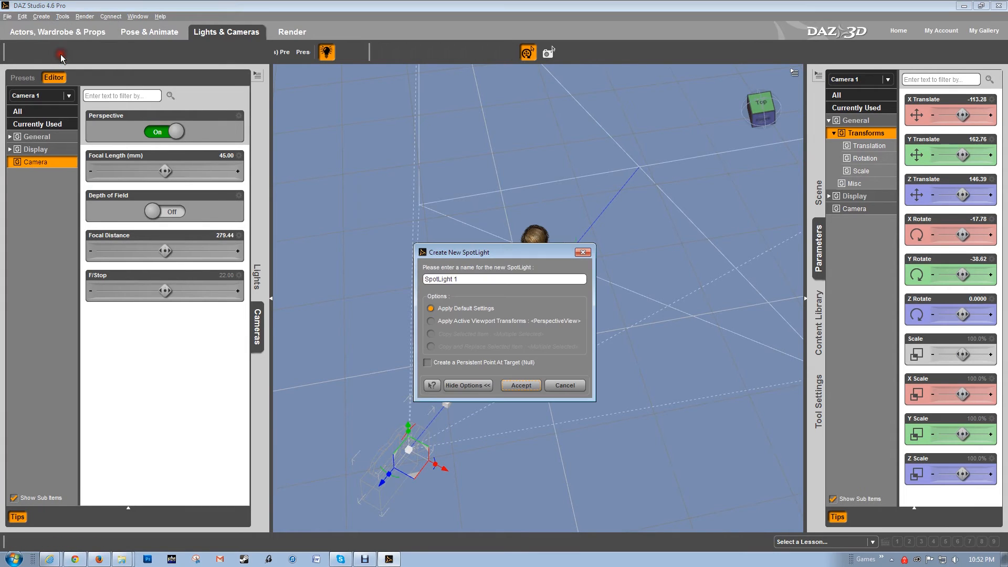
left_click(429, 321)
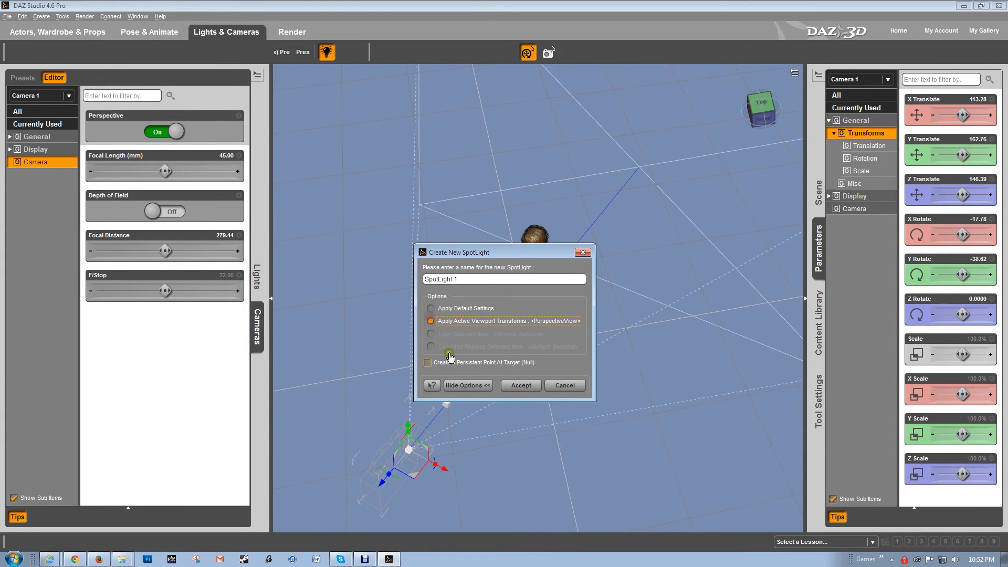
left_click(519, 385)
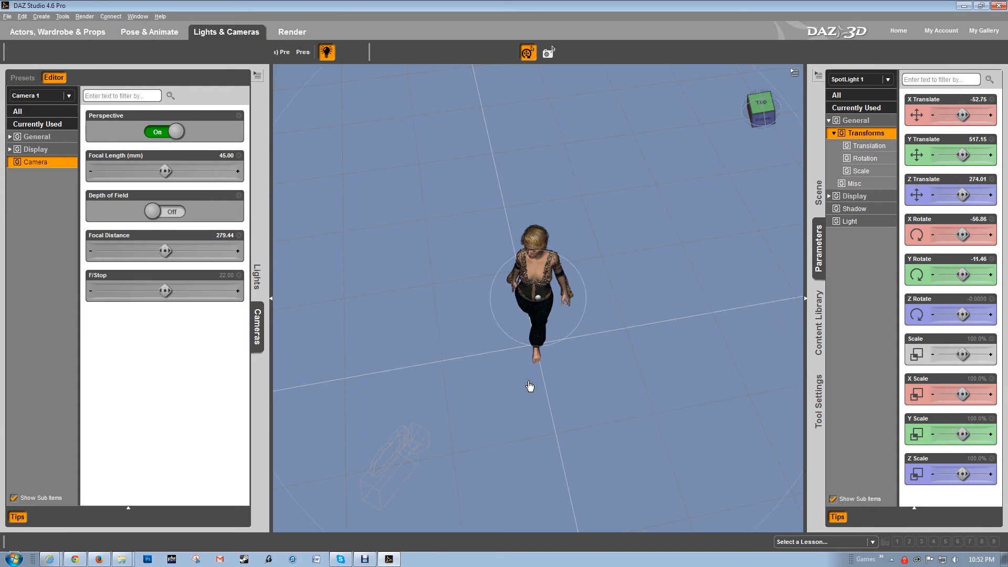
left_click(541, 264)
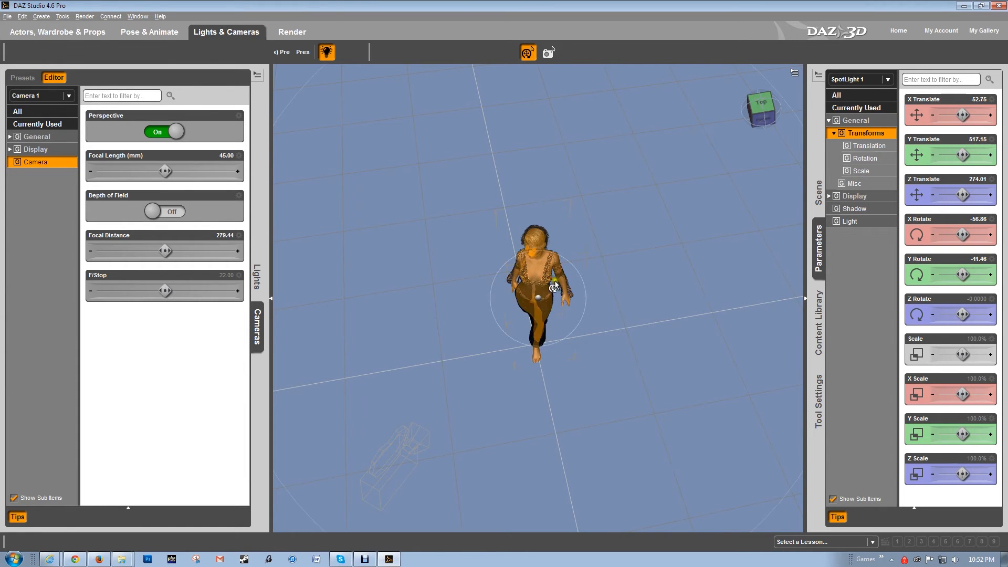
mouse_move(545, 273)
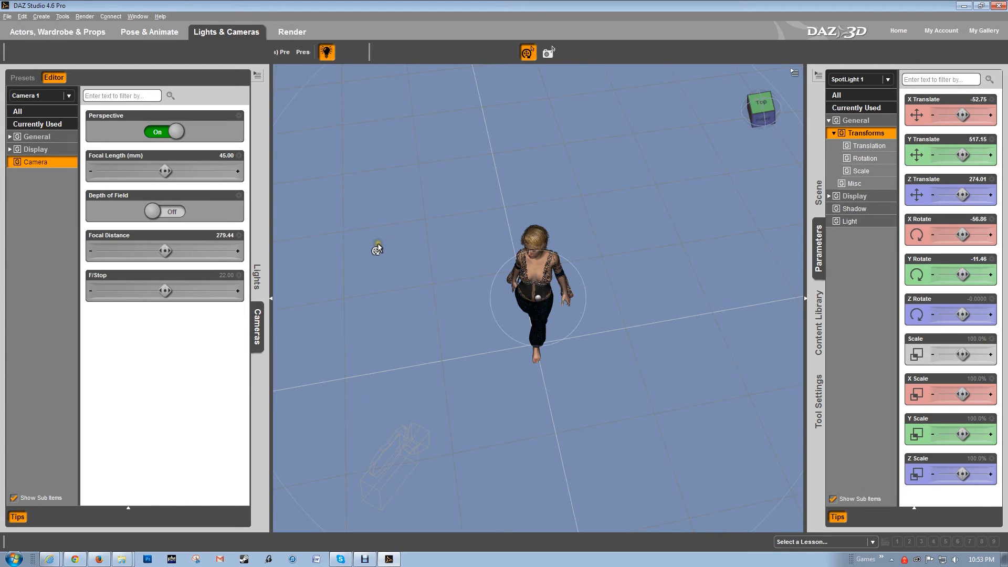
mouse_move(864, 235)
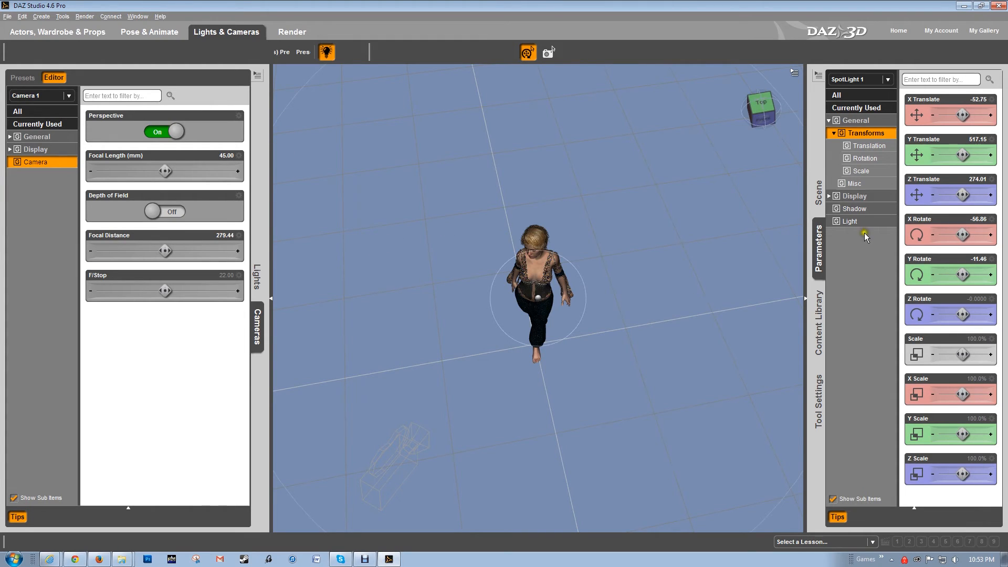
mouse_move(866, 238)
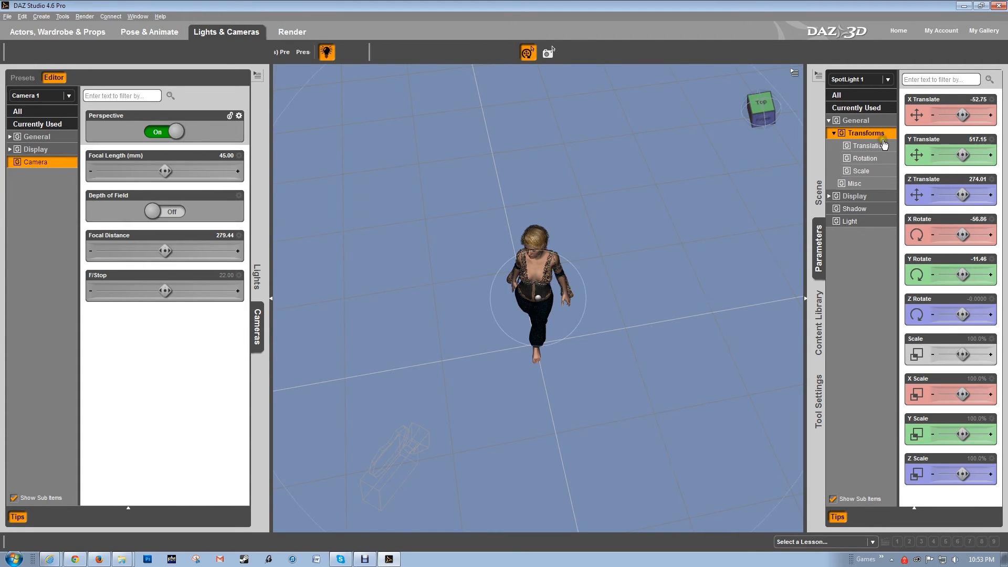
Tint SpotLight 1 pale warm yellow (248, 248, 194) and view through Camera 1.
left_click(69, 96)
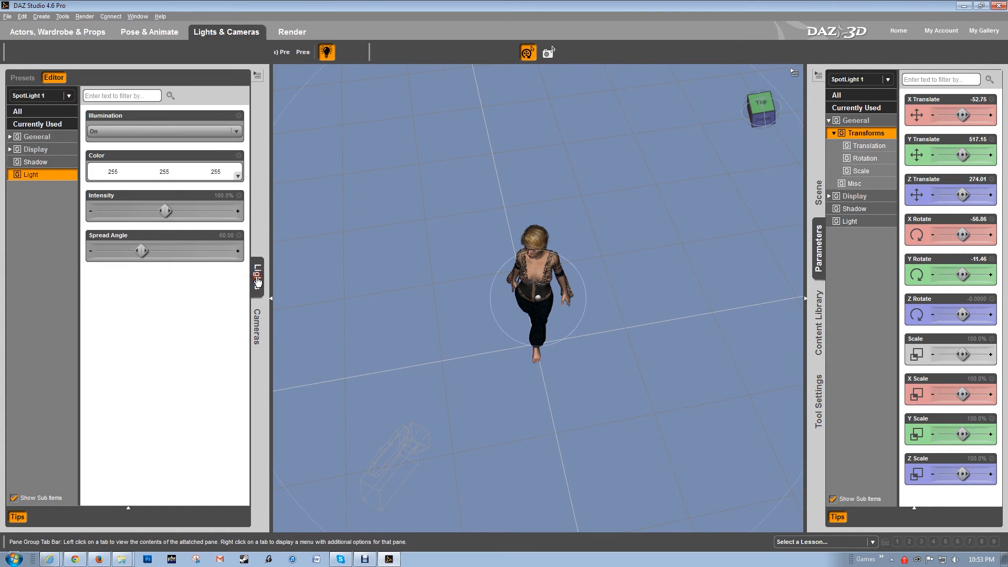
mouse_move(132, 121)
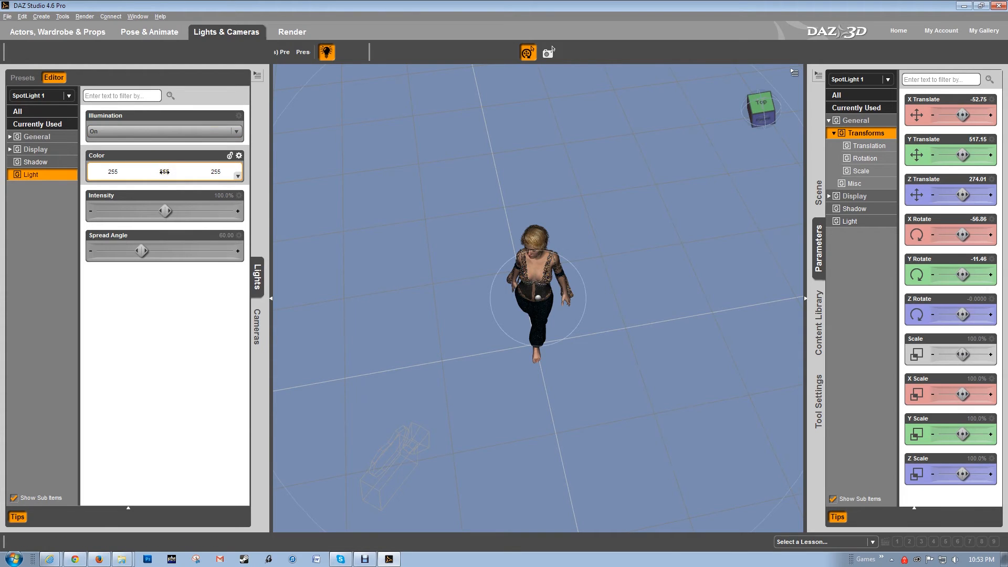
left_click(164, 172)
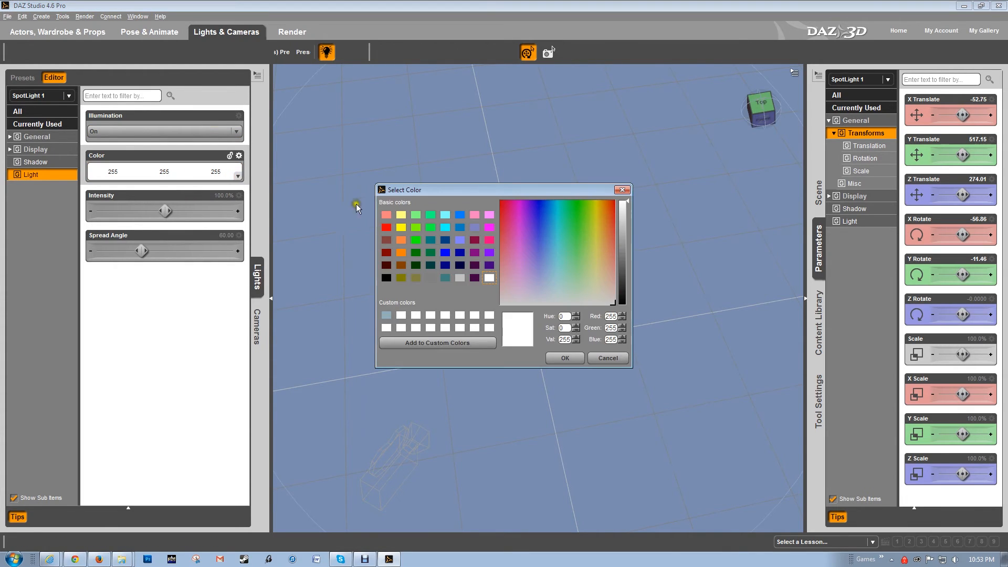
left_click(595, 283)
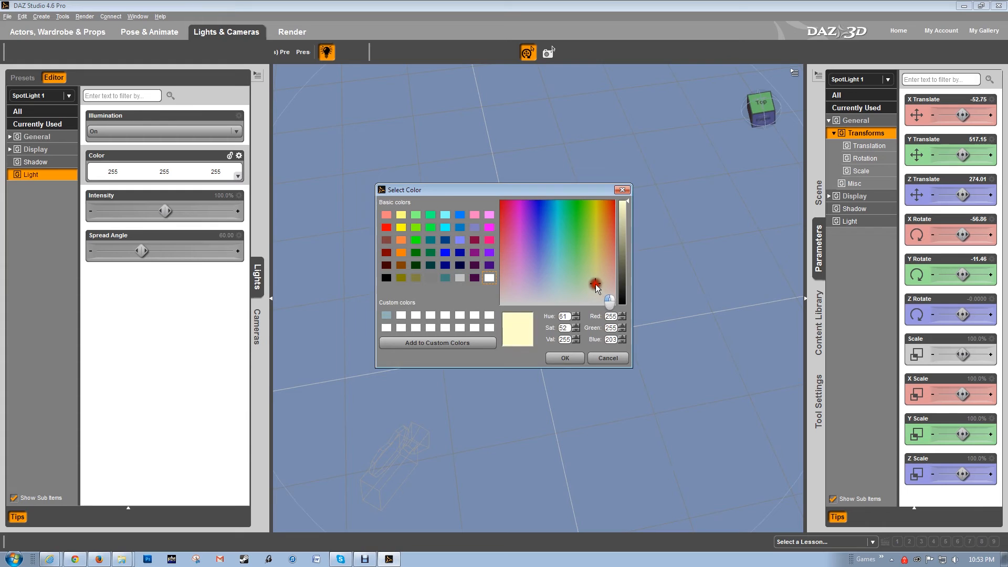
left_click(594, 281)
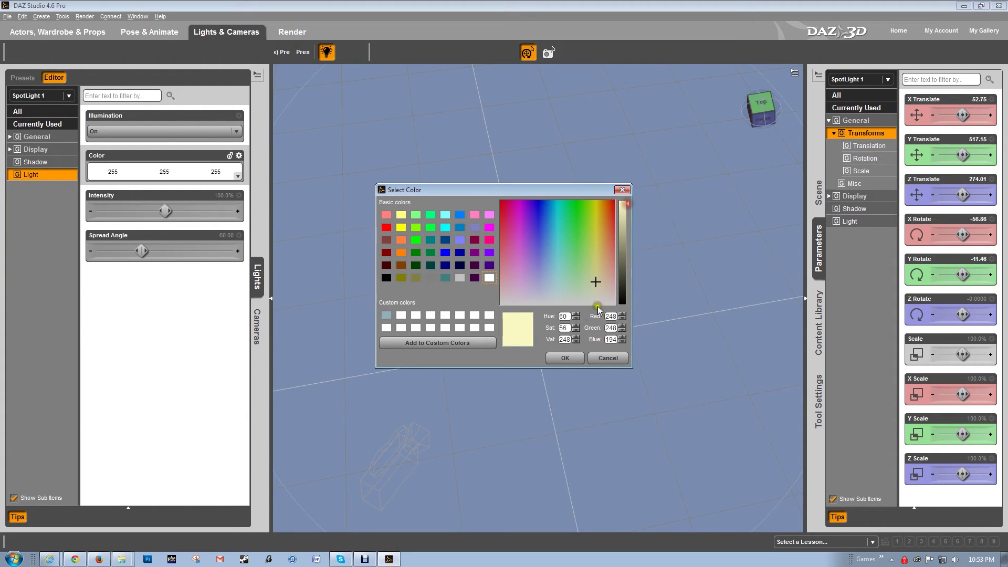
left_click(563, 358)
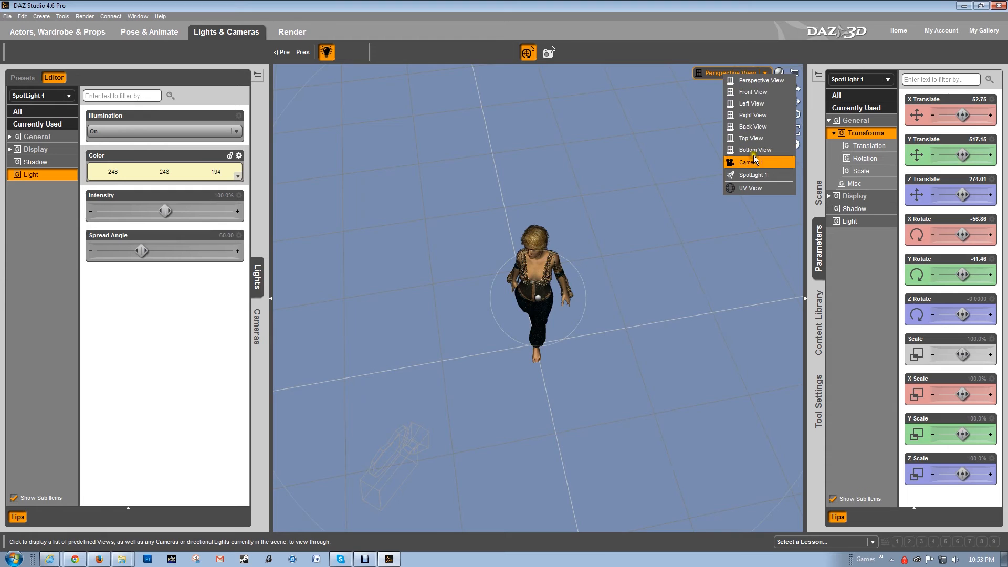
left_click(749, 161)
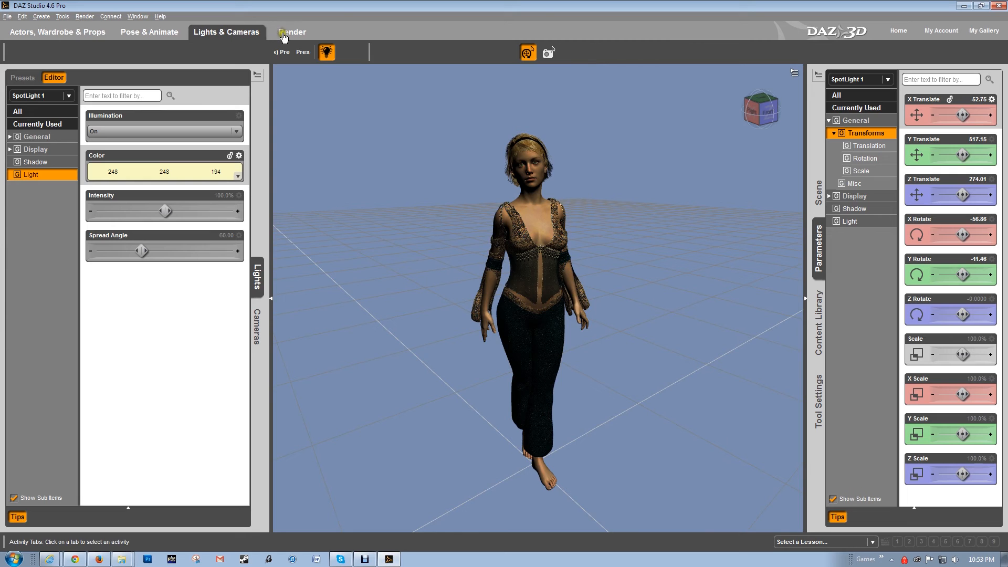
Set Render Settings dimensions to 2000 × 3200 pixels, framed through Camera 1.
left_click(291, 32)
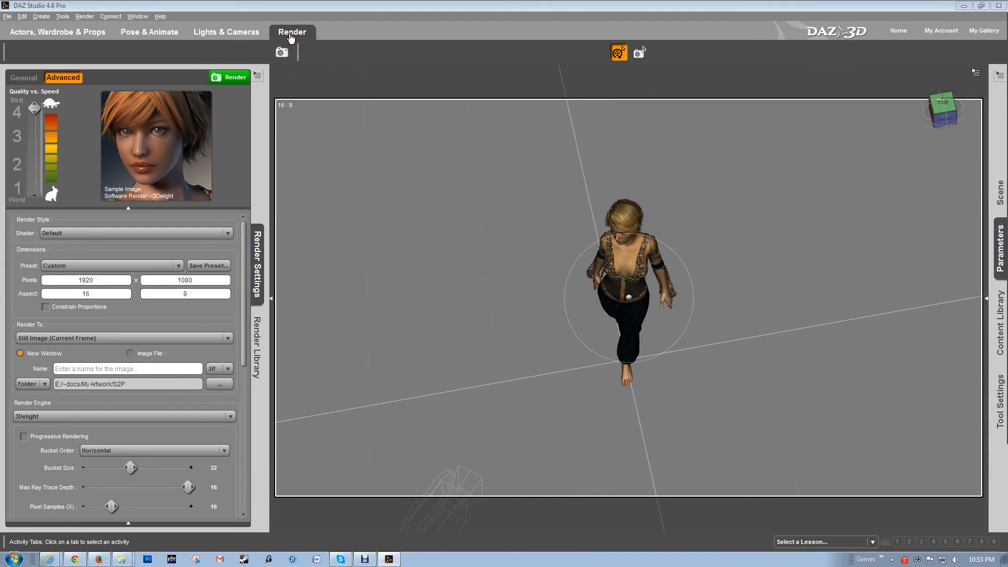
mouse_move(588, 172)
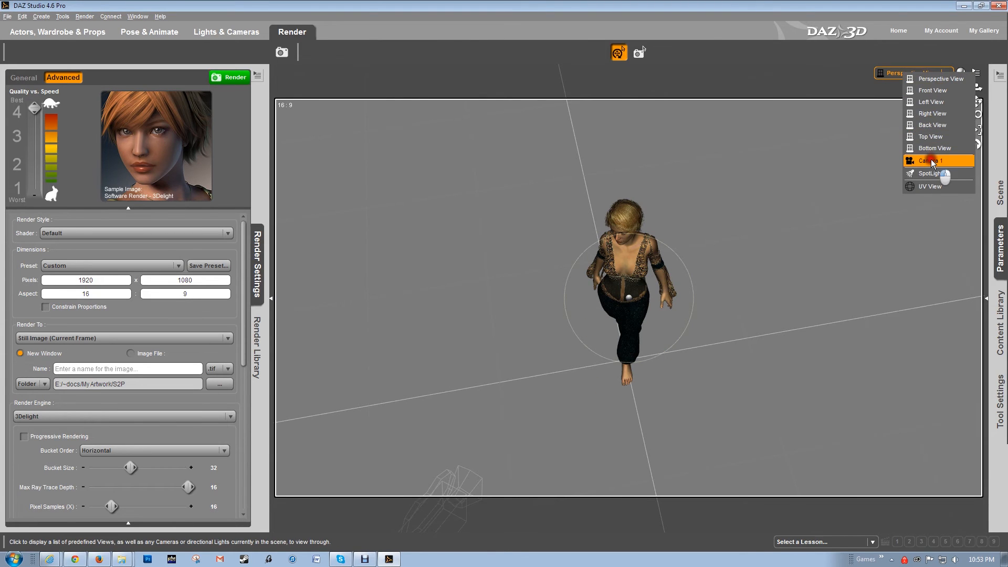
left_click(932, 160)
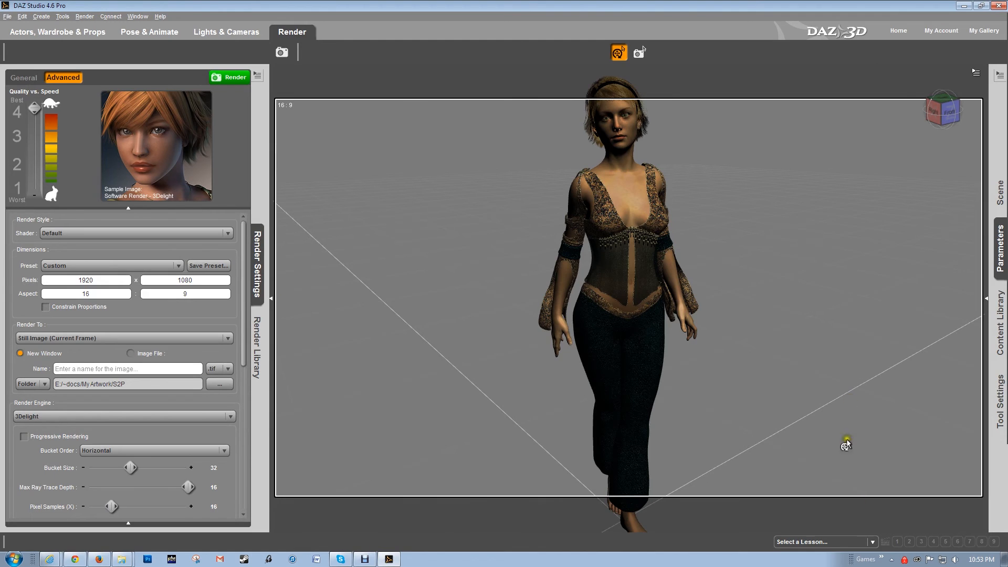
mouse_move(273, 496)
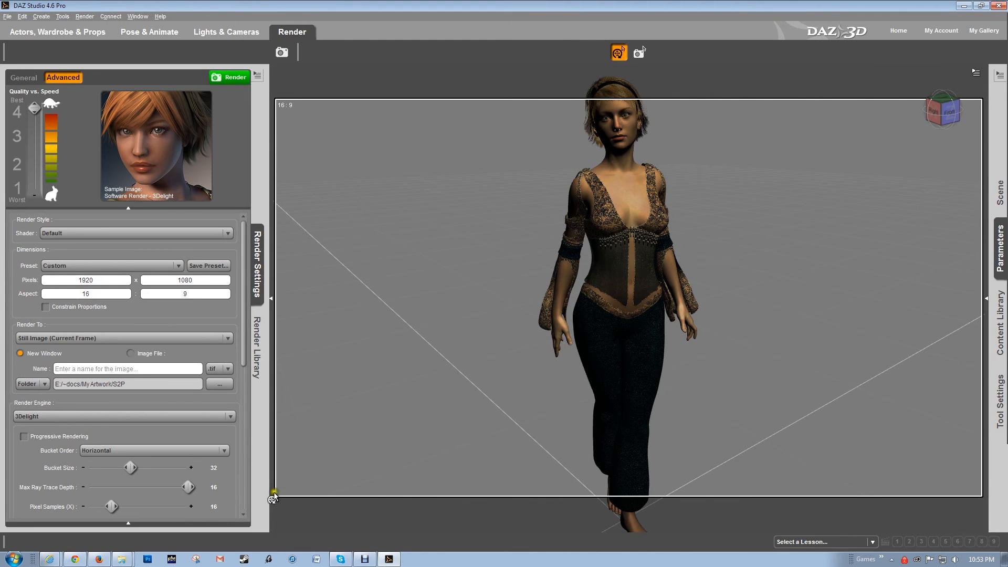
mouse_move(939, 100)
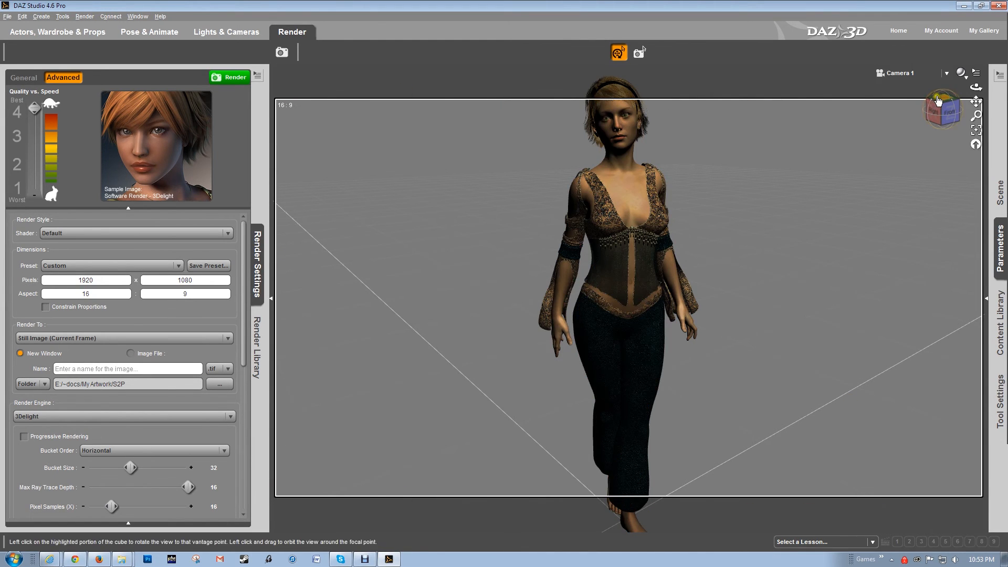
mouse_move(756, 103)
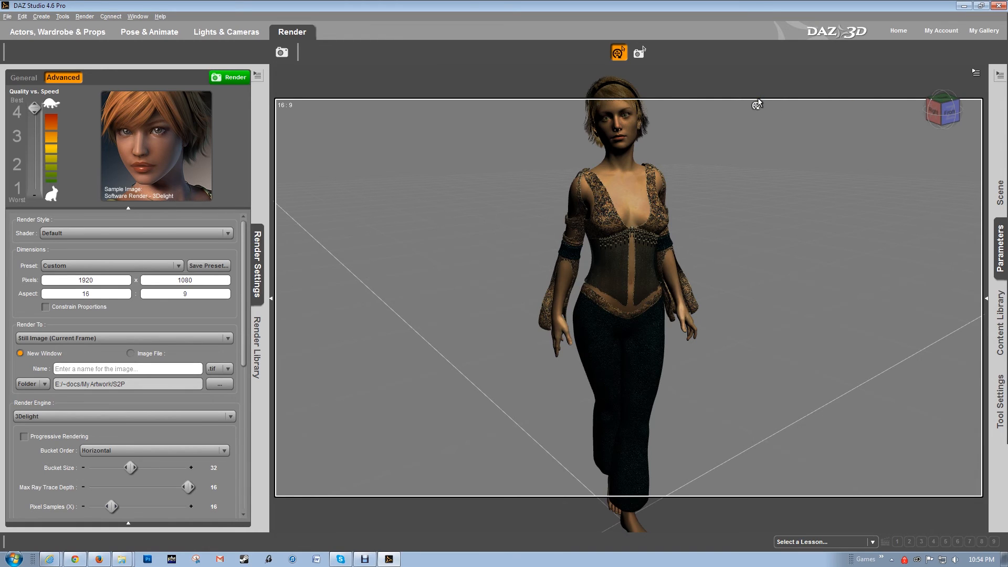
mouse_move(361, 75)
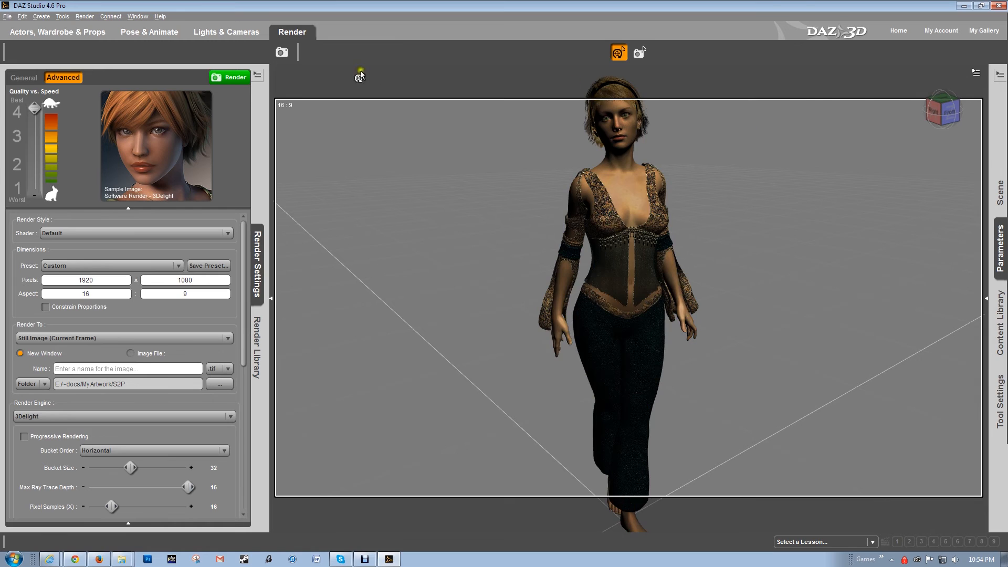
mouse_move(791, 246)
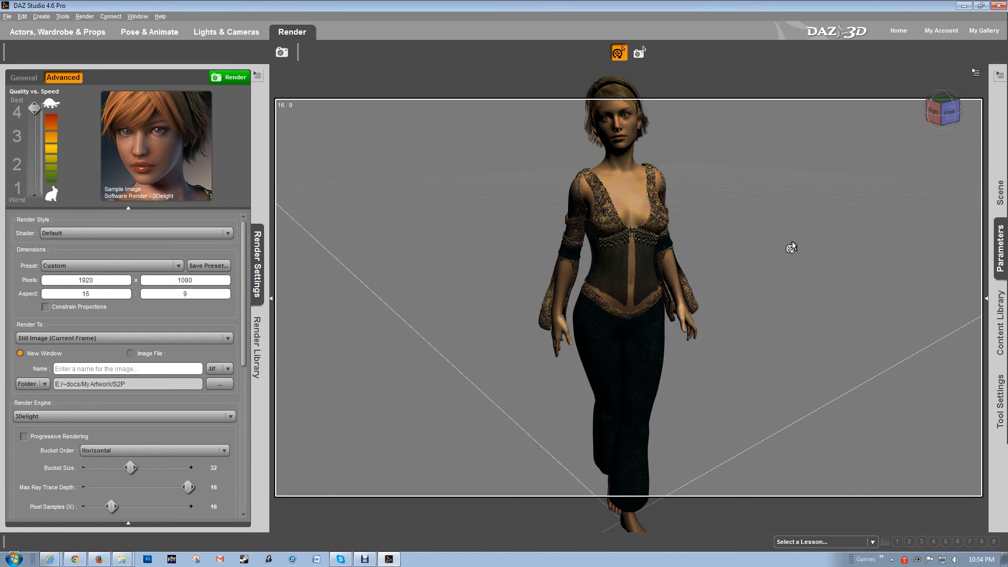
mouse_move(4, 312)
type("3200")
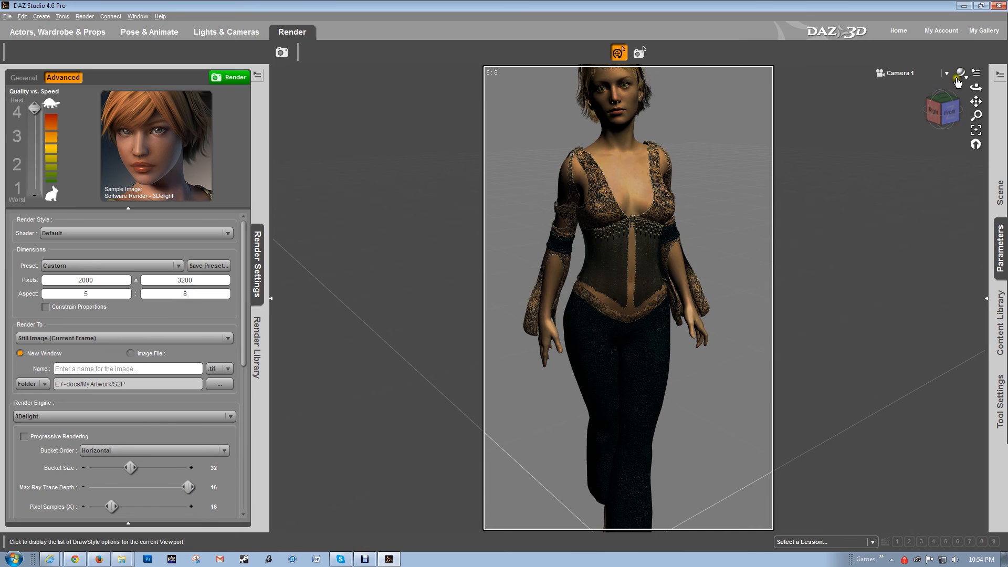
mouse_move(975, 115)
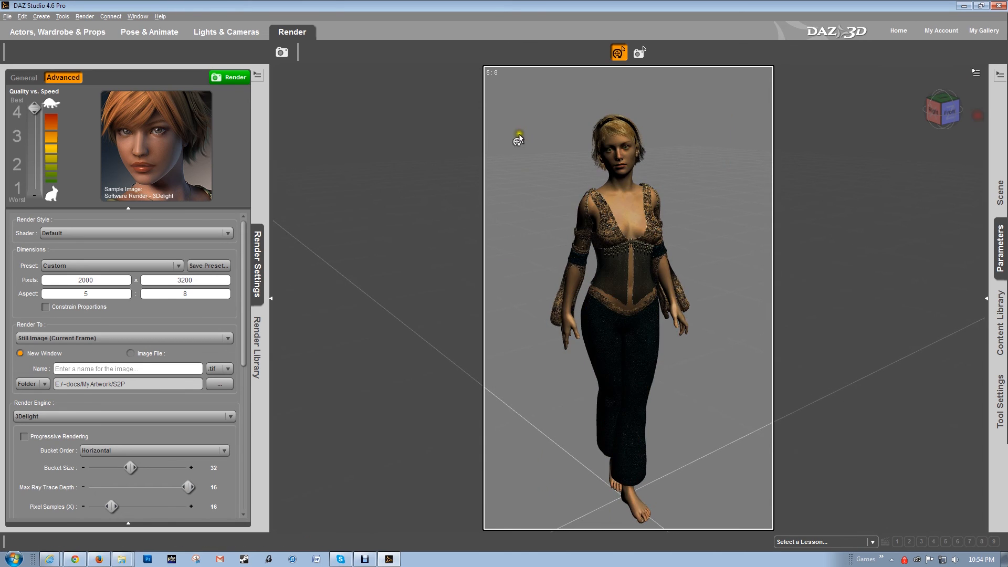
mouse_move(718, 492)
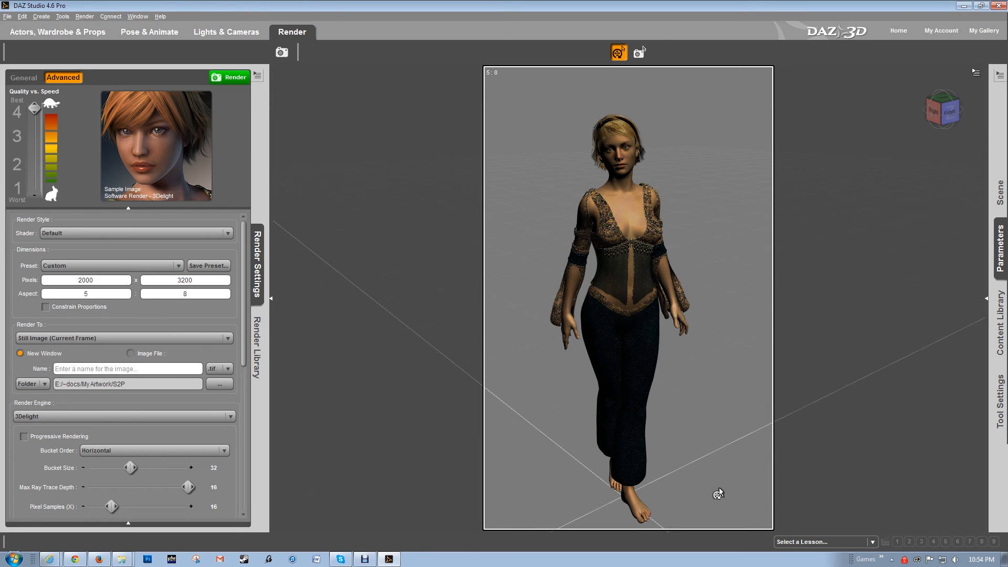
mouse_move(683, 481)
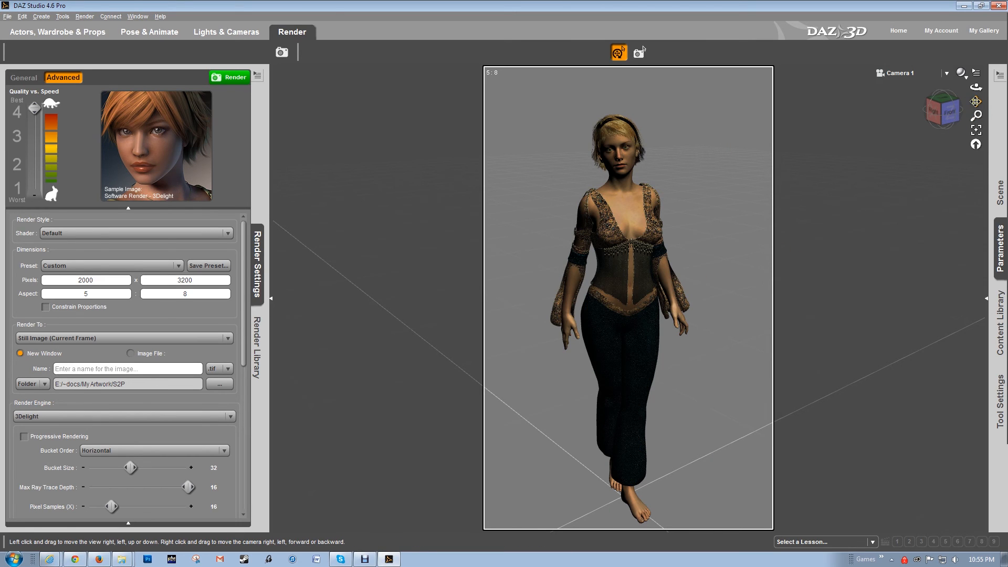
mouse_move(974, 88)
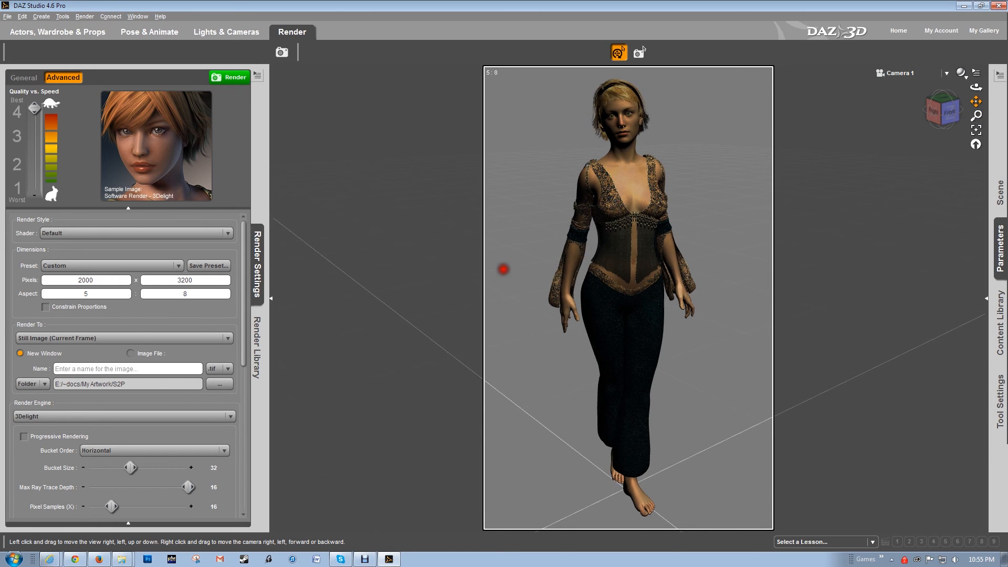
mouse_move(759, 272)
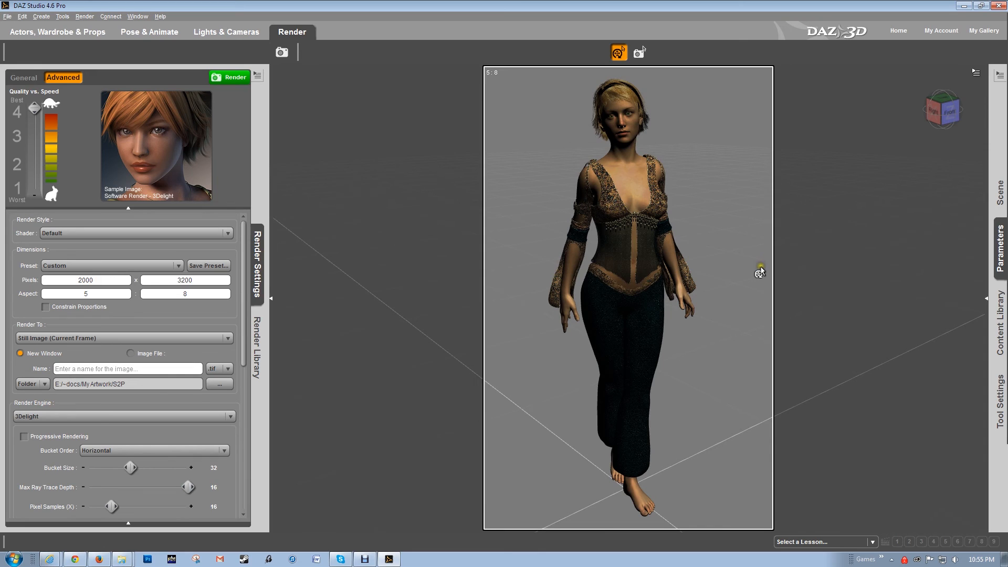
mouse_move(123, 386)
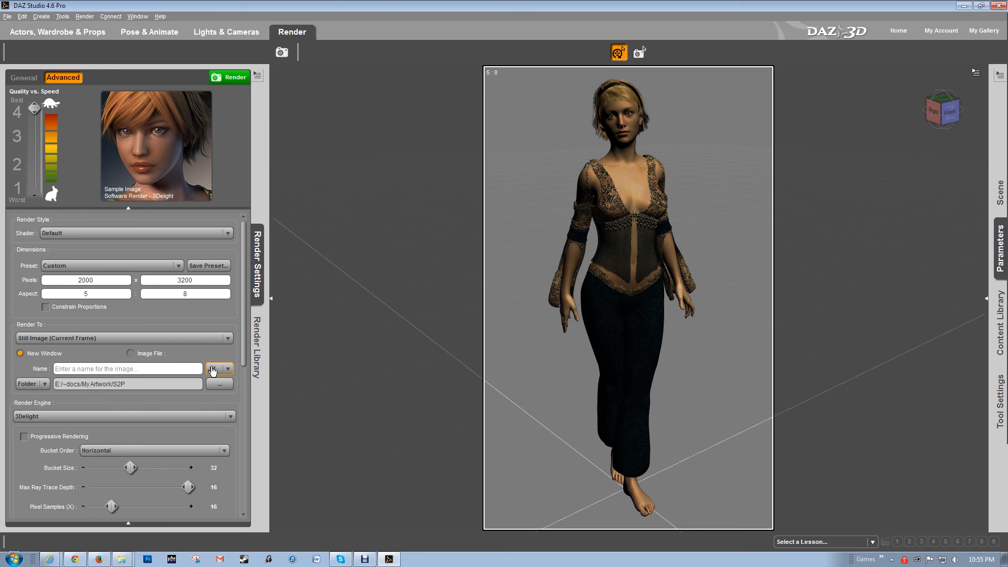
left_click(219, 368)
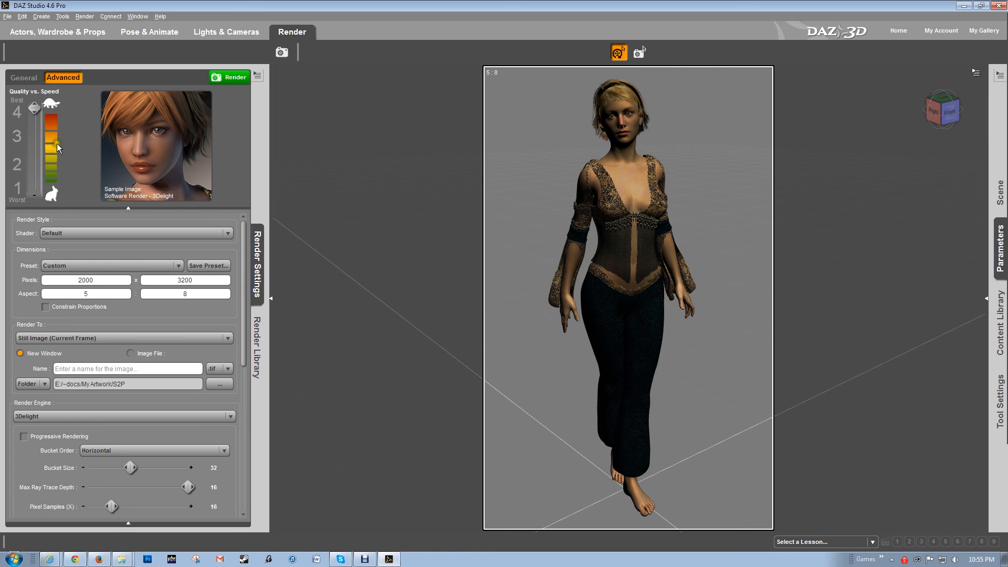
mouse_move(205, 41)
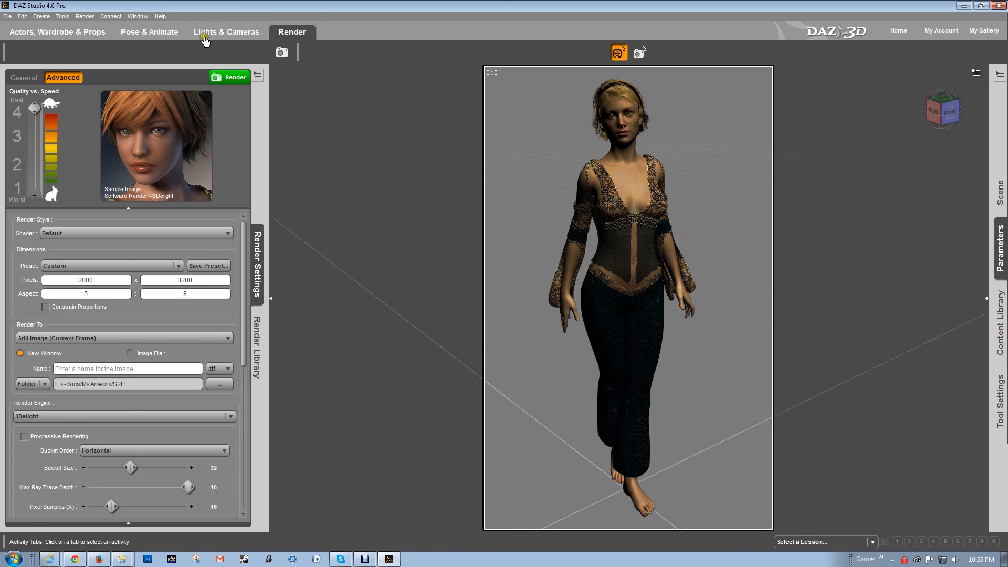
Set SpotLight 1's Shadow Type to Raytraced (Software Only), then recheck the shadow type list.
left_click(227, 32)
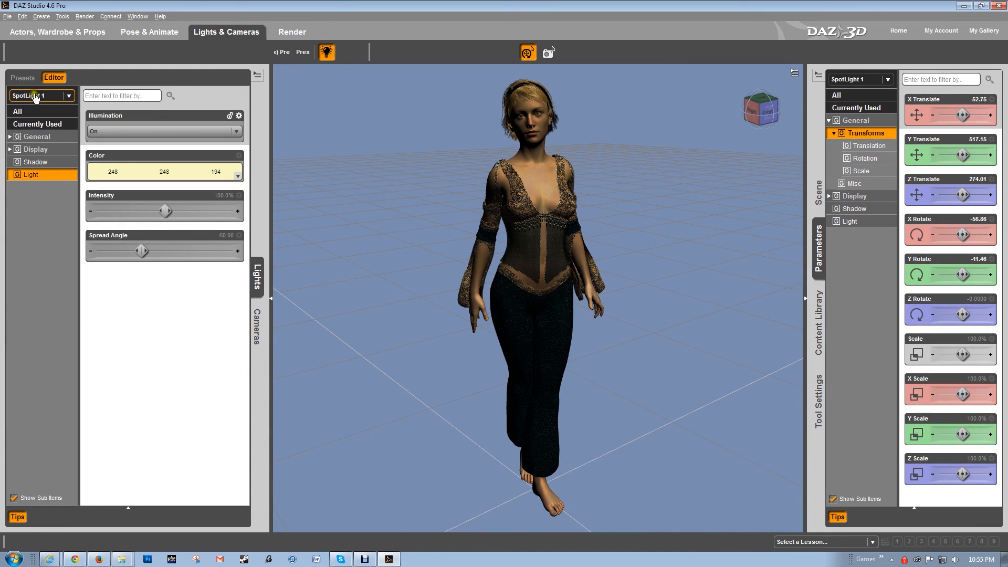
mouse_move(850, 64)
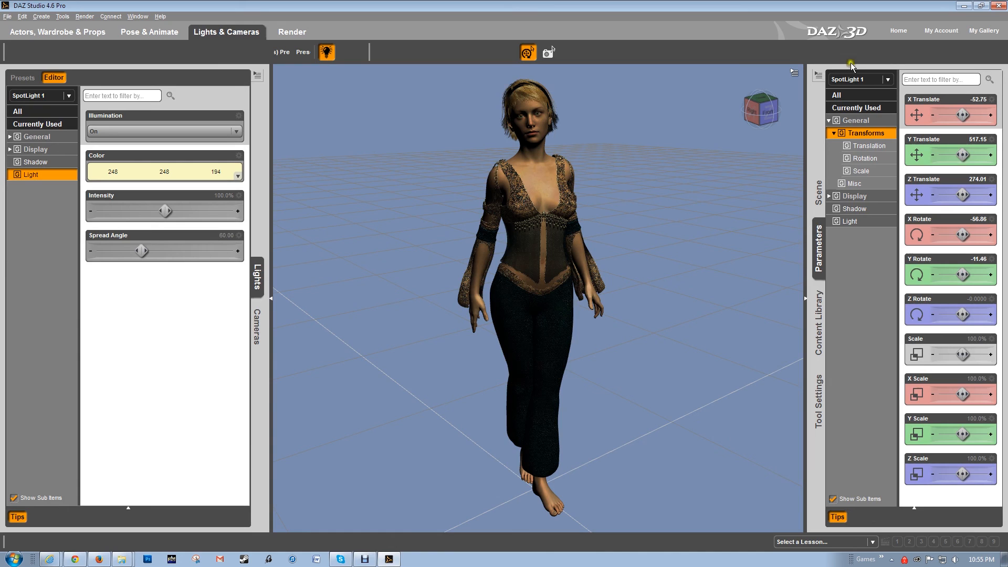
mouse_move(938, 114)
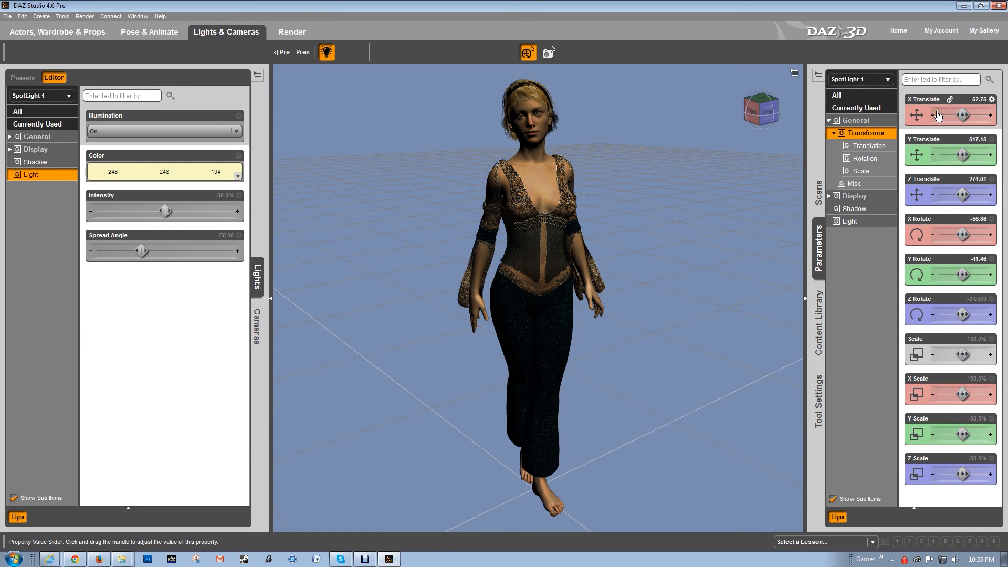
left_click(853, 209)
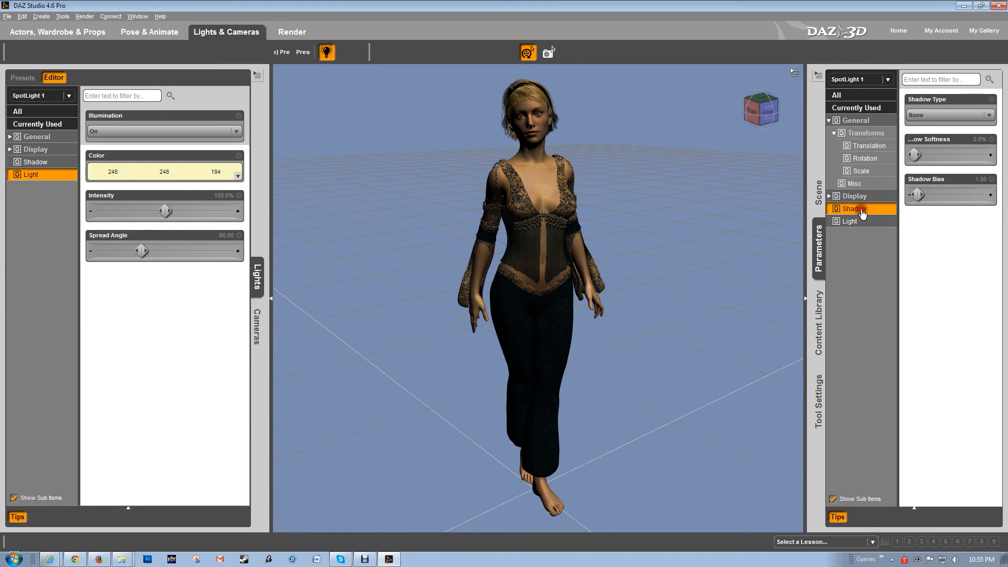
left_click(949, 114)
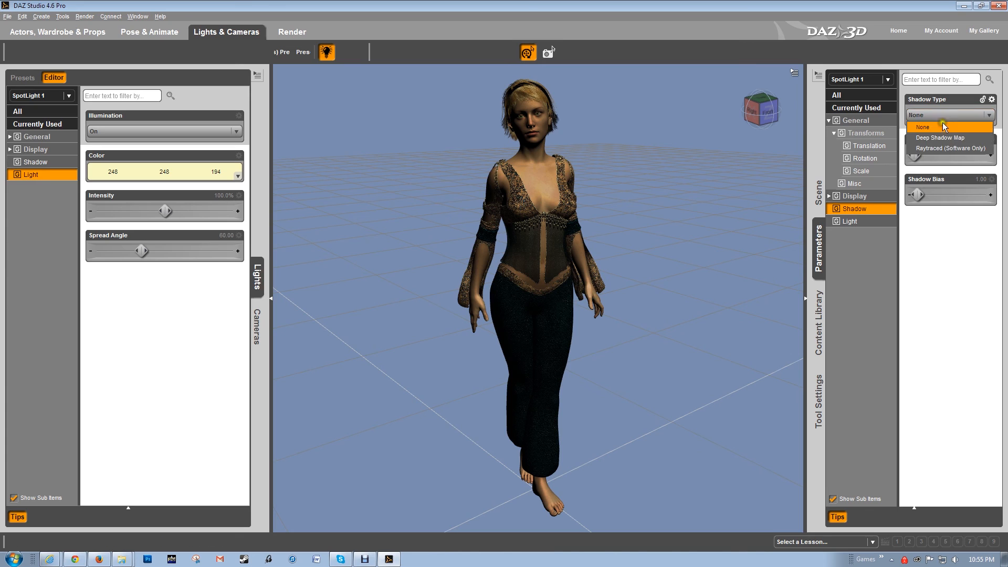
mouse_move(945, 137)
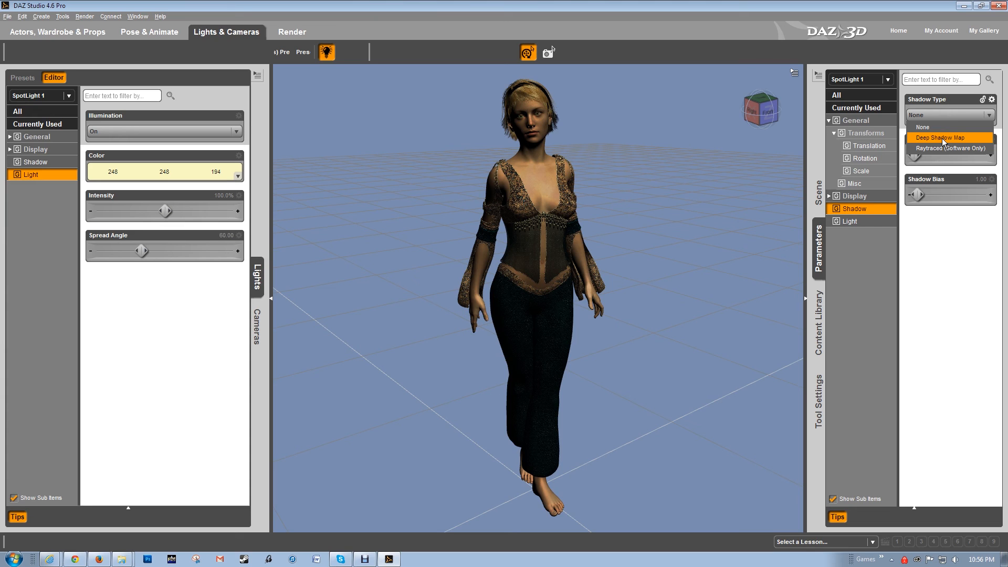
mouse_move(944, 138)
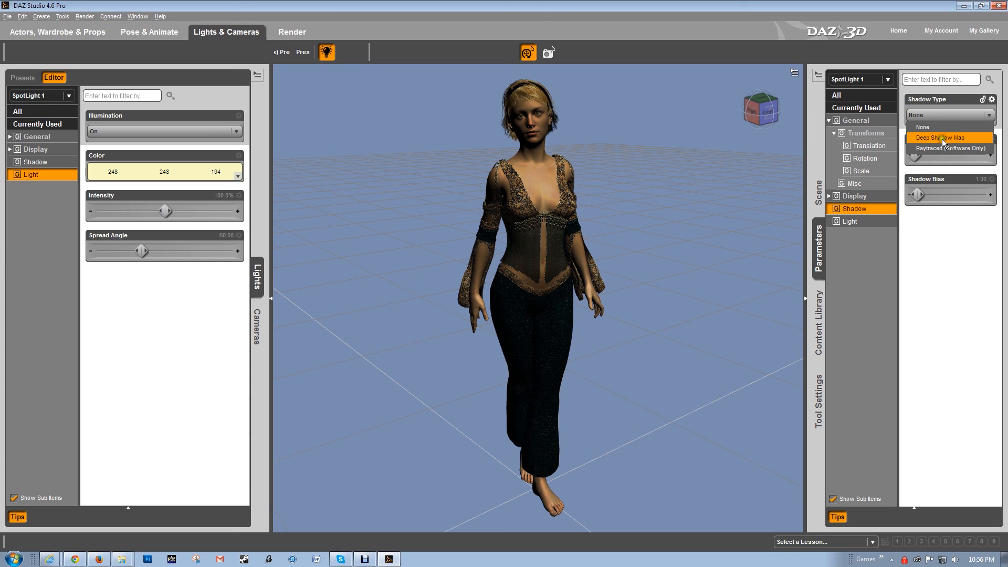
mouse_move(950, 148)
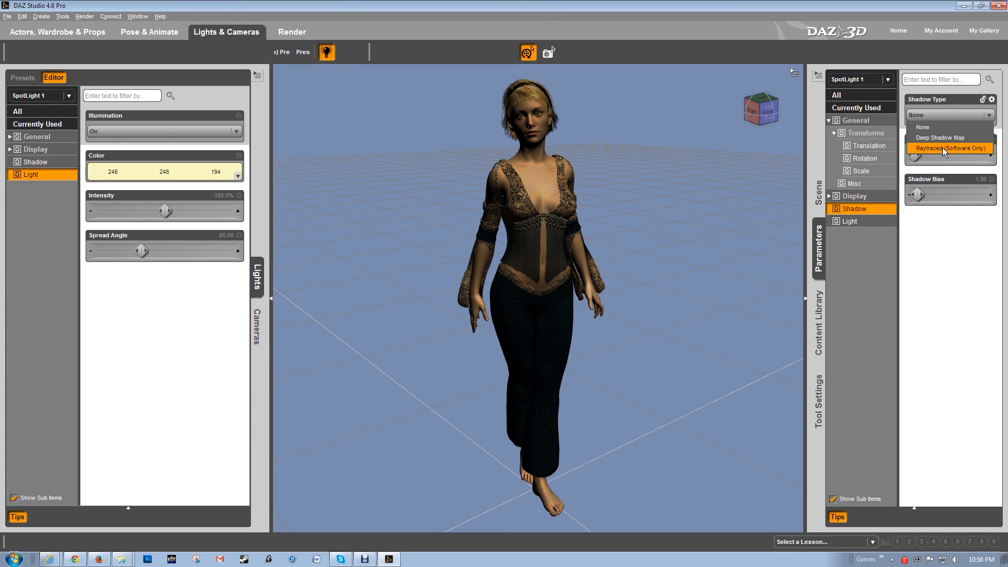
left_click(950, 148)
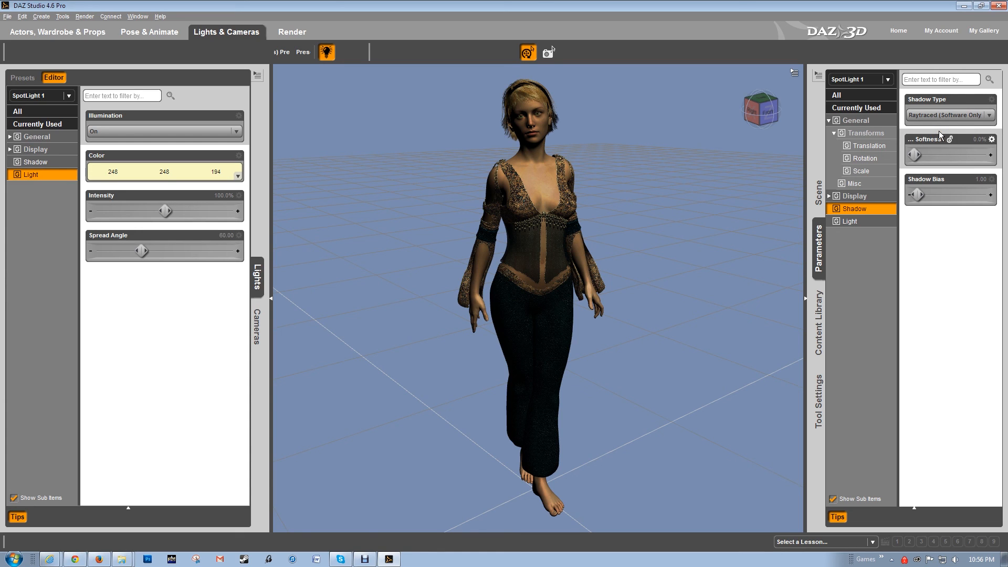
mouse_move(869, 168)
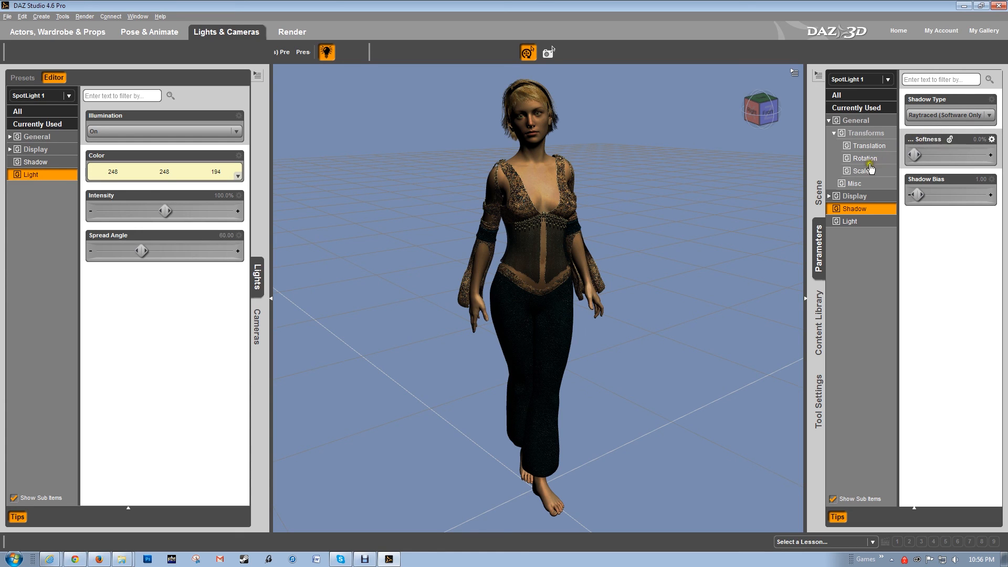
mouse_move(376, 183)
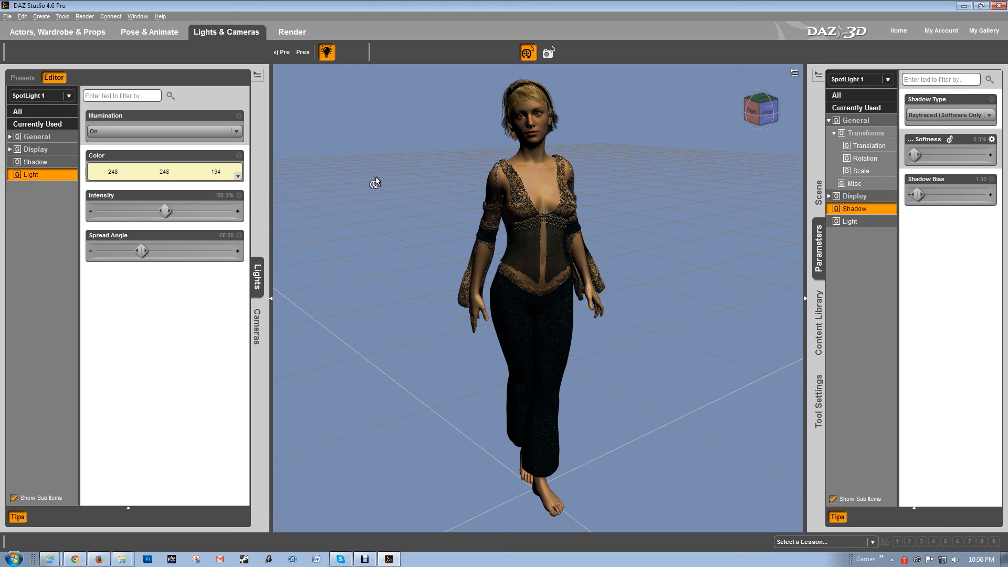
left_click(949, 114)
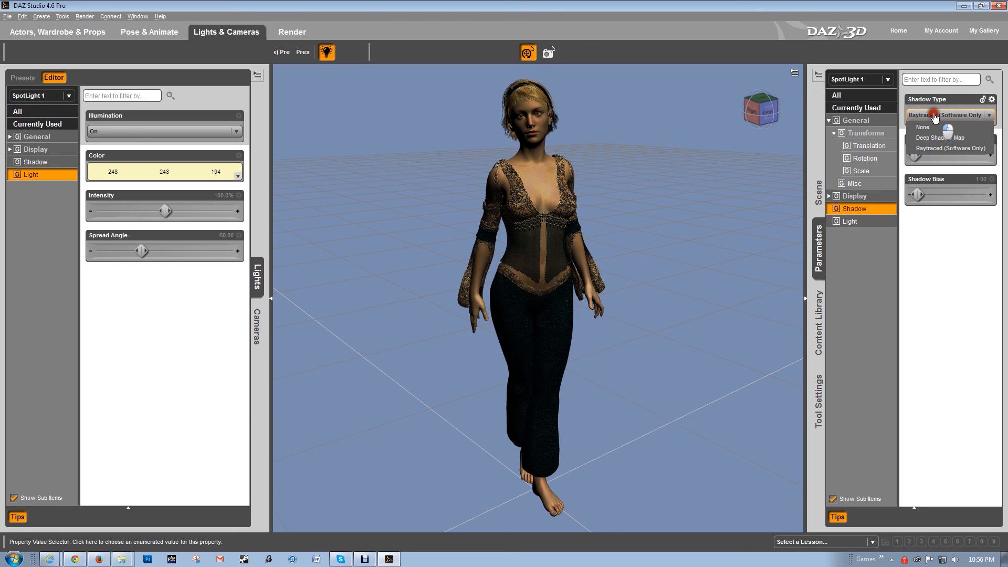
left_click(950, 148)
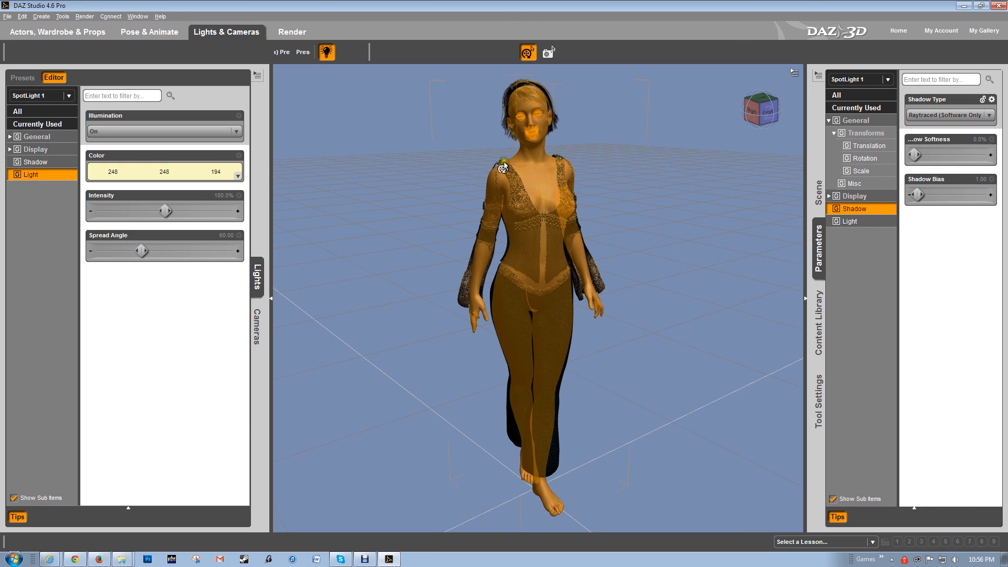
left_click(292, 32)
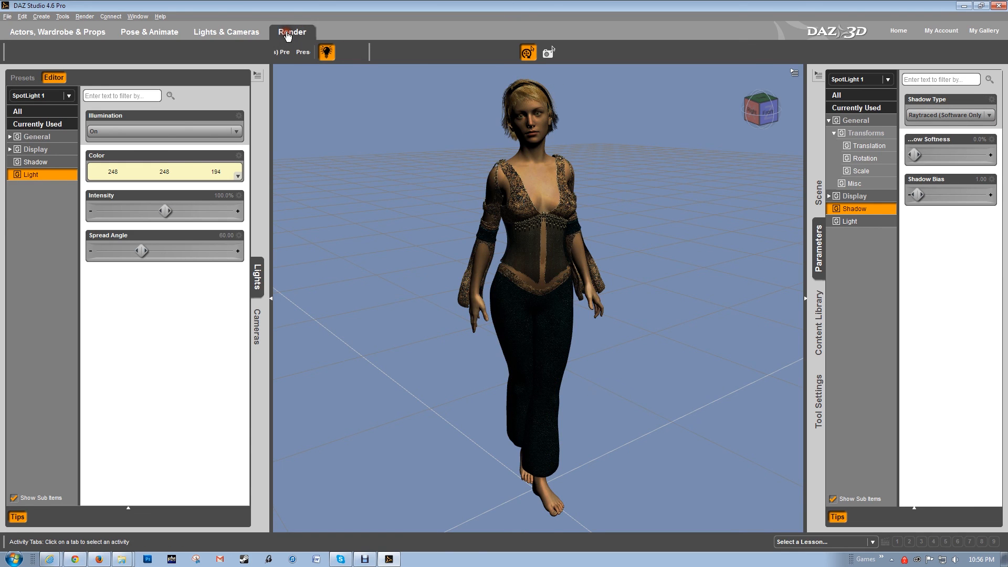
Change the viewport background colour to black and launch the render of the scene.
left_click(292, 32)
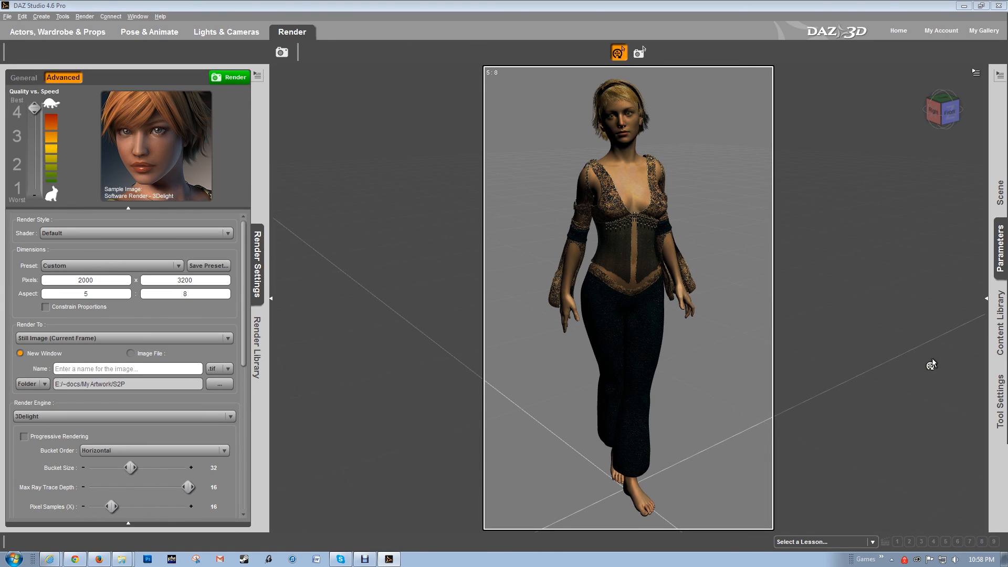
mouse_move(912, 182)
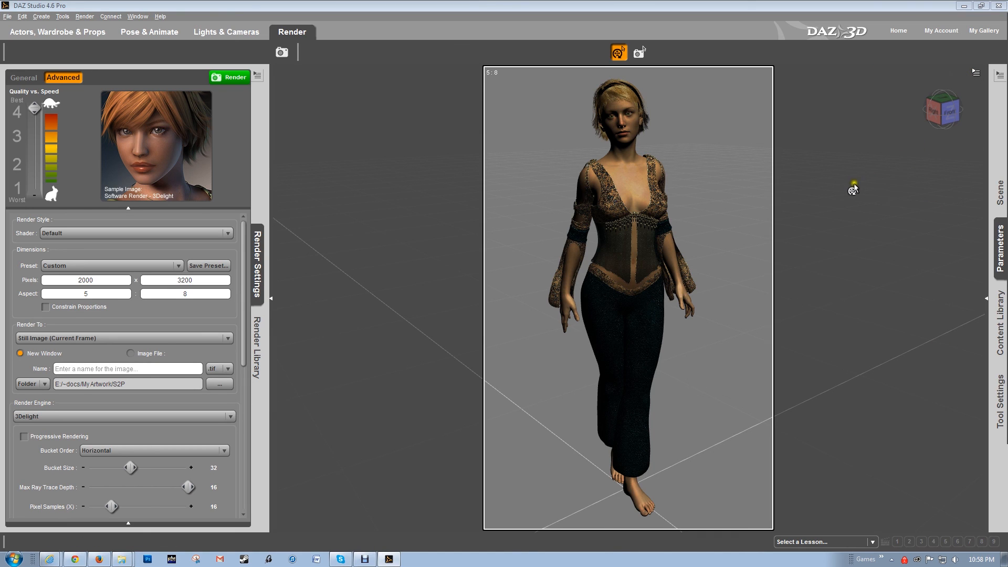
mouse_move(751, 268)
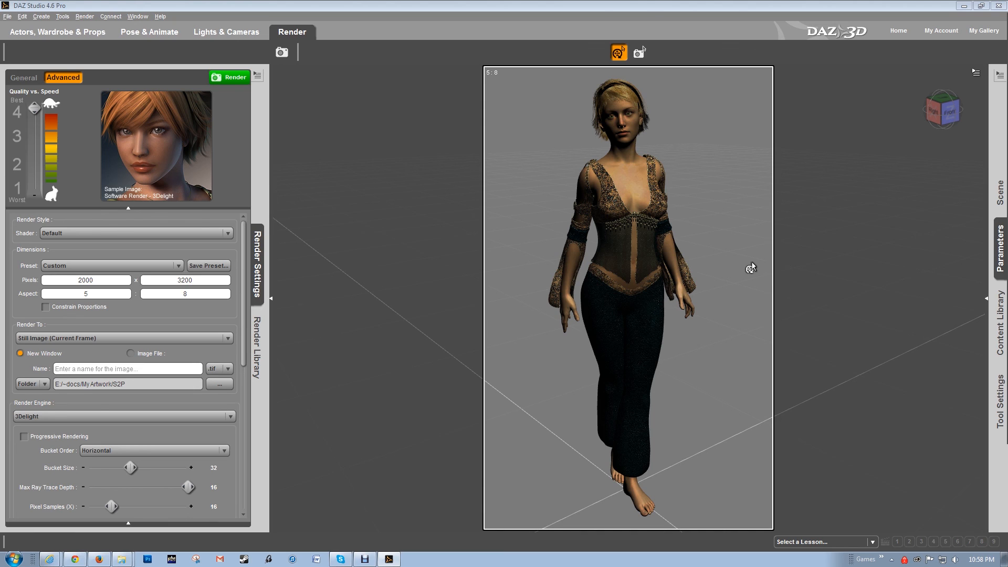
mouse_move(924, 155)
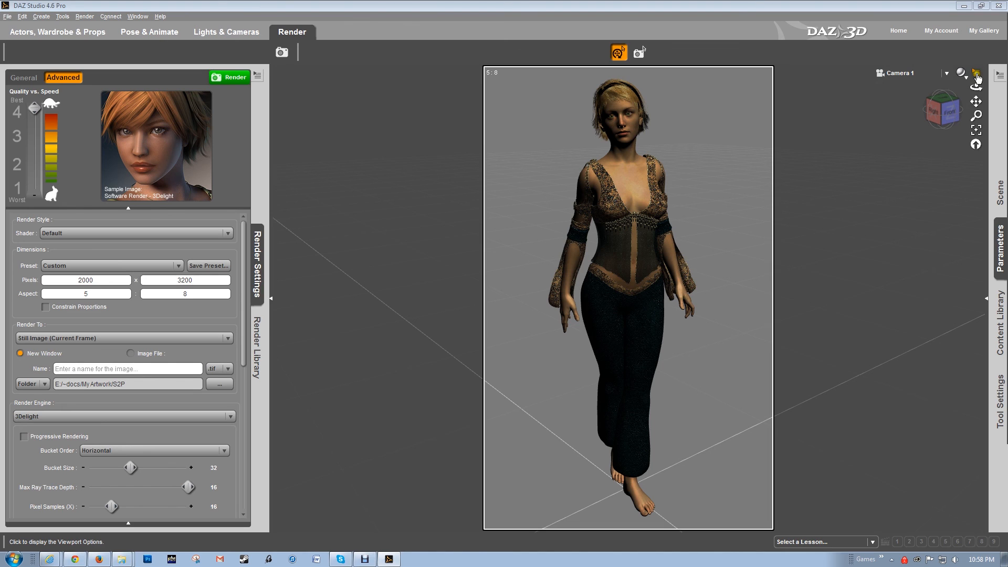
left_click(977, 73)
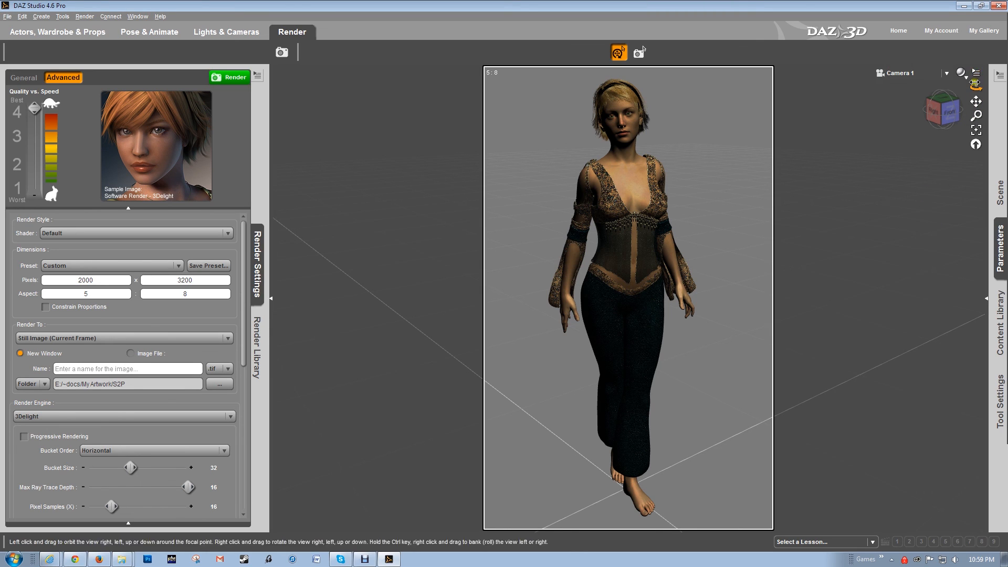
left_click(975, 73)
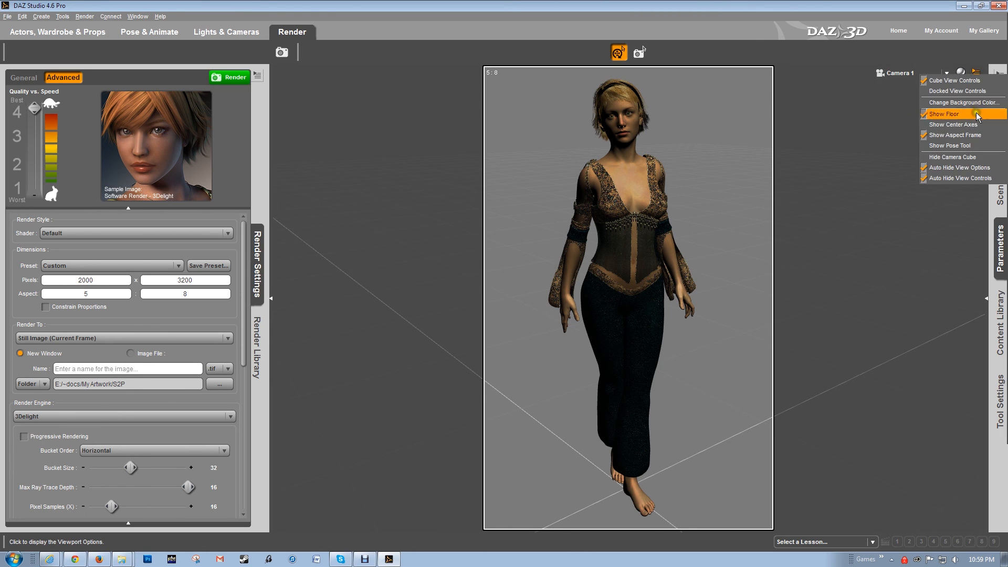
mouse_move(962, 102)
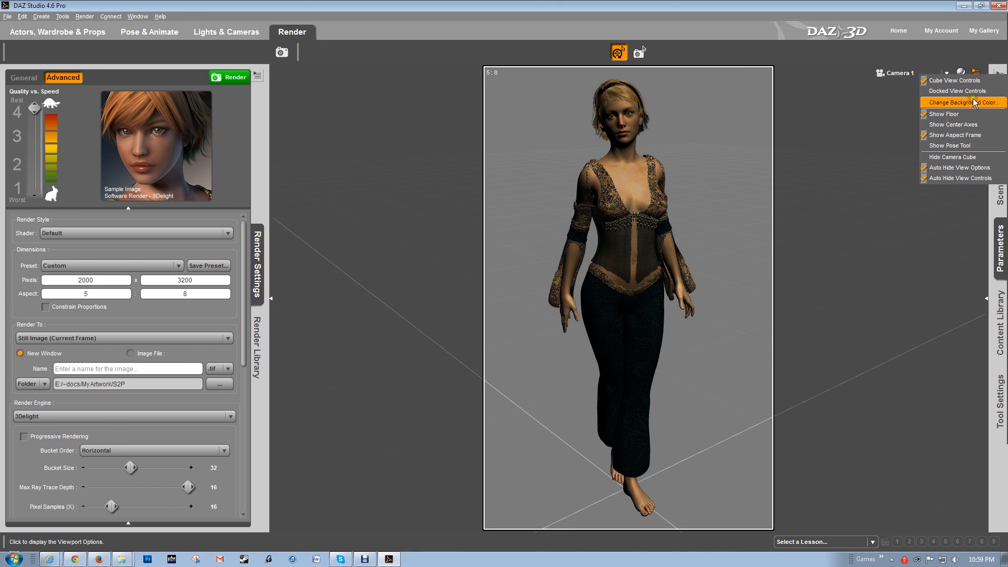
left_click(962, 102)
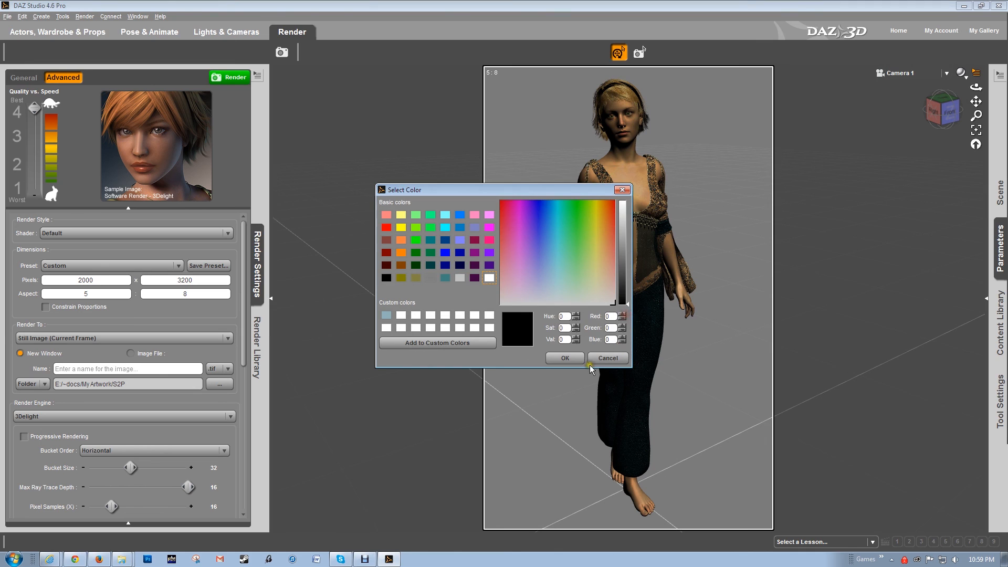
left_click(606, 358)
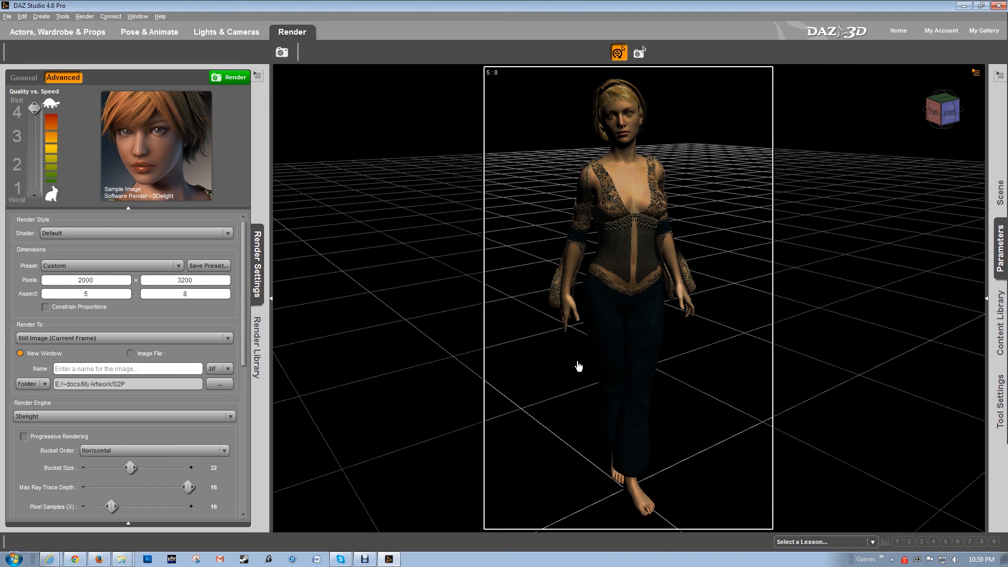
left_click(234, 77)
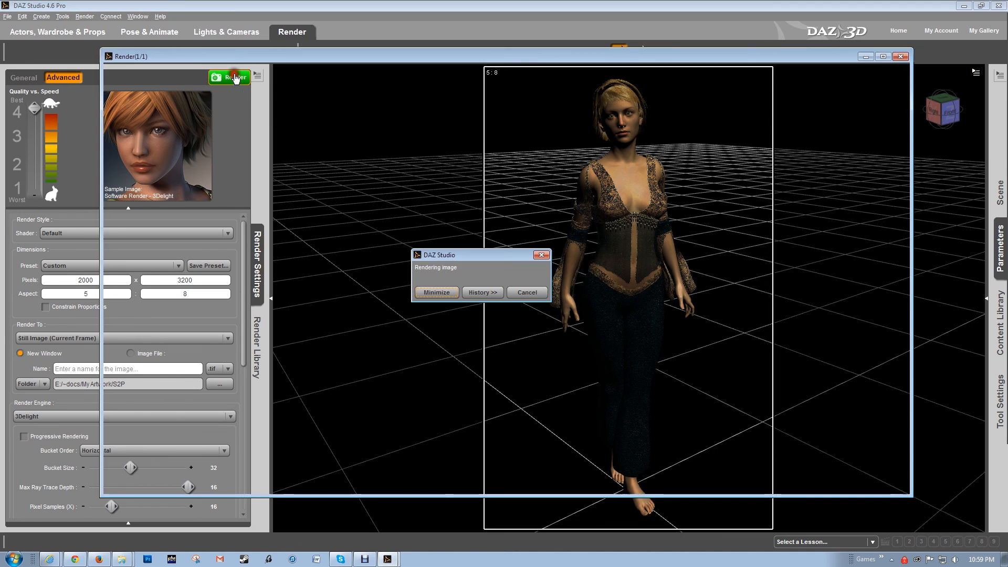